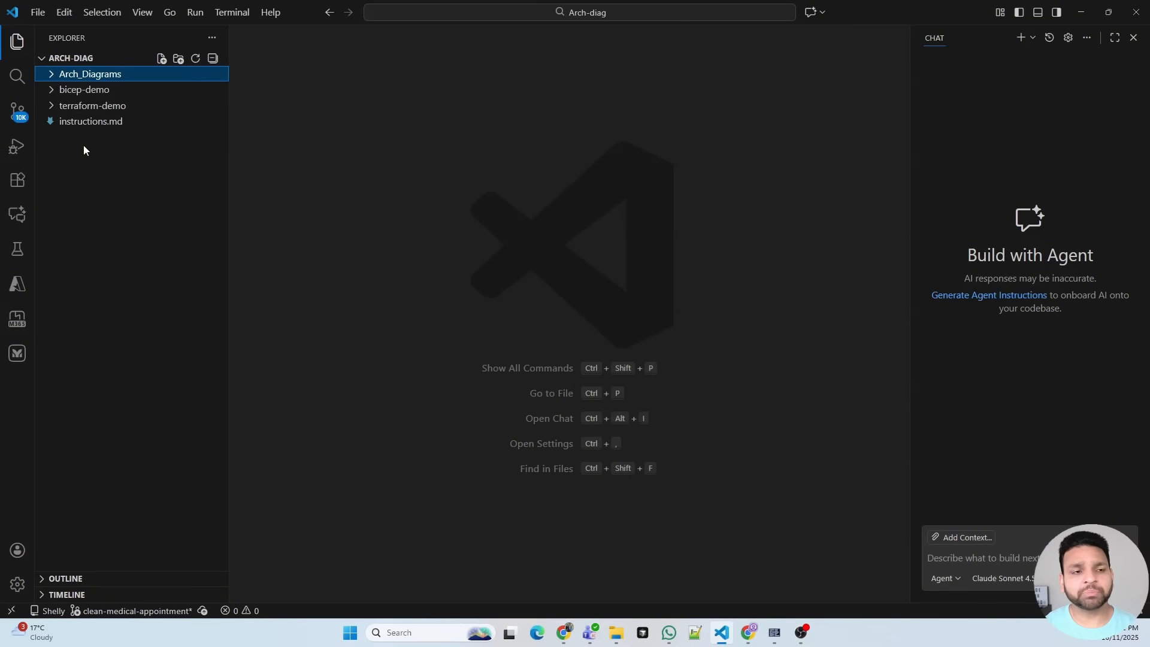
- Expand the Arch_Diagrams folder and open agent.md as a rendered Markdown preview
{"action": "left_click", "coordinate": [91, 74]}
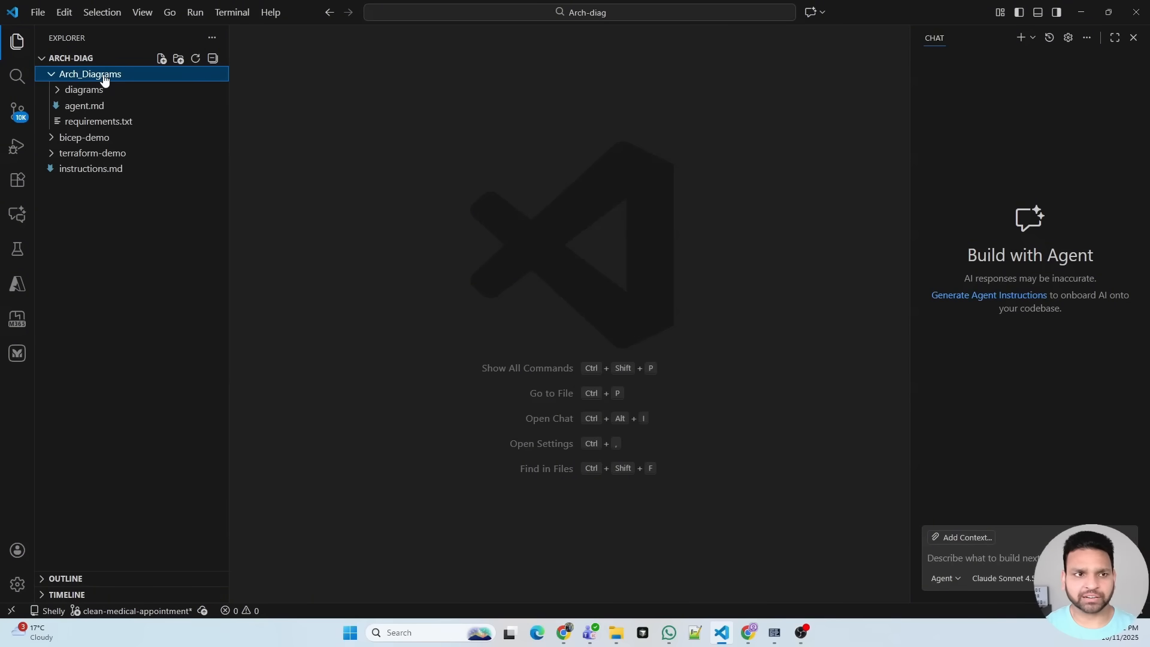
{"action": "left_click", "coordinate": [84, 90]}
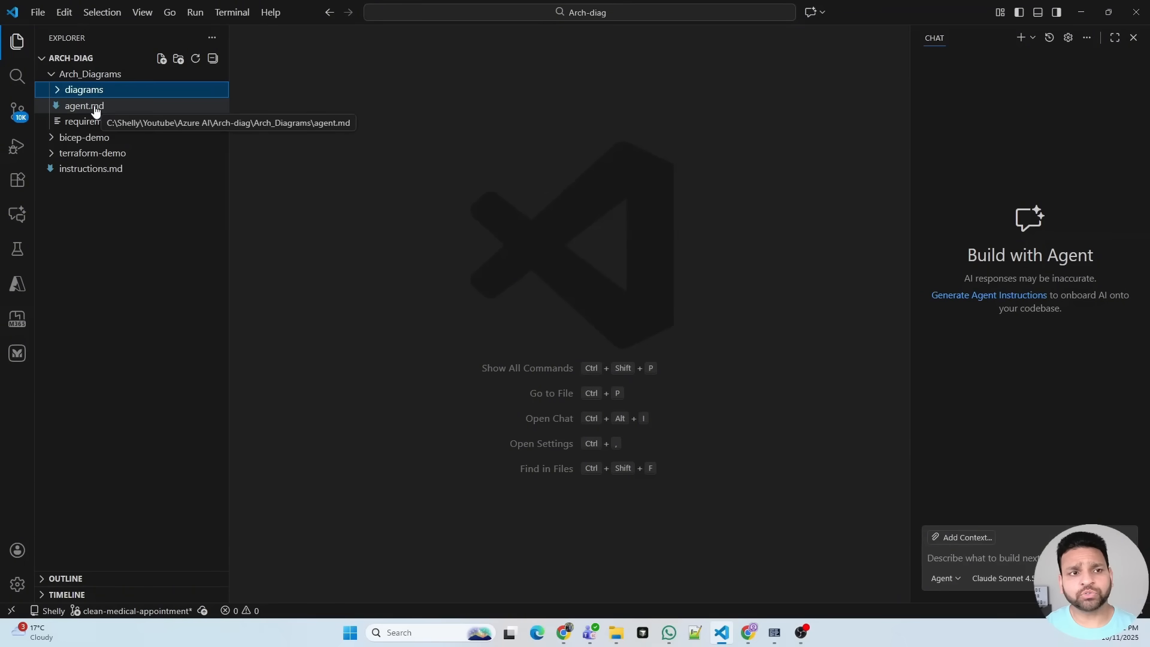
{"action": "right_click", "coordinate": [83, 105]}
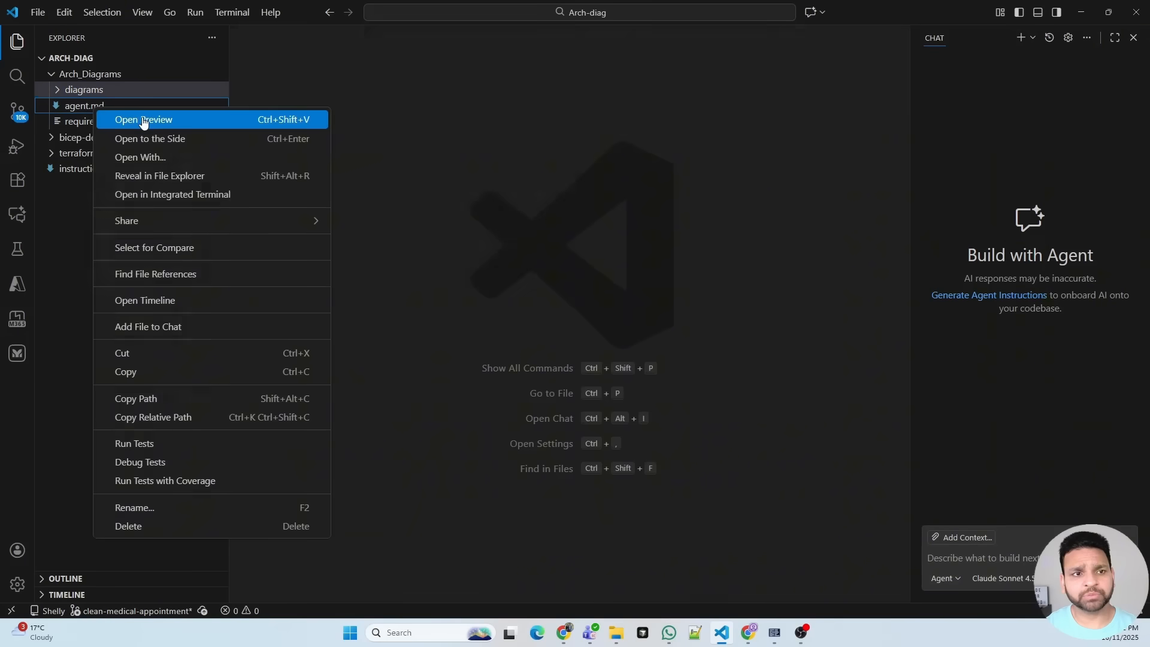
{"action": "left_click", "coordinate": [143, 120]}
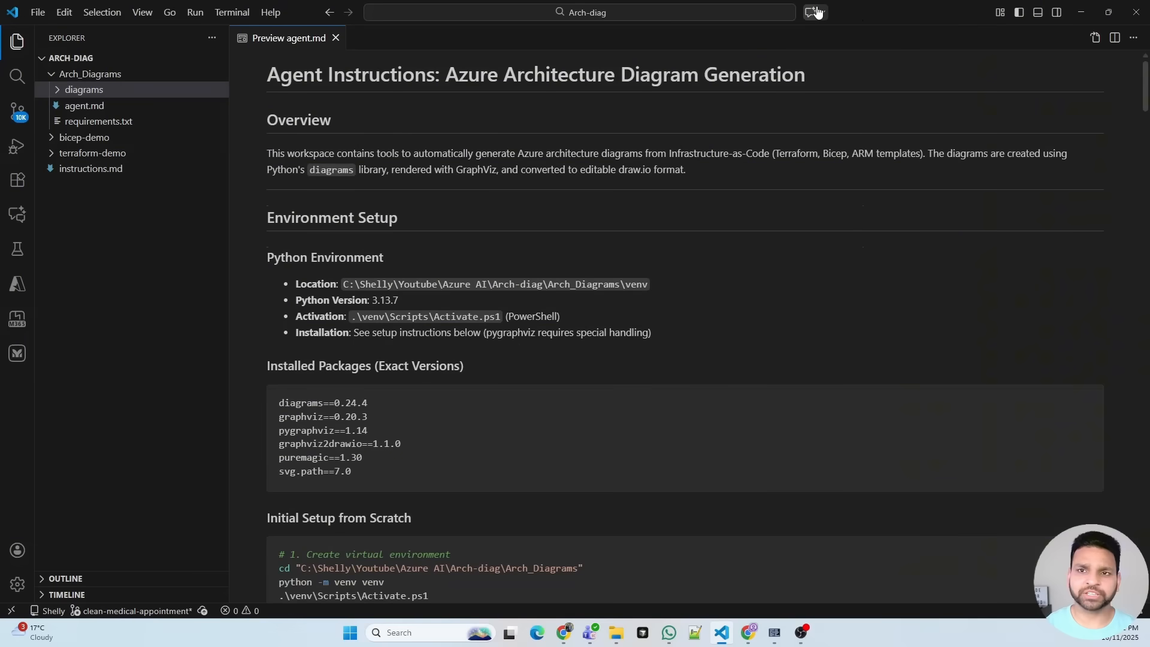
- Restore the Chat panel and read agent.md from setup through workflow and styling to the icon imports
{"action": "left_click", "coordinate": [812, 12]}
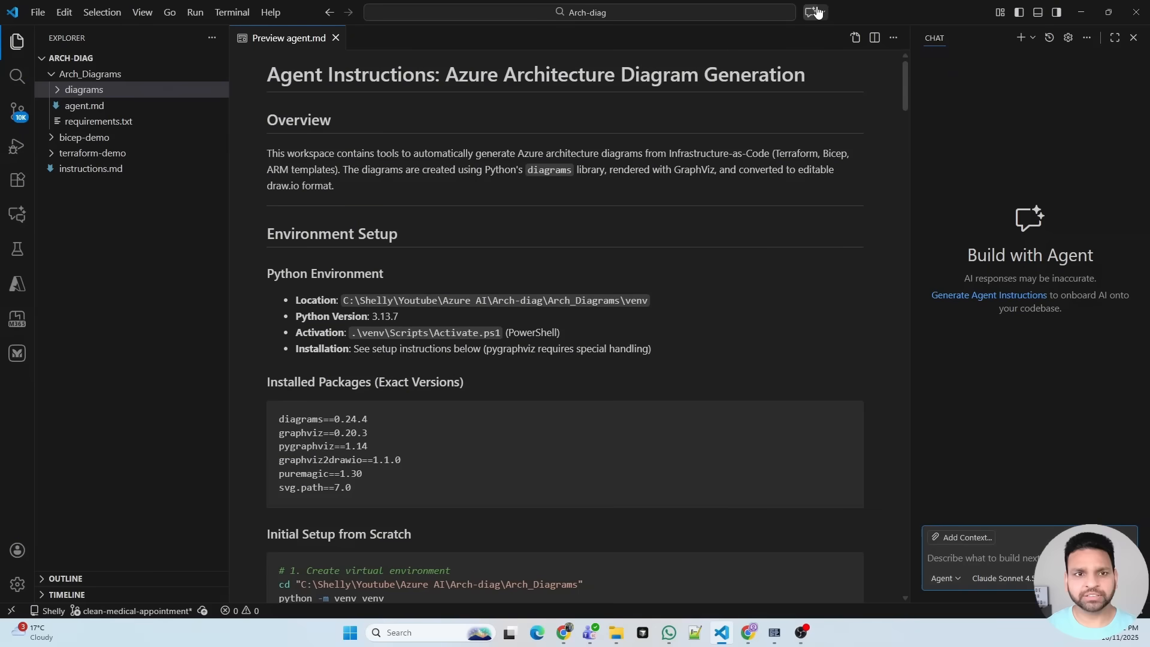
{"action": "mouse_move", "coordinate": [710, 257]}
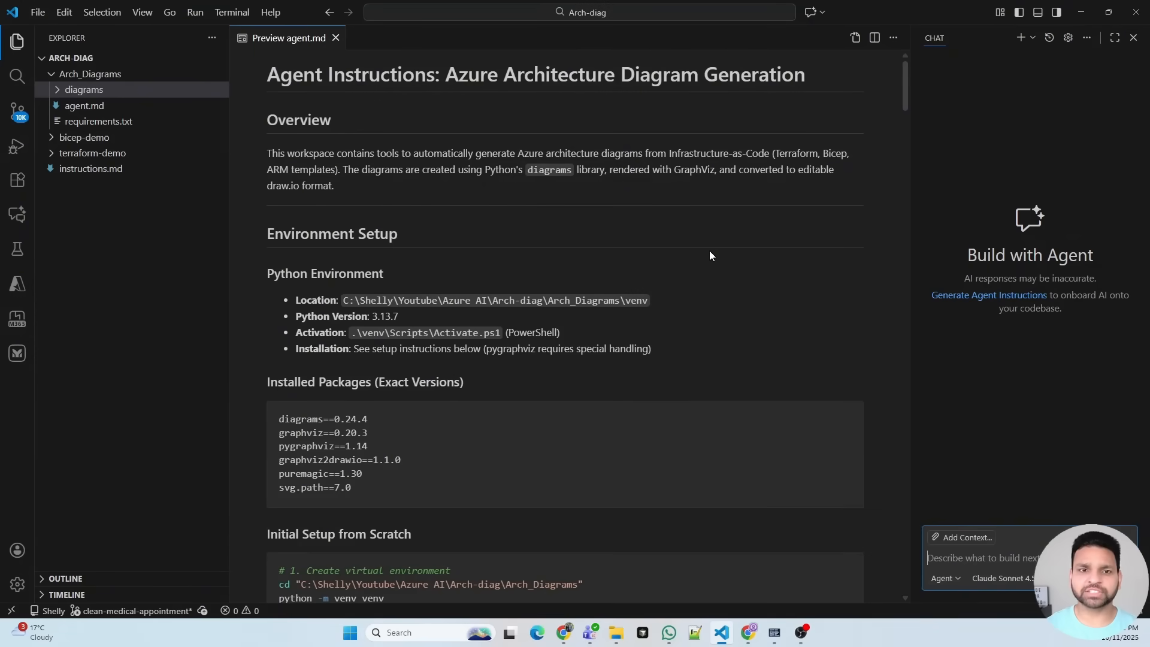
{"action": "mouse_move", "coordinate": [382, 375]}
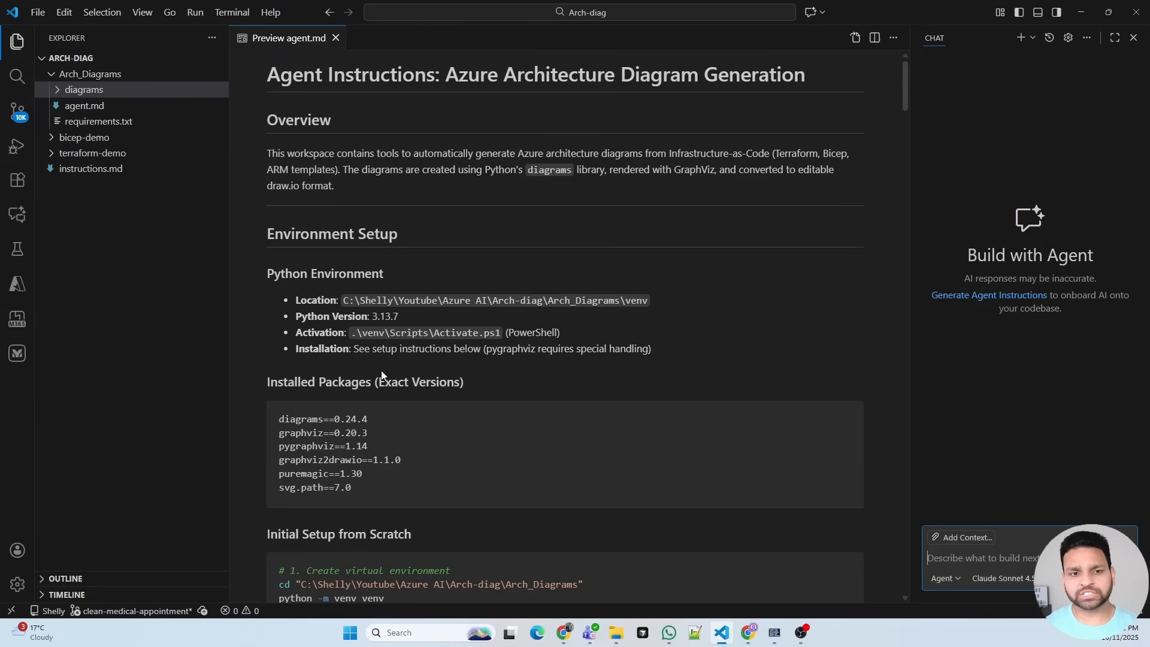
{"action": "scroll", "scroll_direction": "down", "scroll_amount": 3}
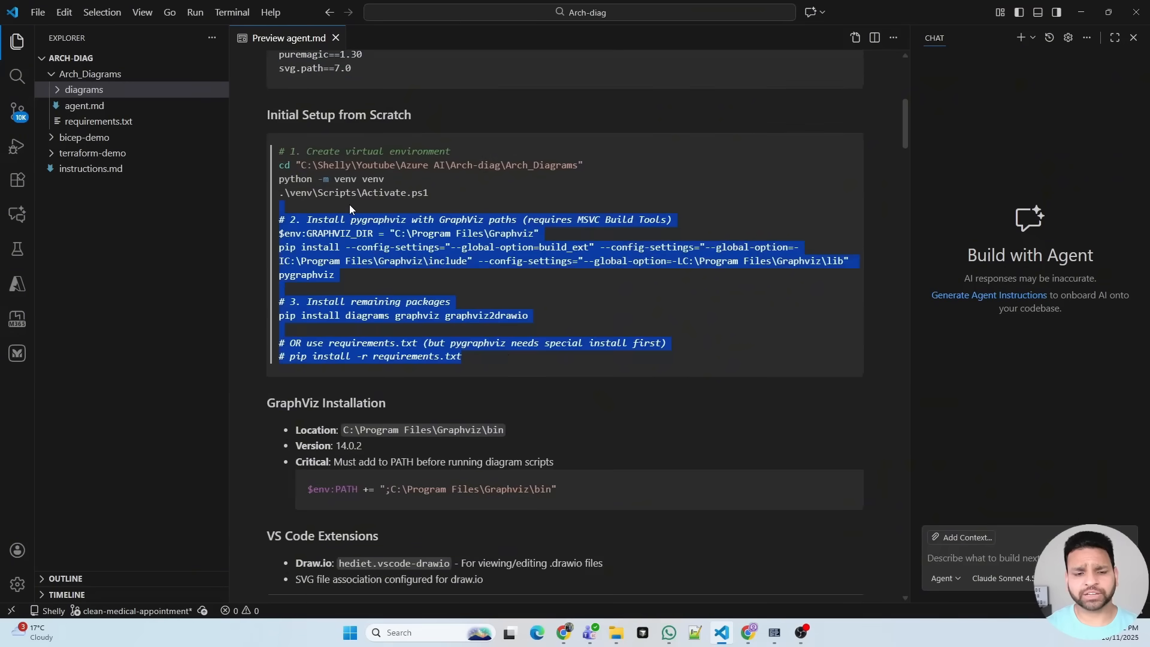
{"action": "scroll", "scroll_direction": "down", "scroll_amount": 3}
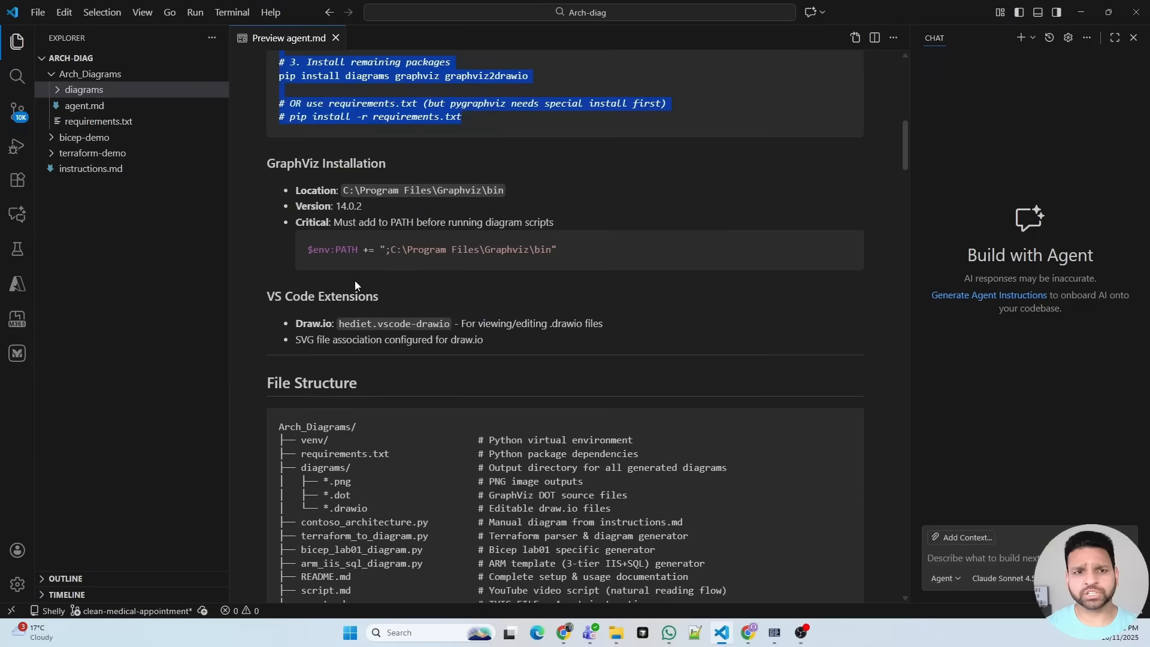
{"action": "scroll", "scroll_direction": "down", "scroll_amount": 3}
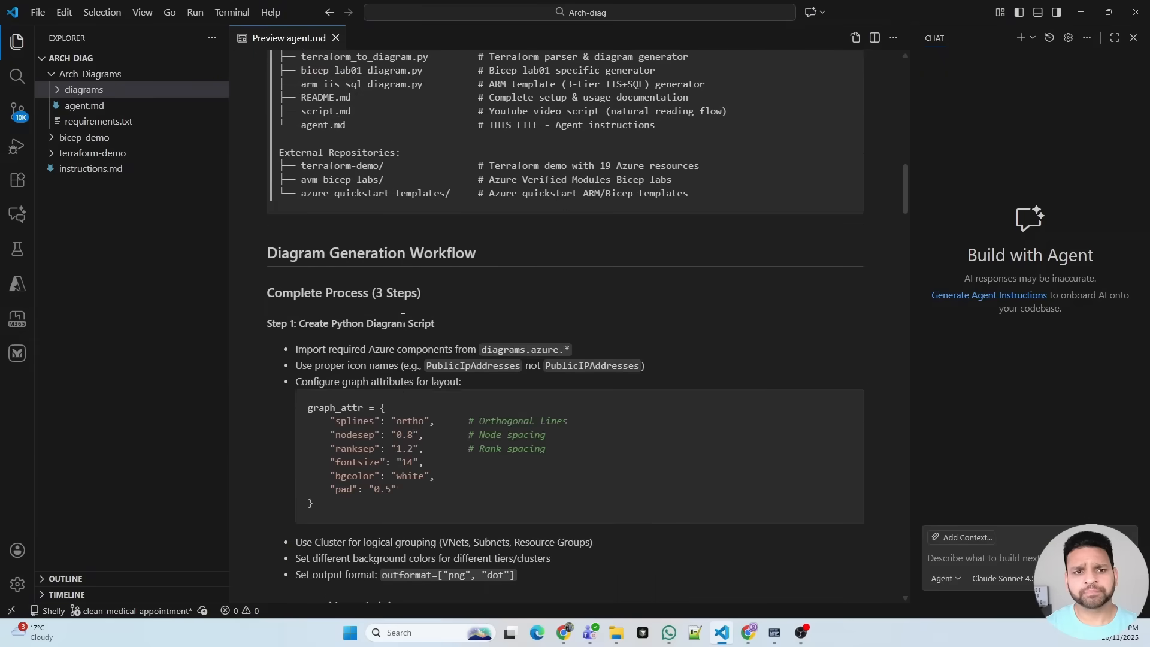
{"action": "scroll", "scroll_direction": "down", "scroll_amount": 3}
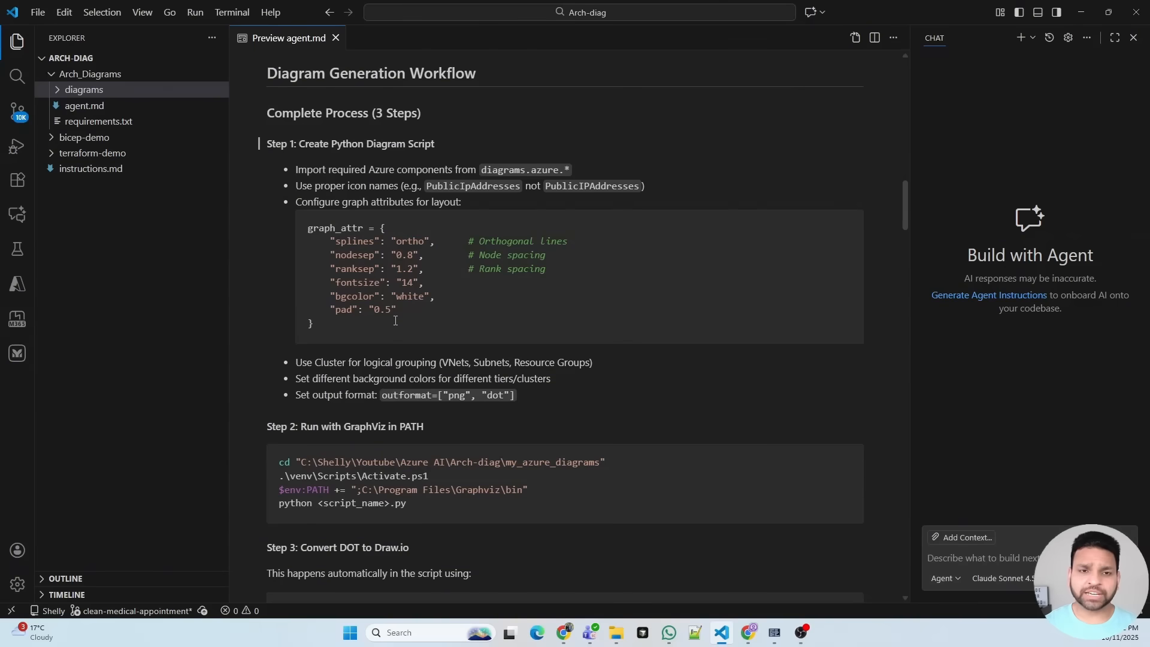
{"action": "scroll", "scroll_direction": "down", "scroll_amount": 3}
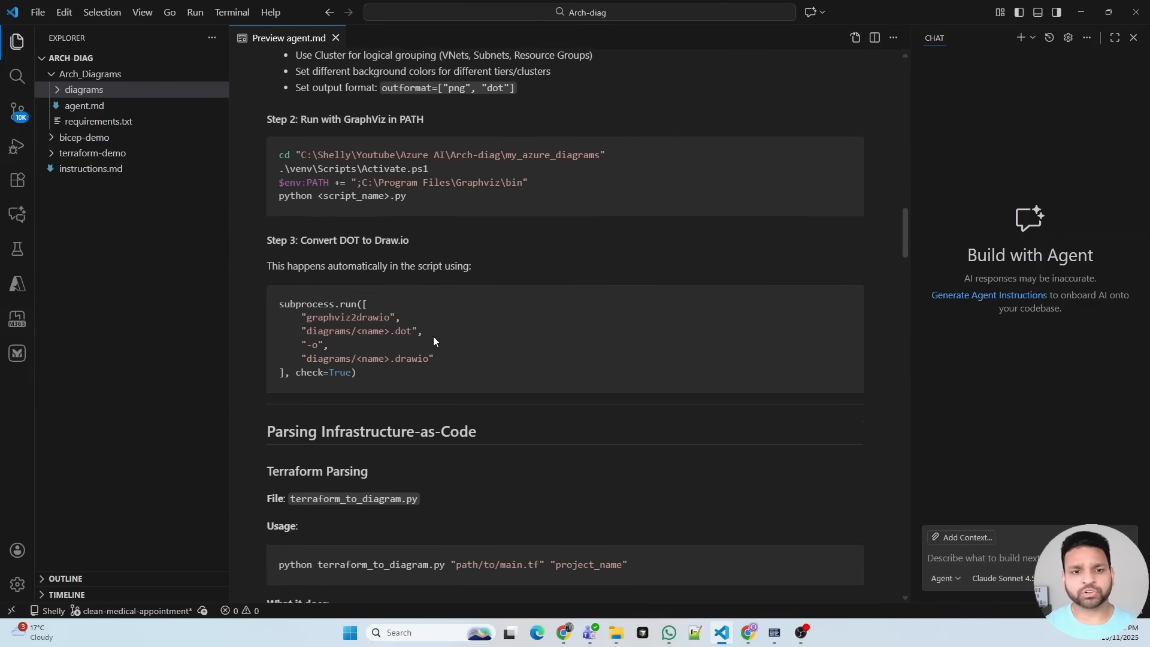
{"action": "scroll", "scroll_direction": "down", "scroll_amount": 3}
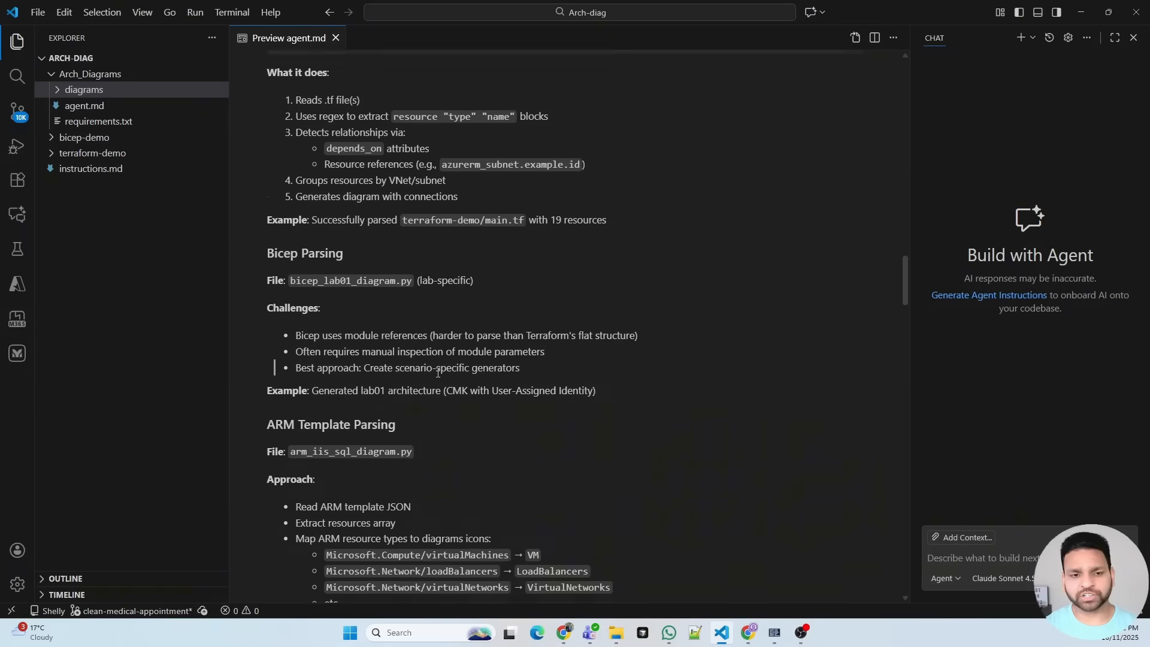
{"action": "scroll", "scroll_direction": "down", "scroll_amount": 3}
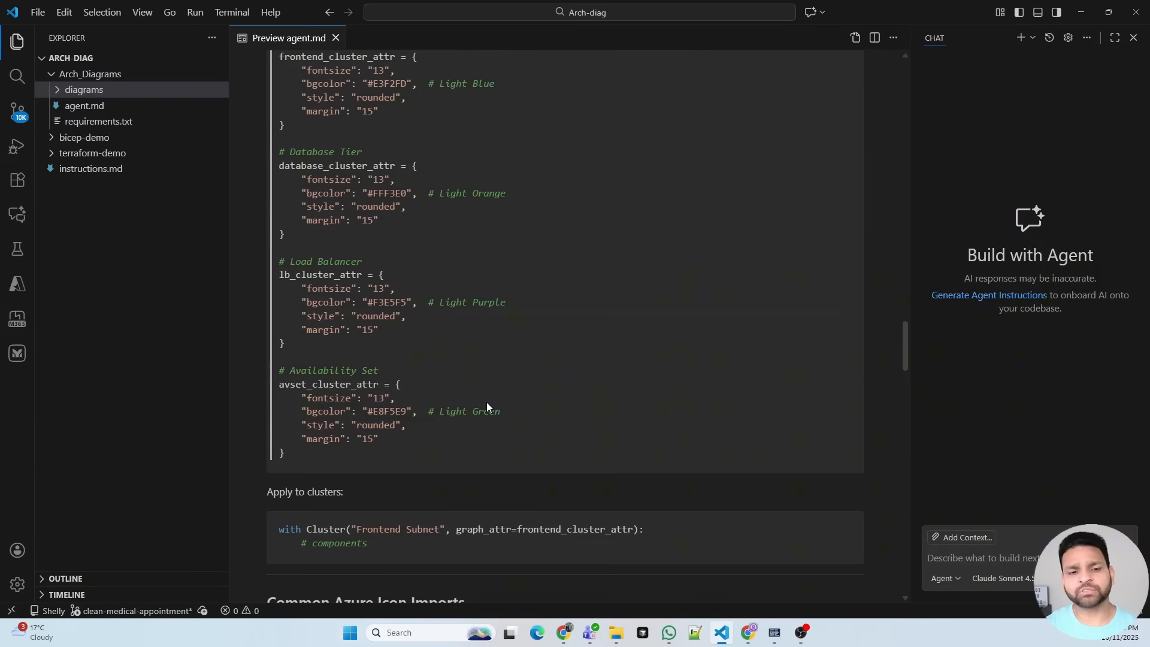
{"action": "scroll", "scroll_direction": "down", "scroll_amount": 3}
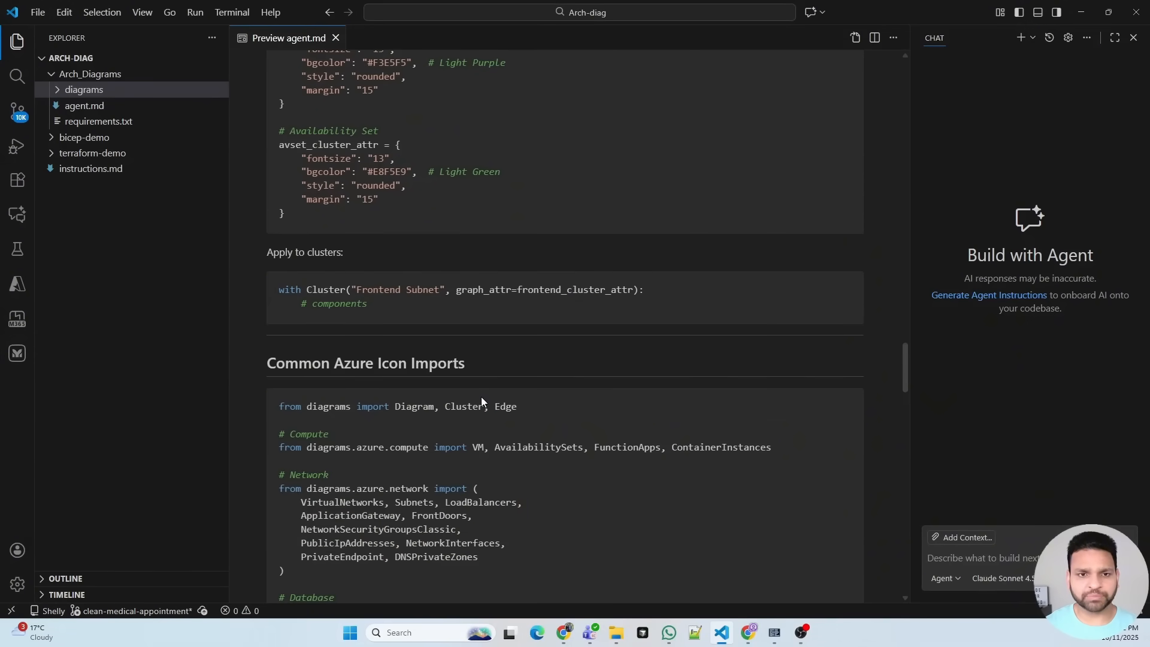
{"action": "mouse_move", "coordinate": [1054, 454]}
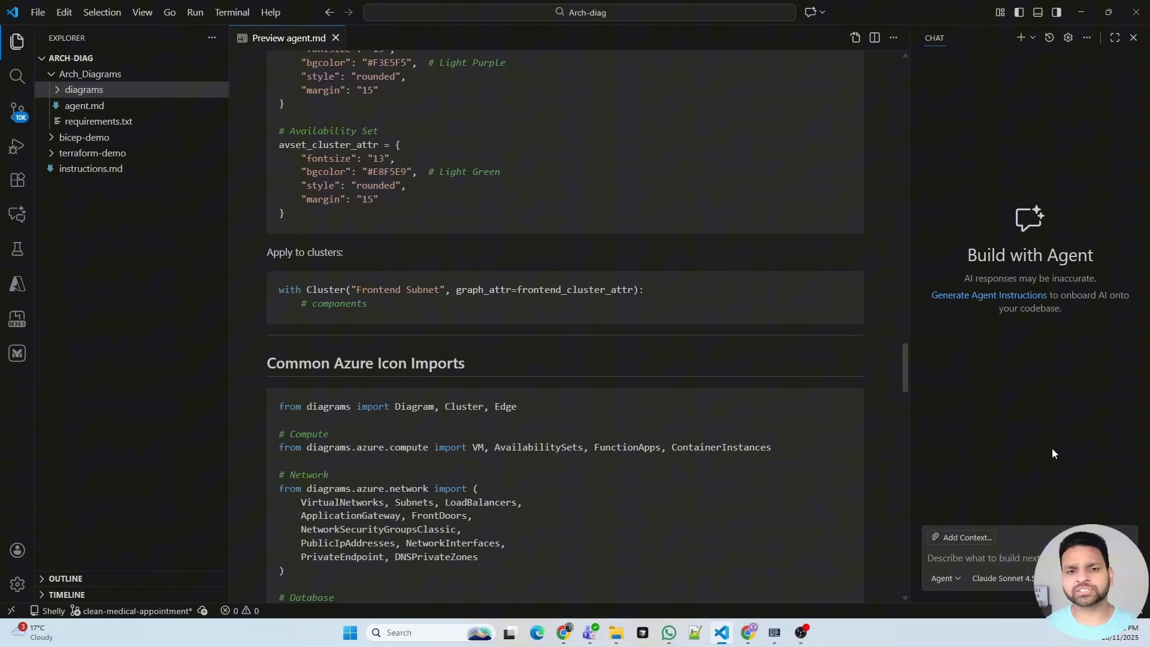
{"action": "mouse_move", "coordinate": [1038, 448]}
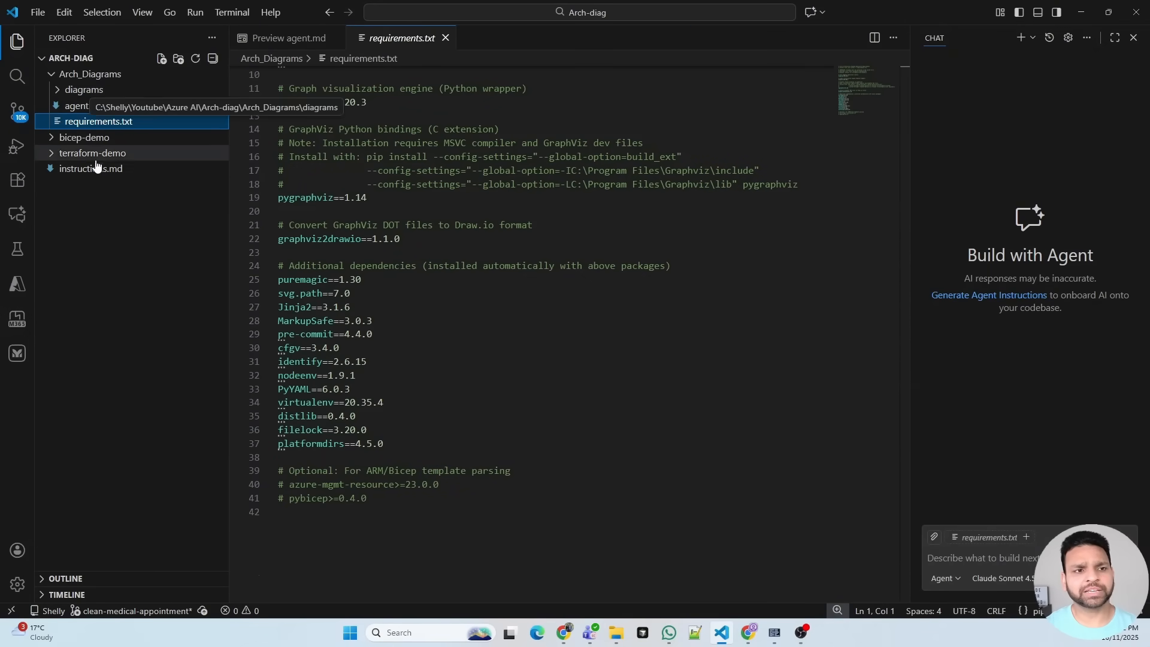
- Preview instructions.md and read its resources, connections, layout rules and output format
{"action": "right_click", "coordinate": [89, 168]}
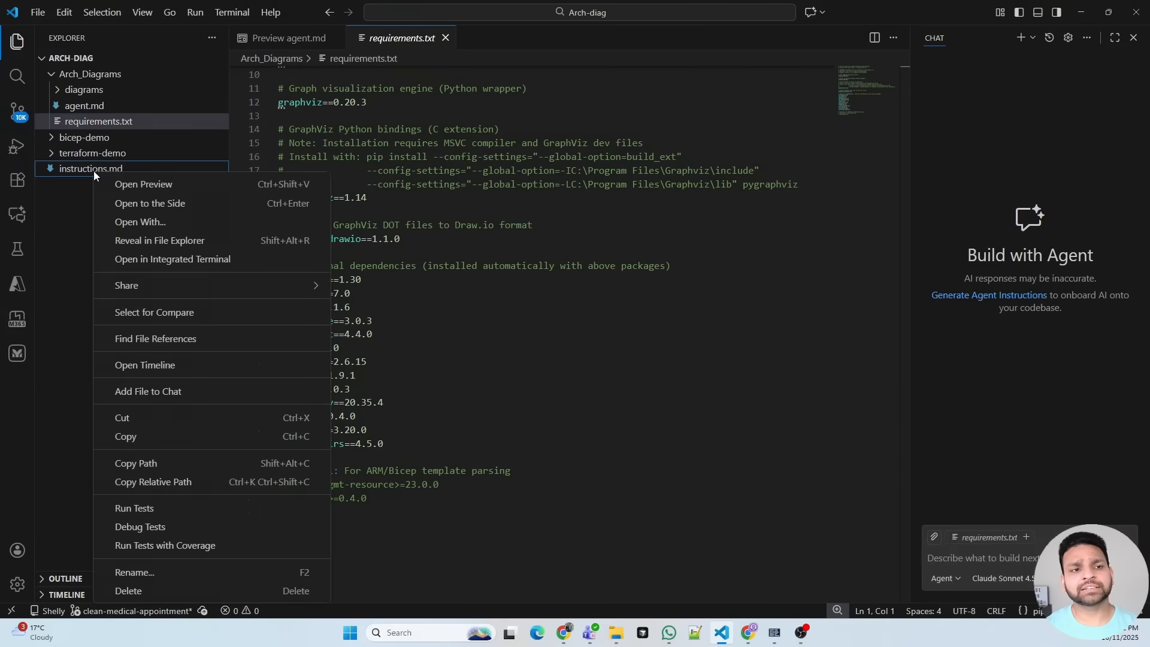
{"action": "left_click", "coordinate": [144, 184]}
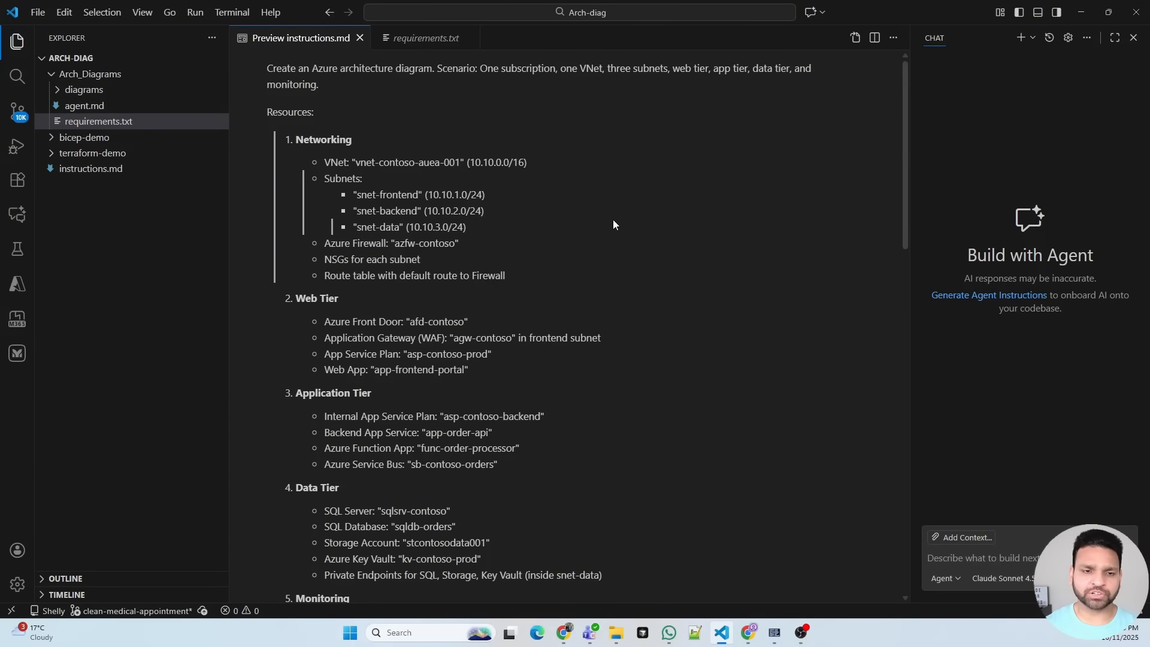
{"action": "scroll", "scroll_direction": "down", "scroll_amount": 3}
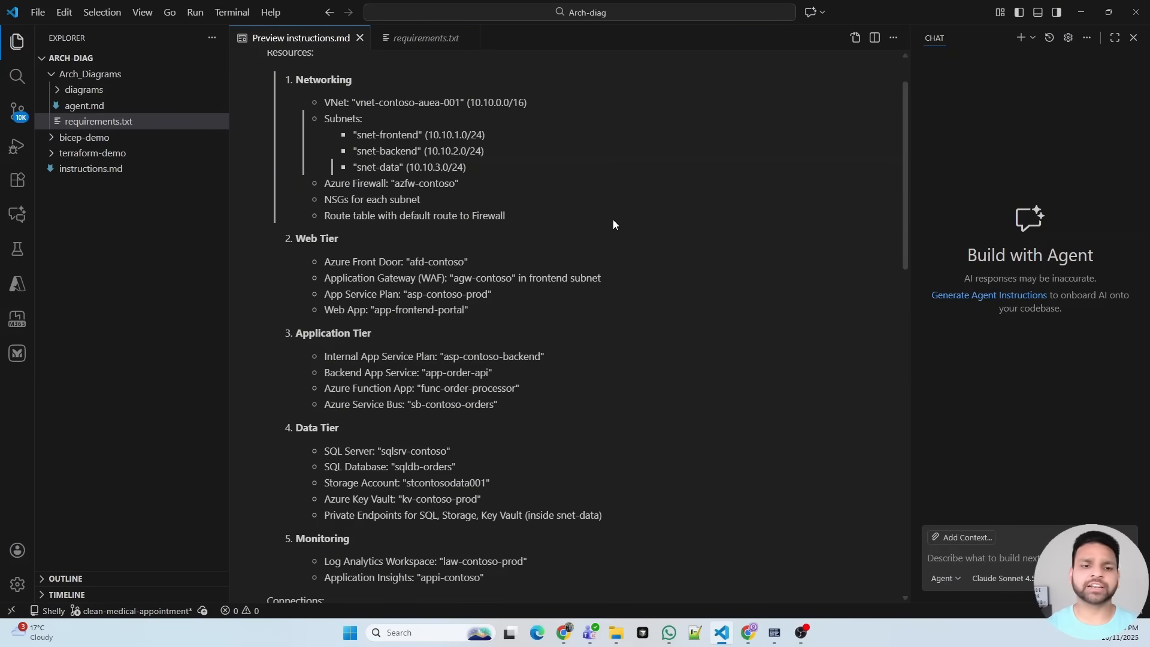
{"action": "scroll", "scroll_direction": "down", "scroll_amount": 3}
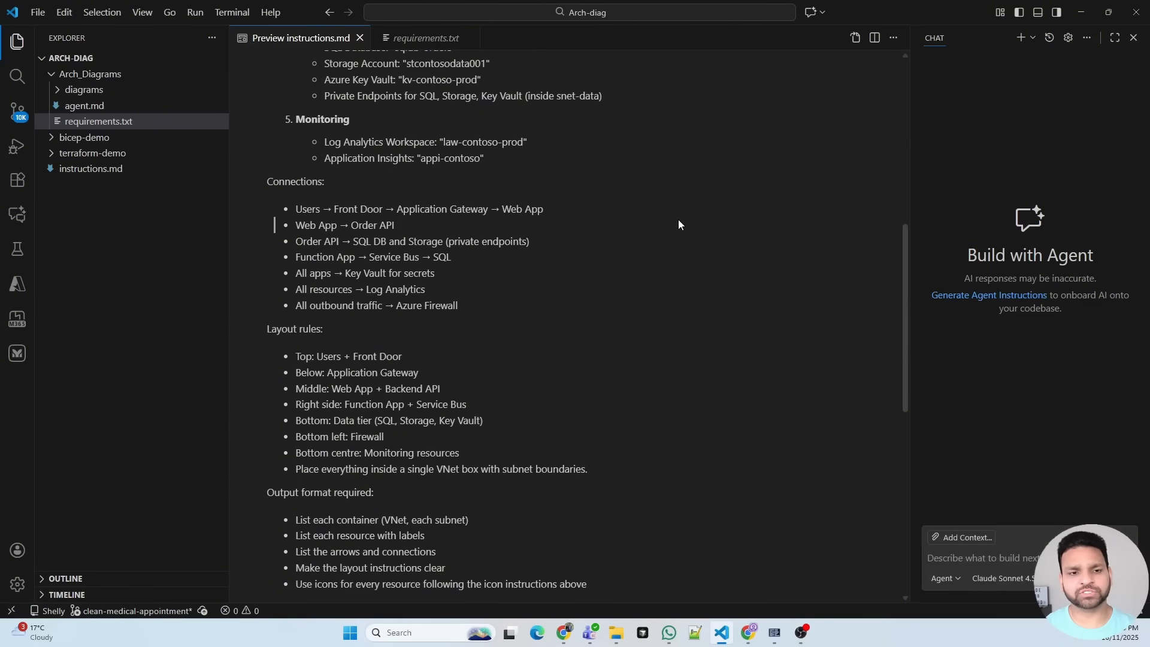
{"action": "scroll", "scroll_direction": "down", "scroll_amount": 3}
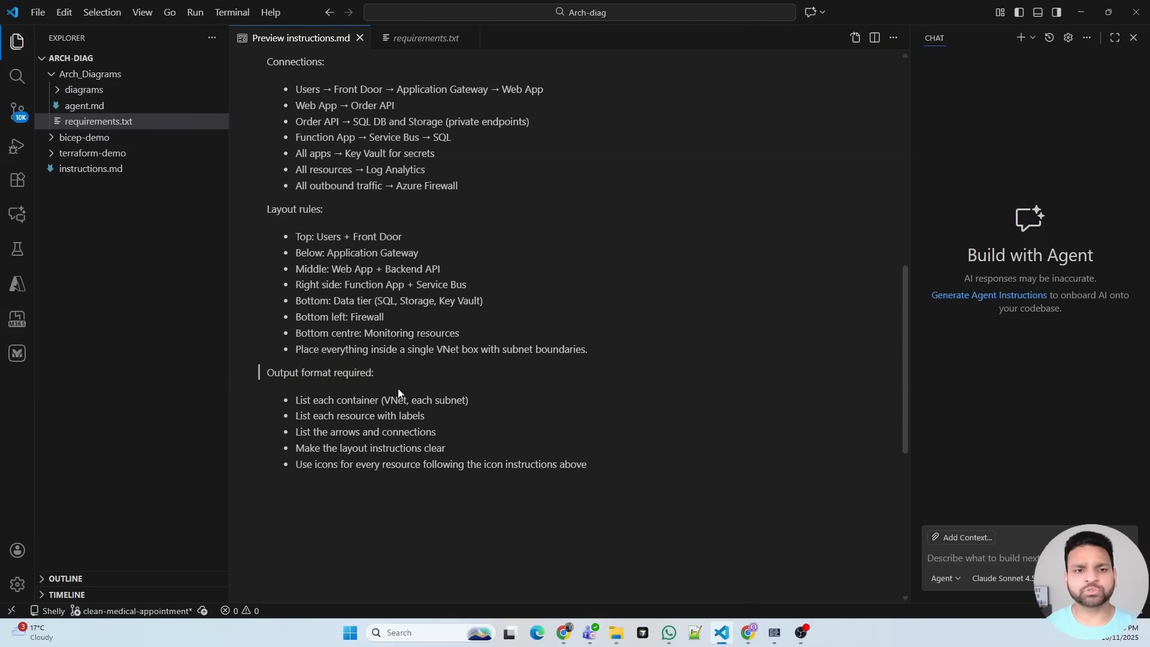
{"action": "scroll", "scroll_direction": "up", "scroll_amount": 3}
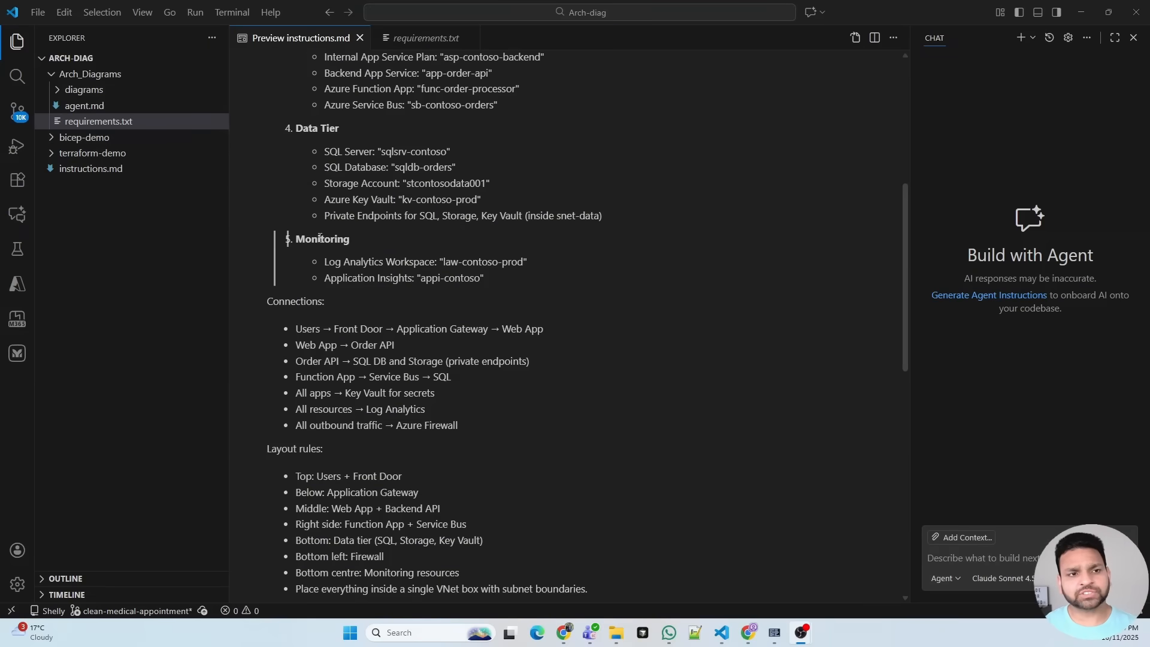
{"action": "mouse_move", "coordinate": [605, 294]}
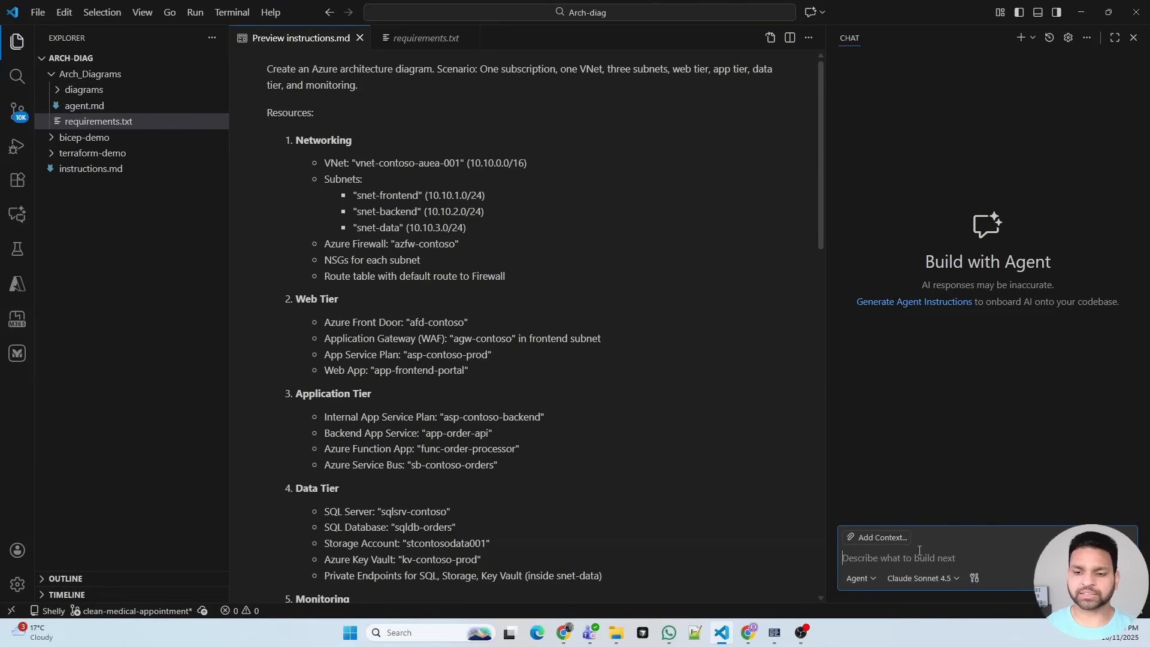
- Draft a chat prompt to read agent.md, follow instructions.md and create architecture diagrams
{"action": "type", "text": "go to Arch_diagrams folder"}
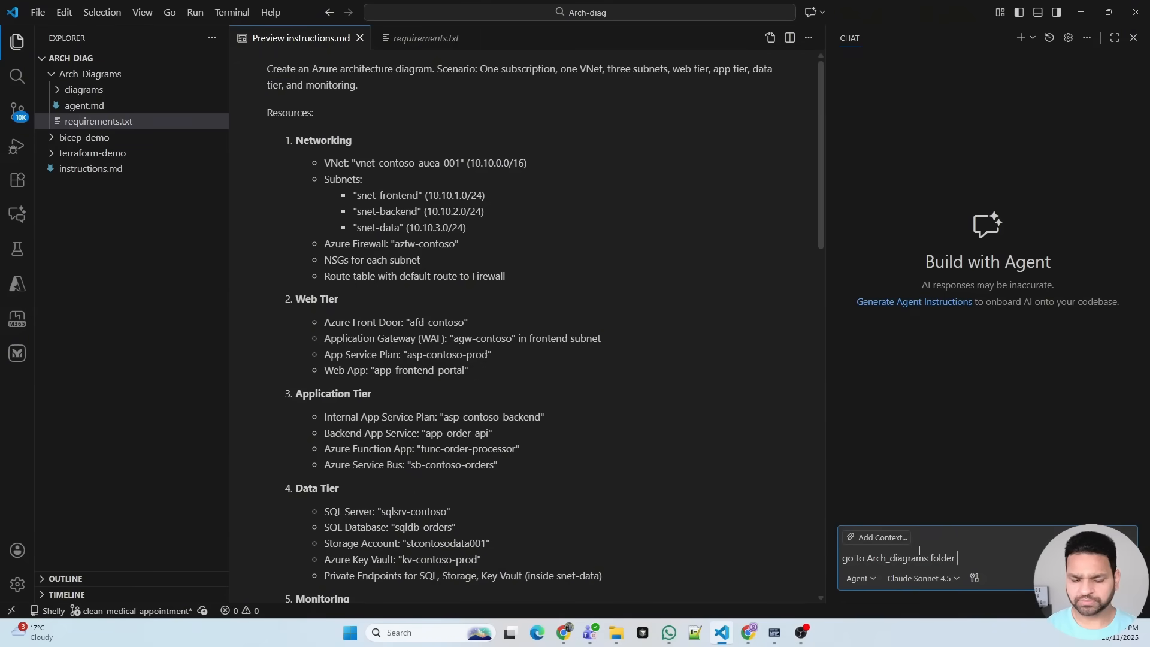
{"action": "type", "text": "and read instructions f"}
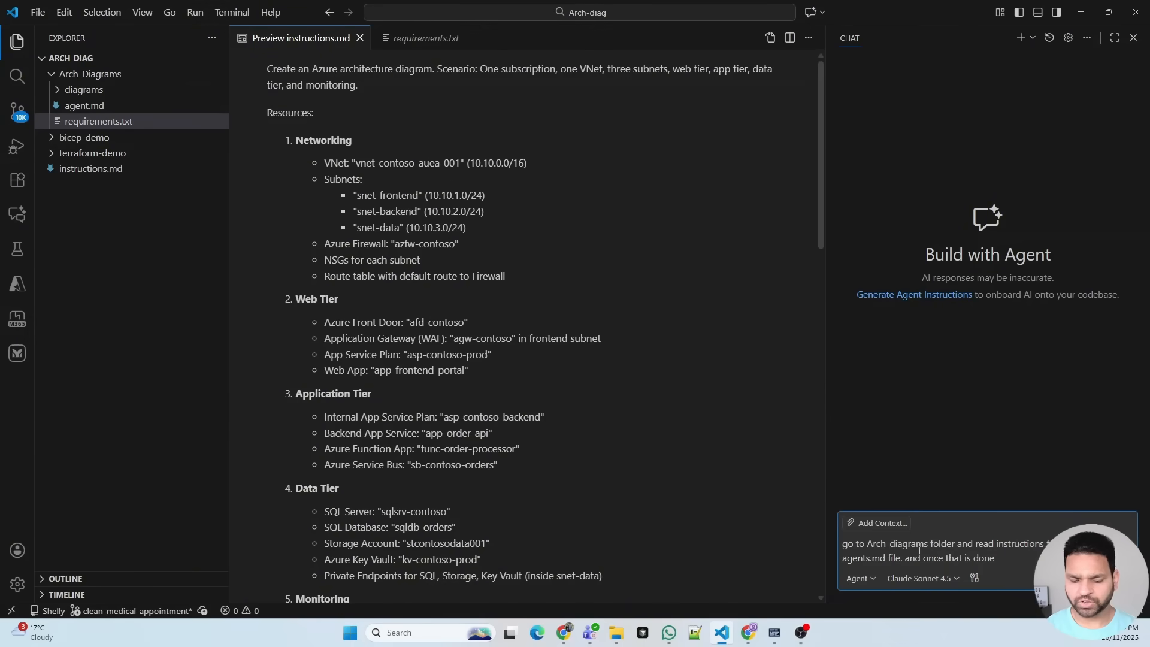
{"action": "type", "text": "go to instr"}
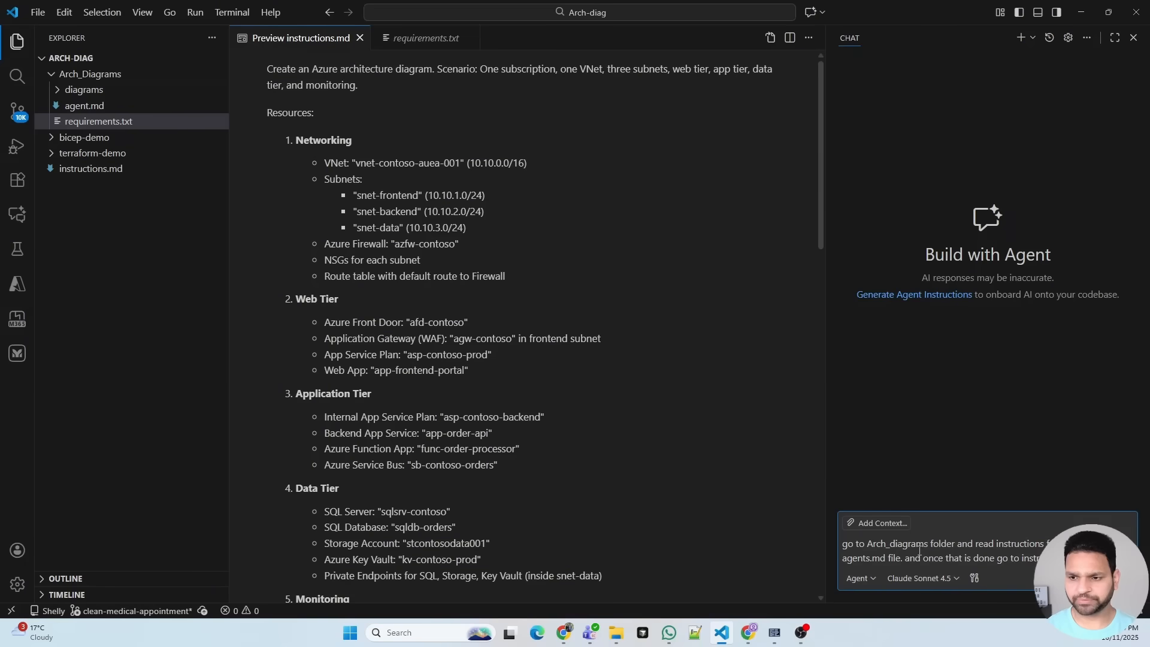
{"action": "type", "text": "and create arch diagrams for me"}
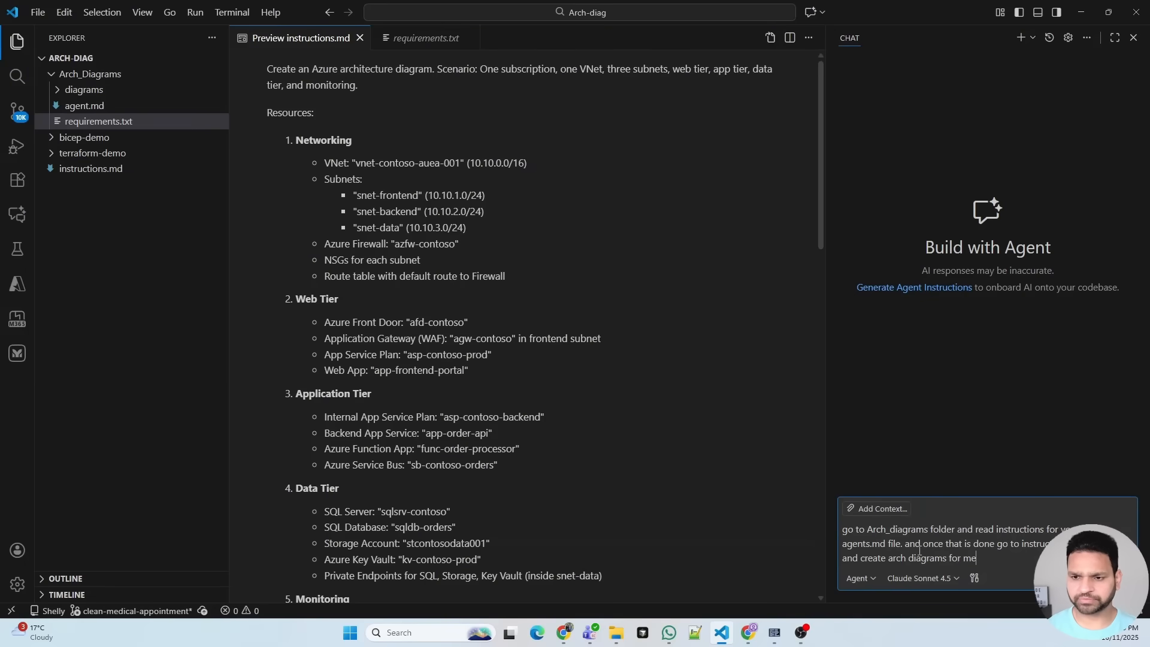
{"action": "type", "text": "."}
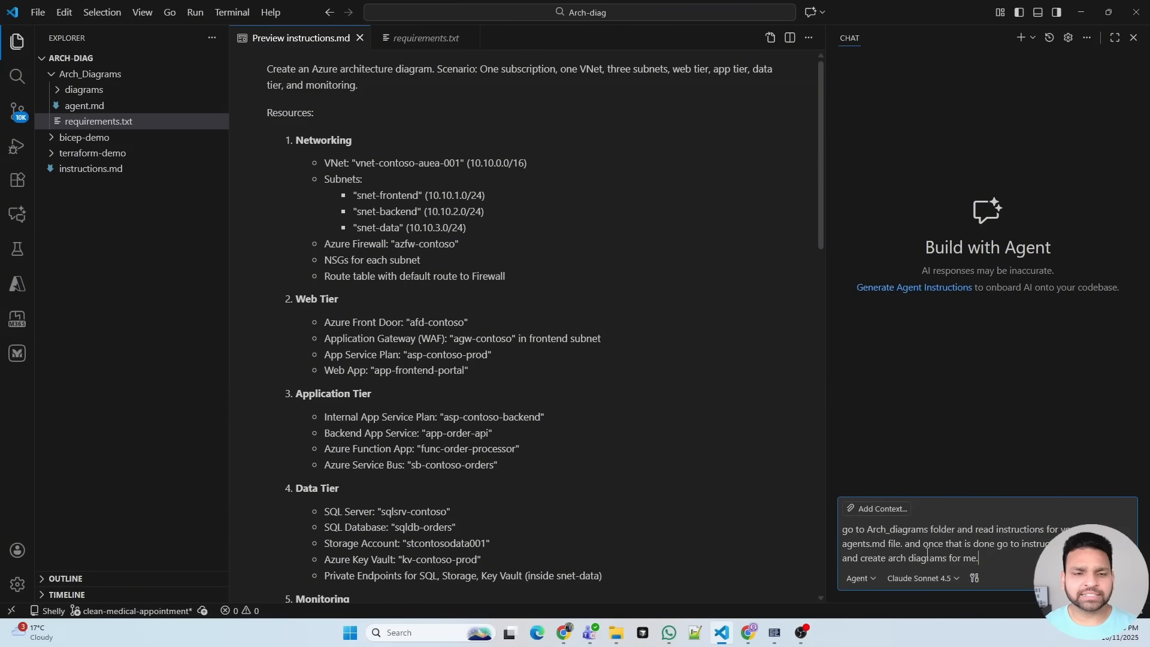
{"action": "left_click", "coordinate": [231, 12]}
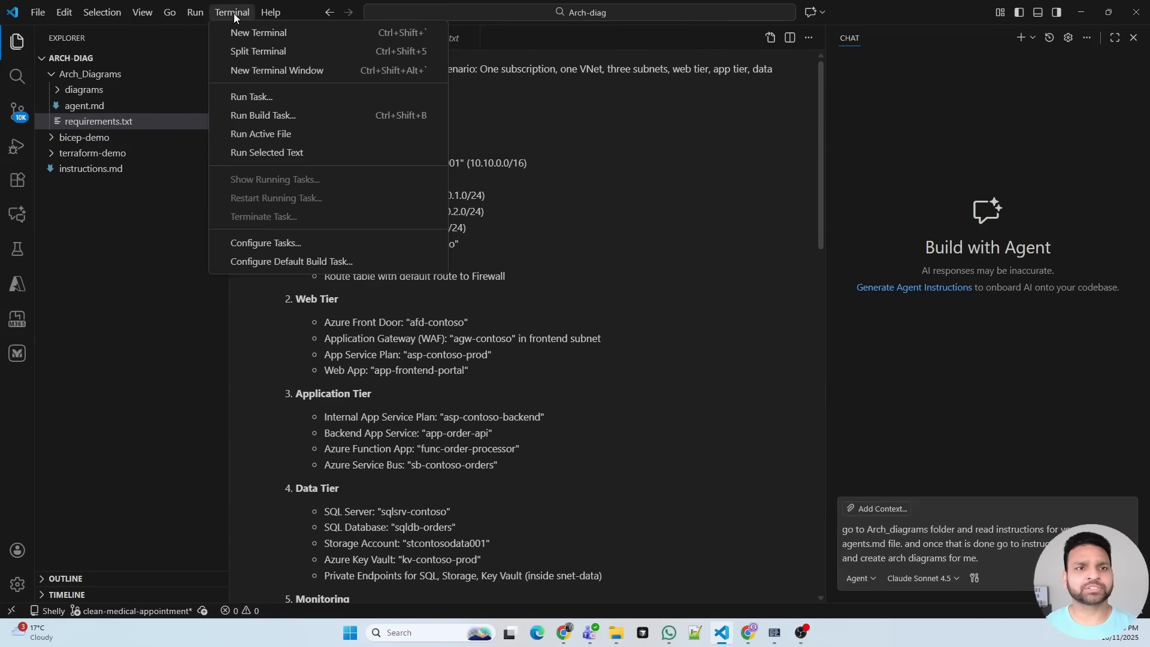
- Create a Python venv in Arch_Diagrams and activate it with Activate.ps1
{"action": "left_click", "coordinate": [259, 32]}
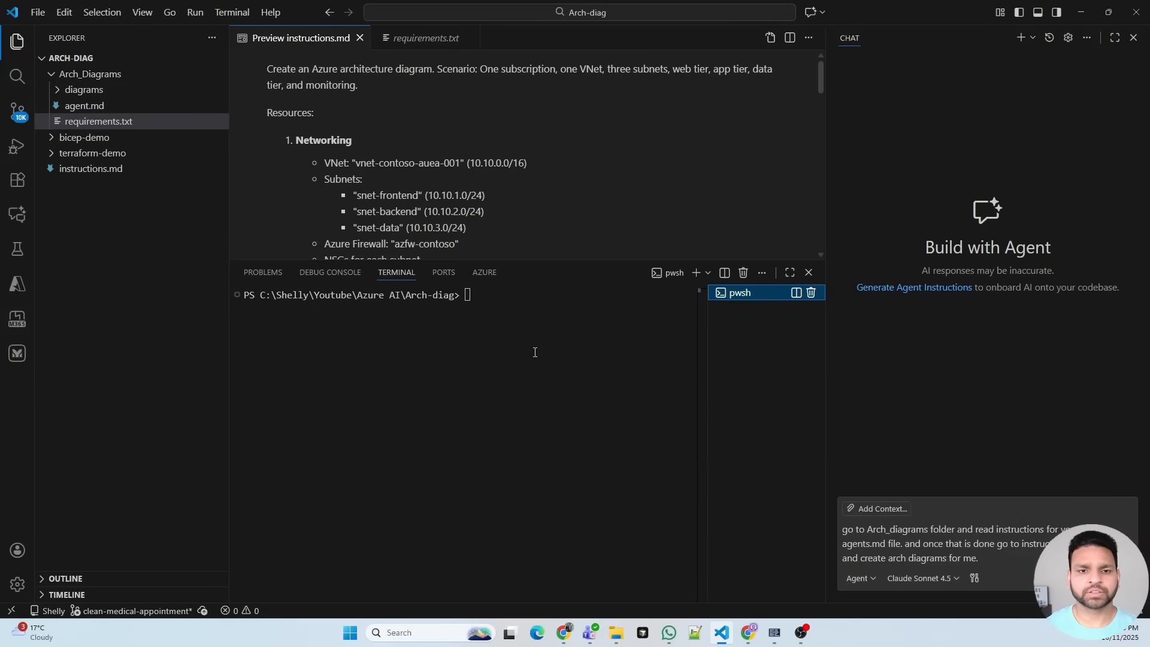
{"action": "type", "text": "cd .\\Arch_Diagrams\\"}
{"action": "type", "text": "py"}
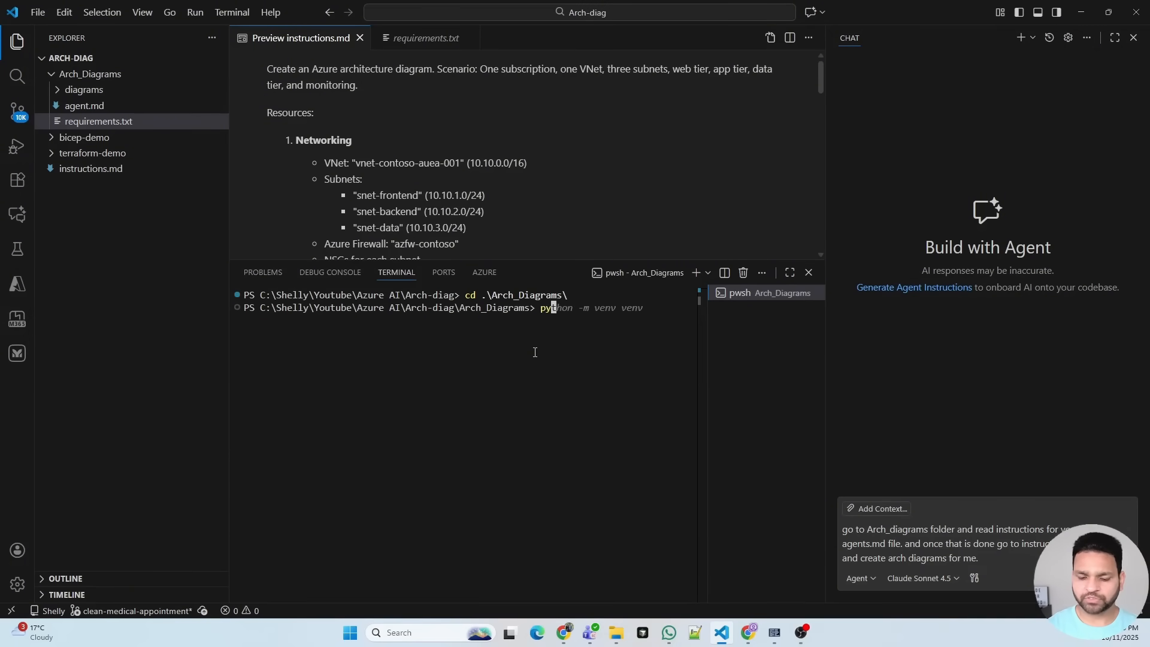
{"action": "type", "text": "thon -m venv venv"}
{"action": "key", "text": "Enter"}
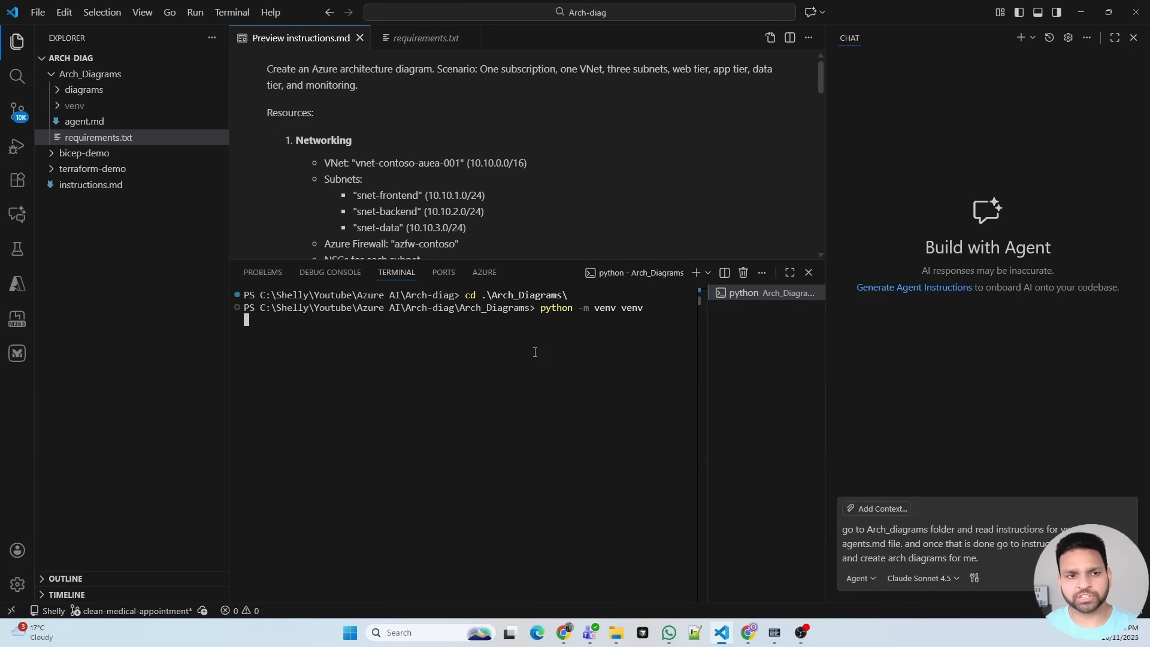
{"action": "key", "text": "Enter"}
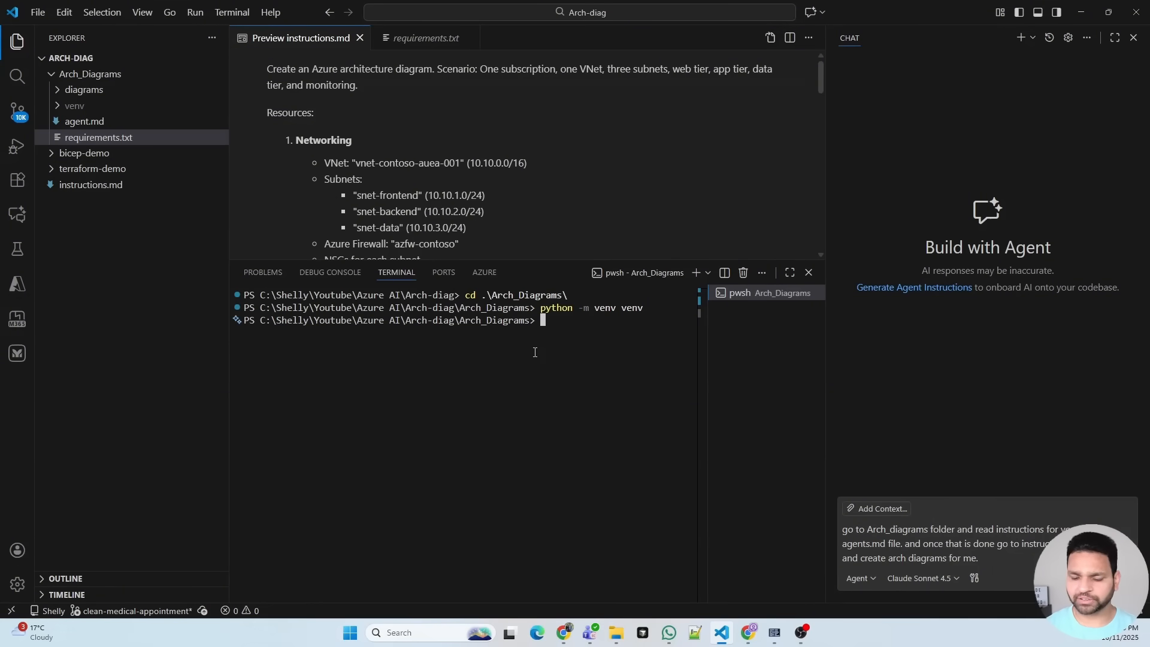
{"action": "type", "text": ".\\venv\\Scripts\\Activate.ps1"}
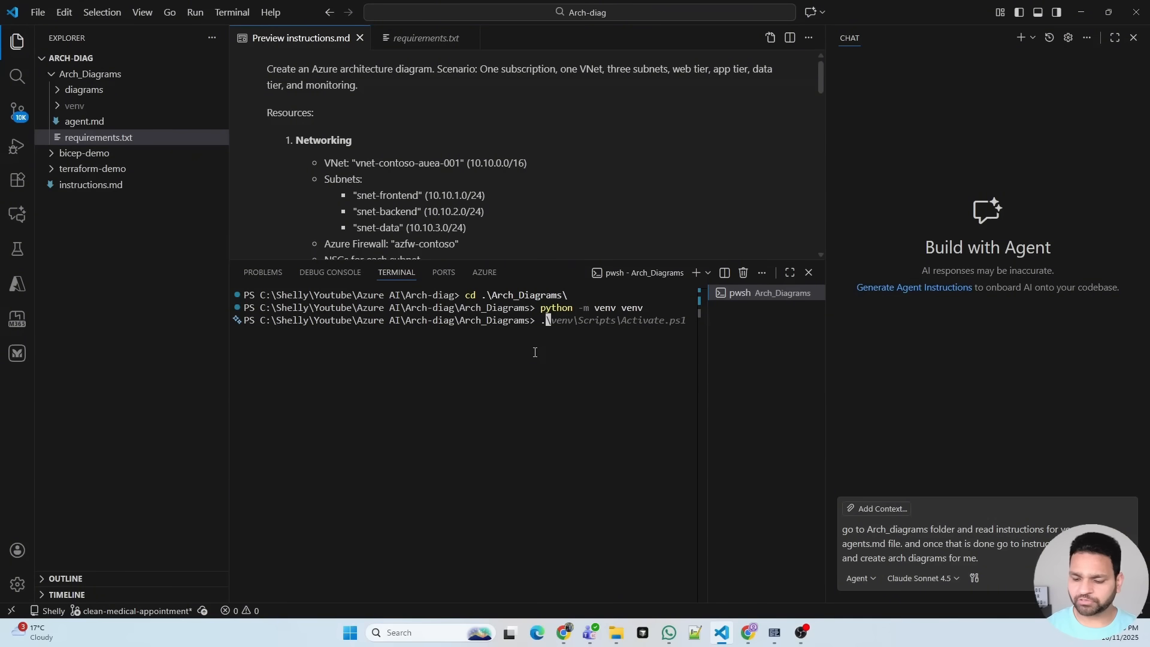
{"action": "key", "text": "Enter"}
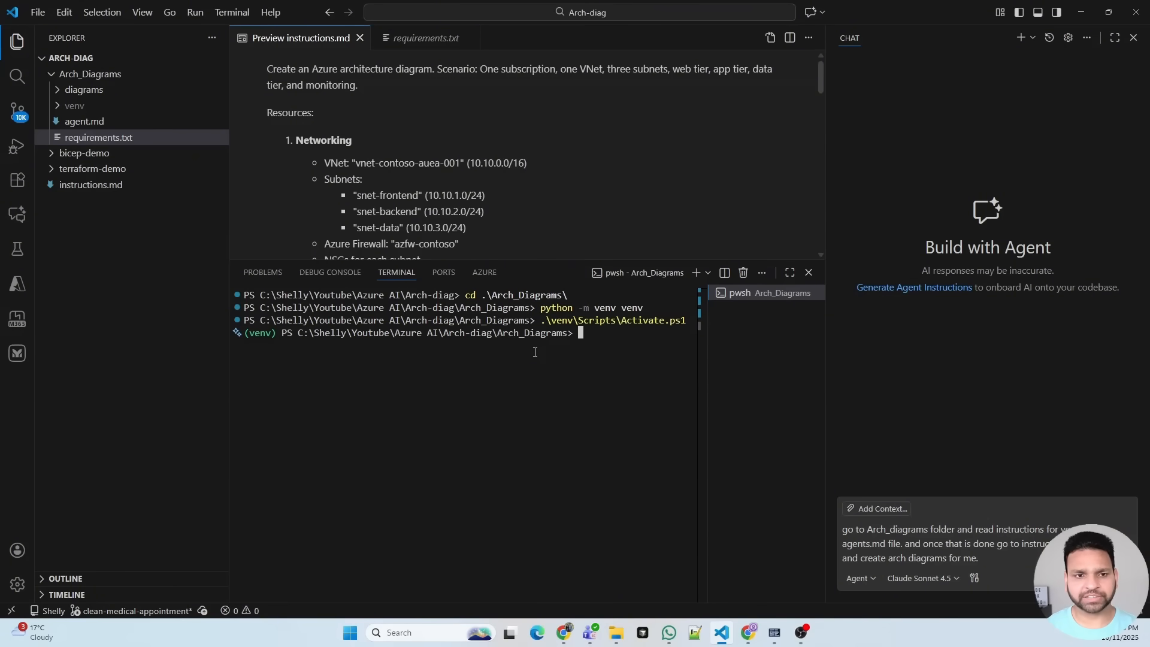
- Install the packages listed in requirements.txt with pip install -r
{"action": "type", "text": "pip install -r requirements.txt"}
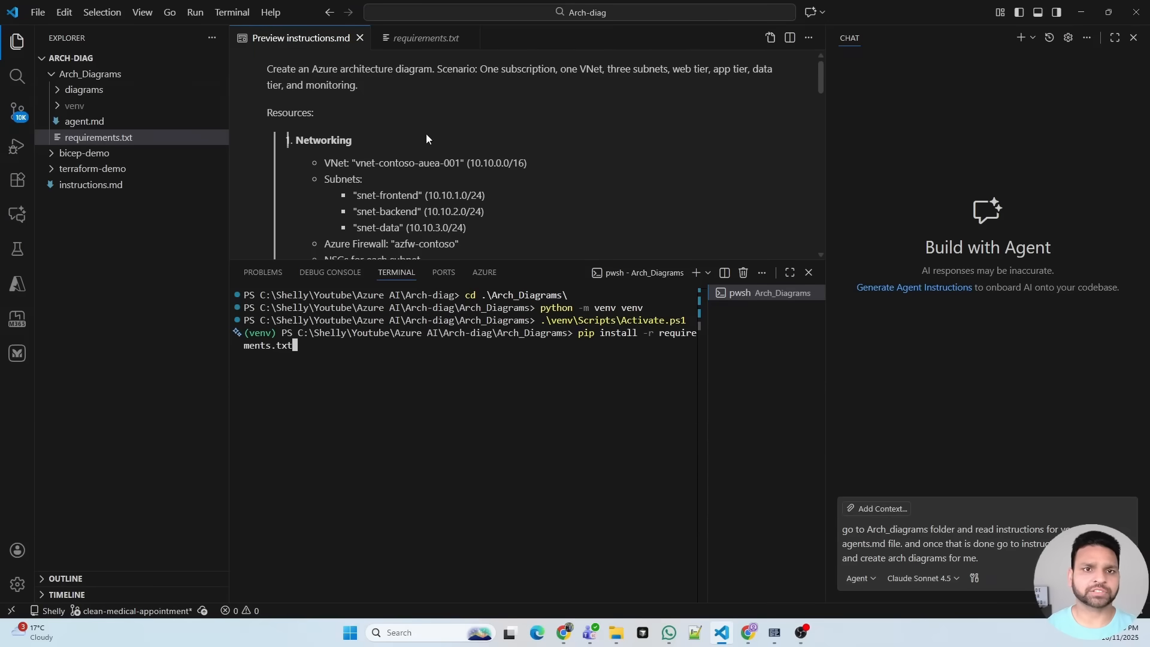
{"action": "left_click", "coordinate": [424, 37]}
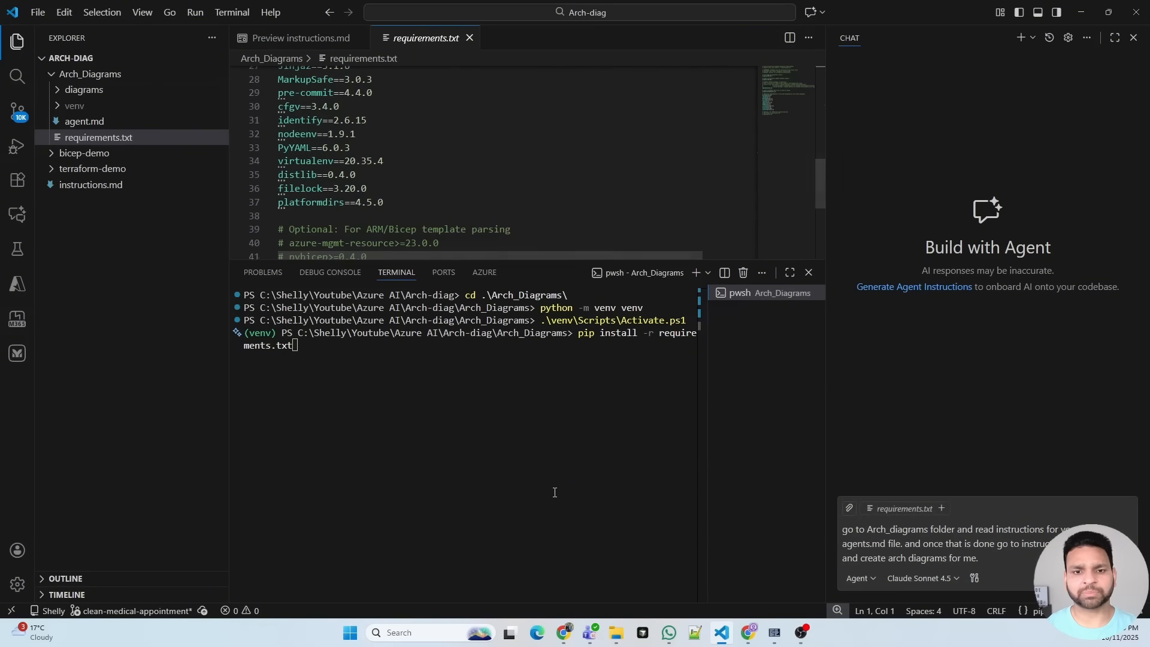
{"action": "key", "text": "Enter"}
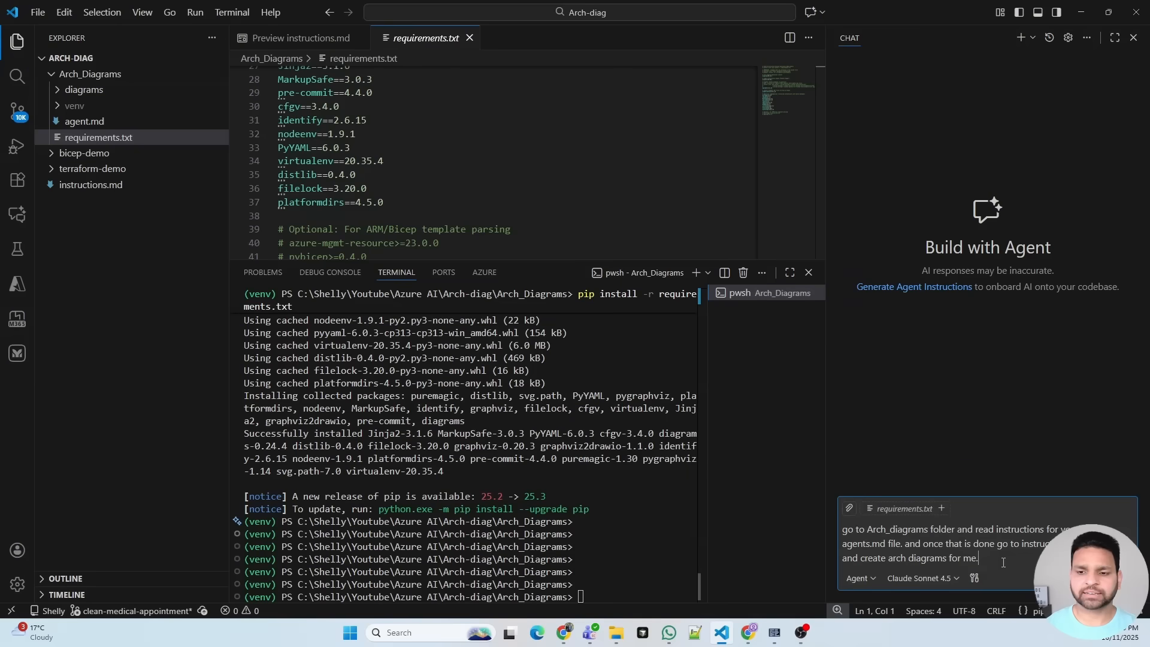
- Send the diagram prompt and allow the agent's venv activation and Python version check
{"action": "key", "text": "Enter"}
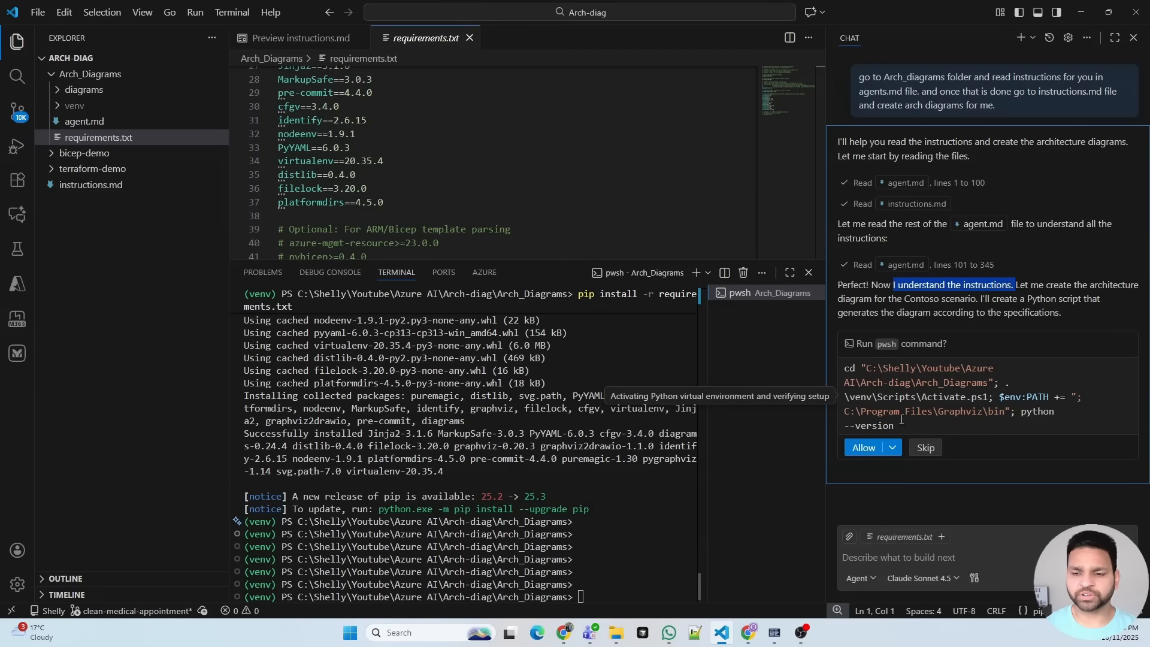
{"action": "mouse_move", "coordinate": [864, 452]}
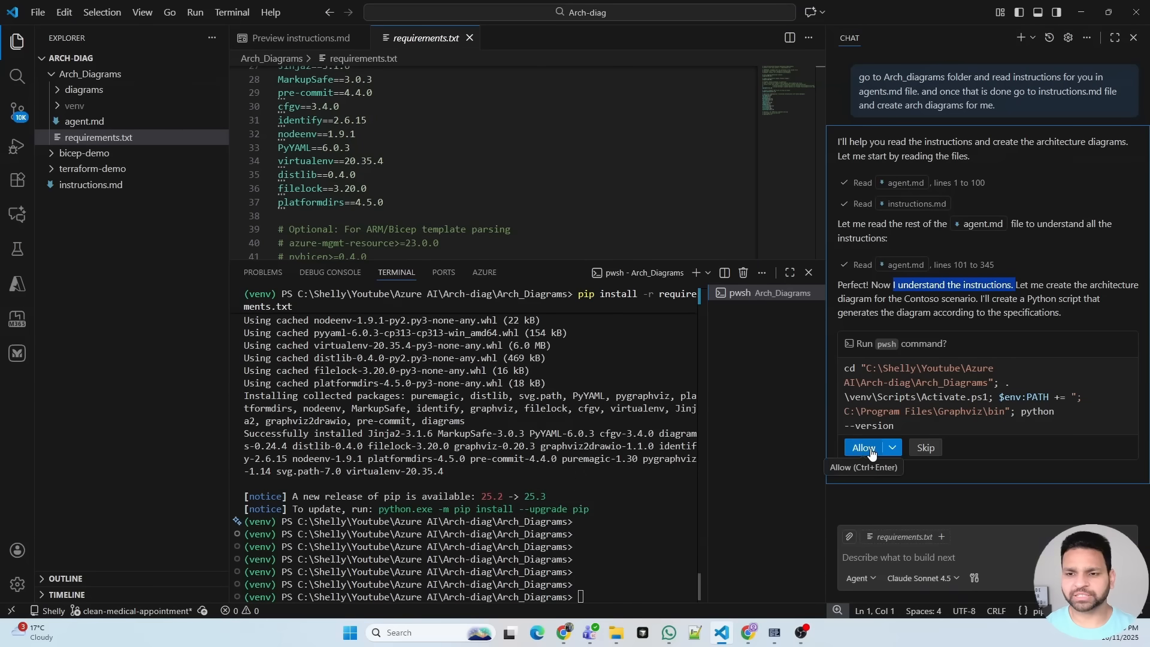
{"action": "left_click", "coordinate": [864, 447]}
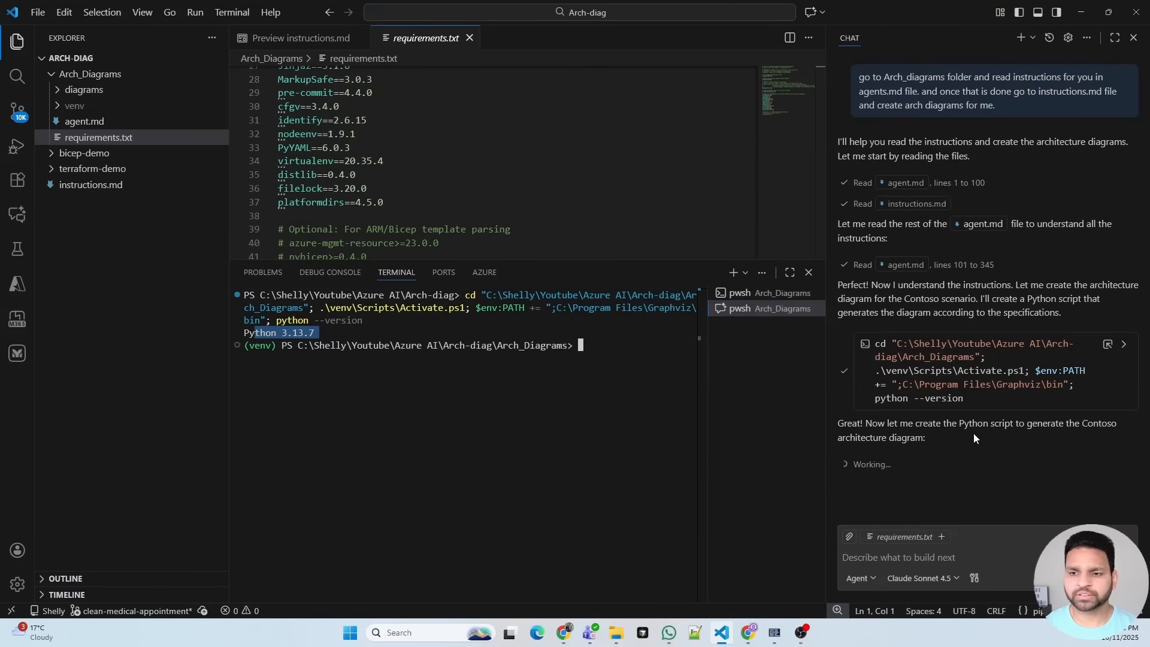
{"action": "mouse_move", "coordinate": [964, 431]}
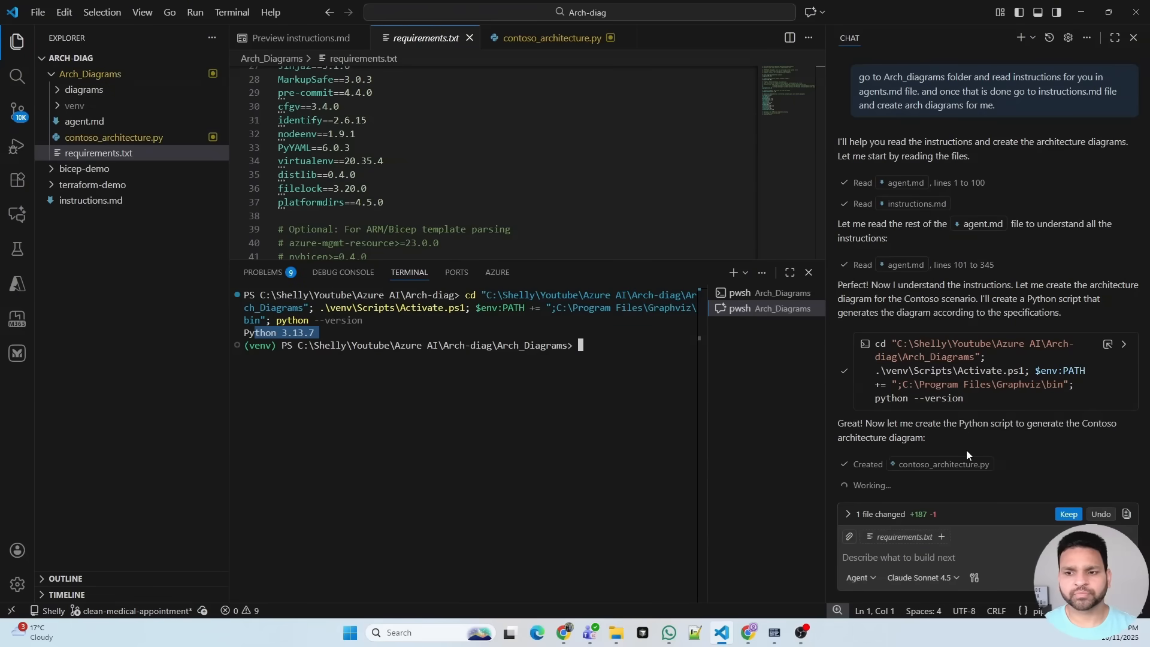
{"action": "mouse_move", "coordinate": [946, 464]}
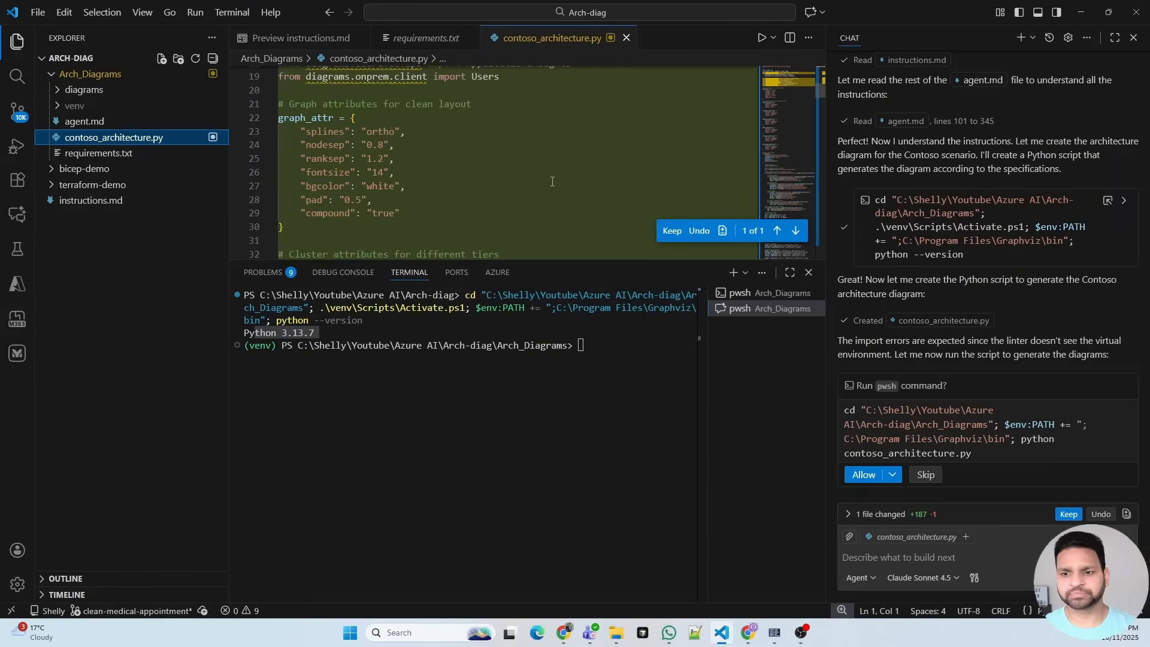
- Approve the agent's script run, network class listing and rerun, then reveal the diagrams folder
{"action": "left_click", "coordinate": [863, 474]}
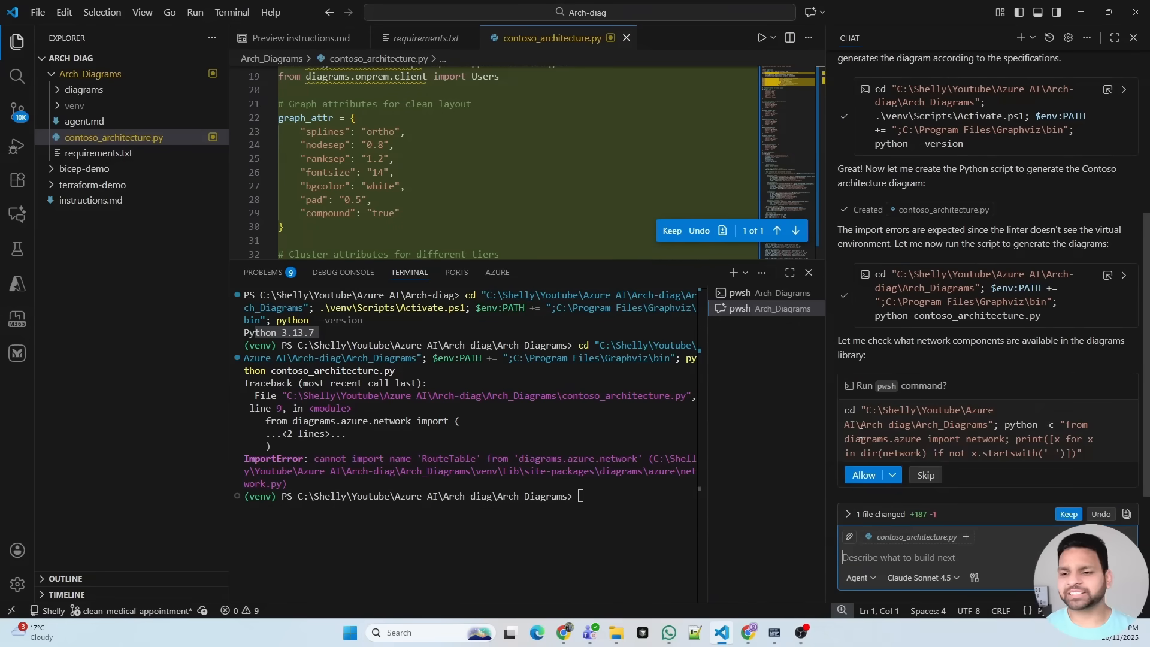
{"action": "left_click", "coordinate": [863, 475]}
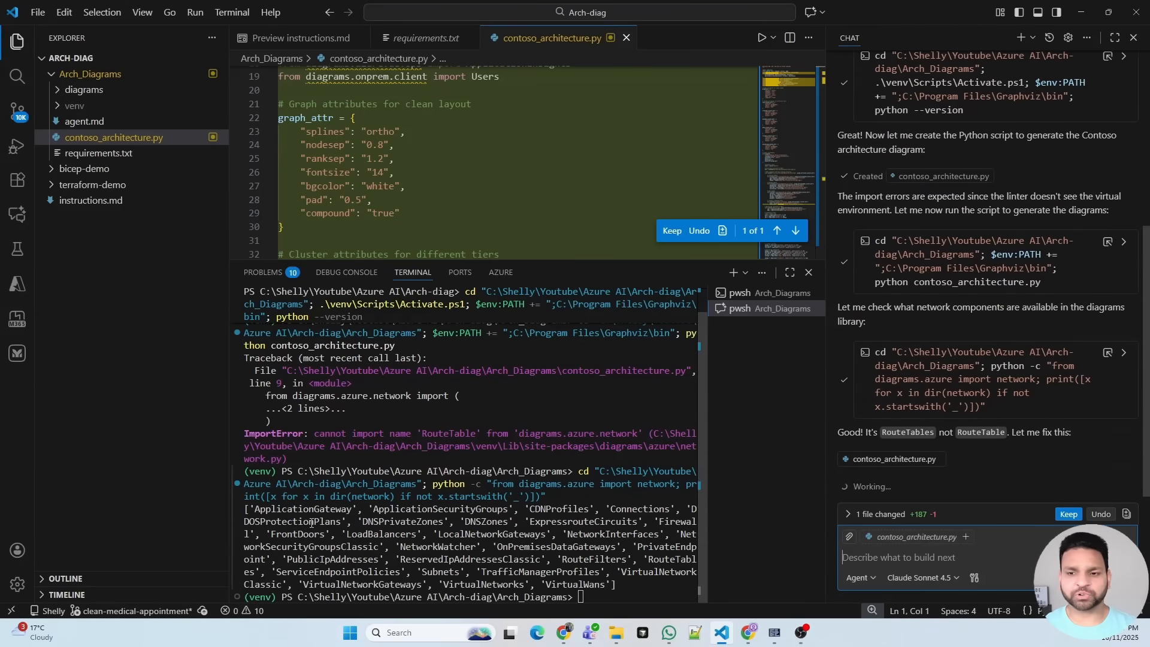
{"action": "mouse_move", "coordinate": [928, 441]}
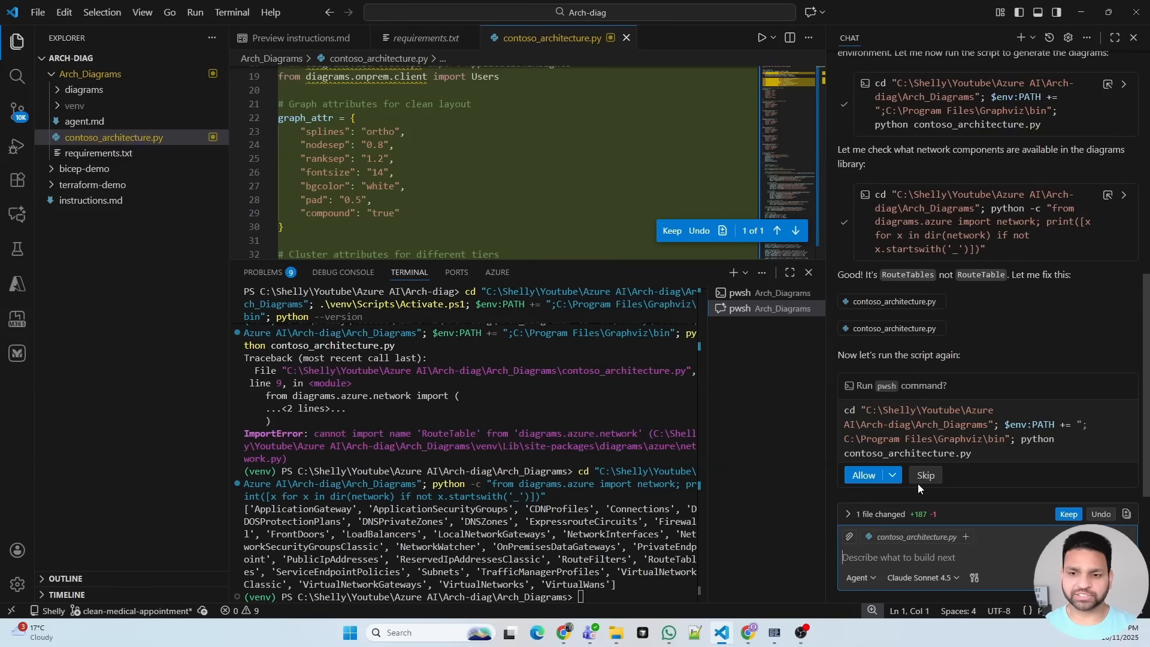
{"action": "left_click", "coordinate": [863, 475]}
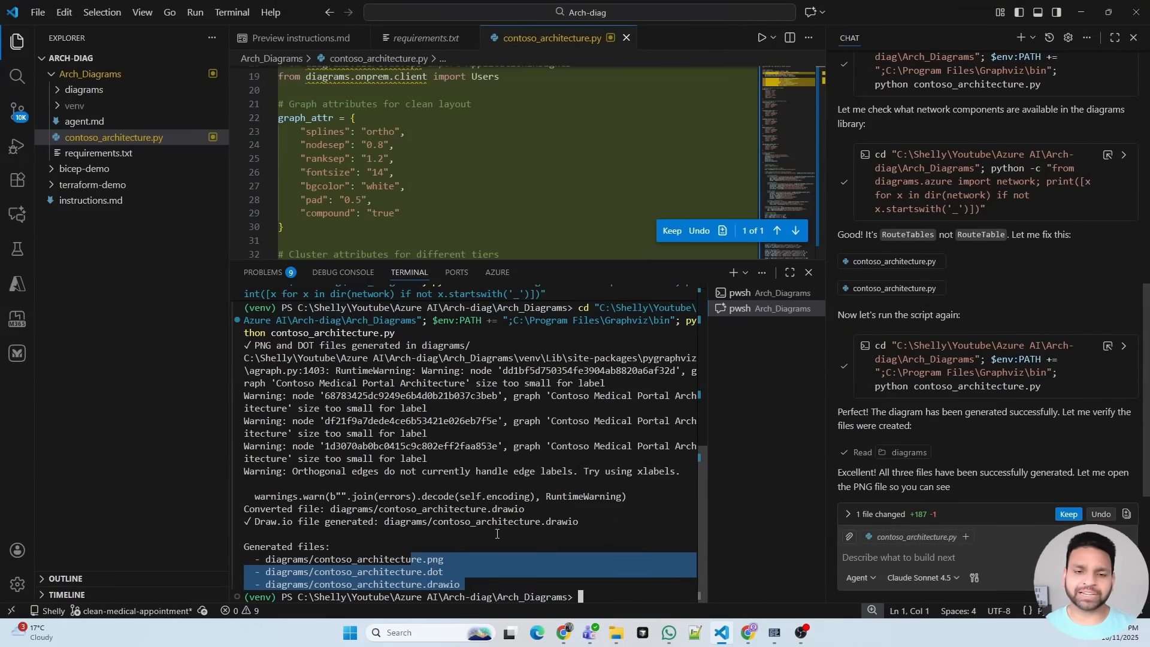
{"action": "left_click", "coordinate": [83, 89]}
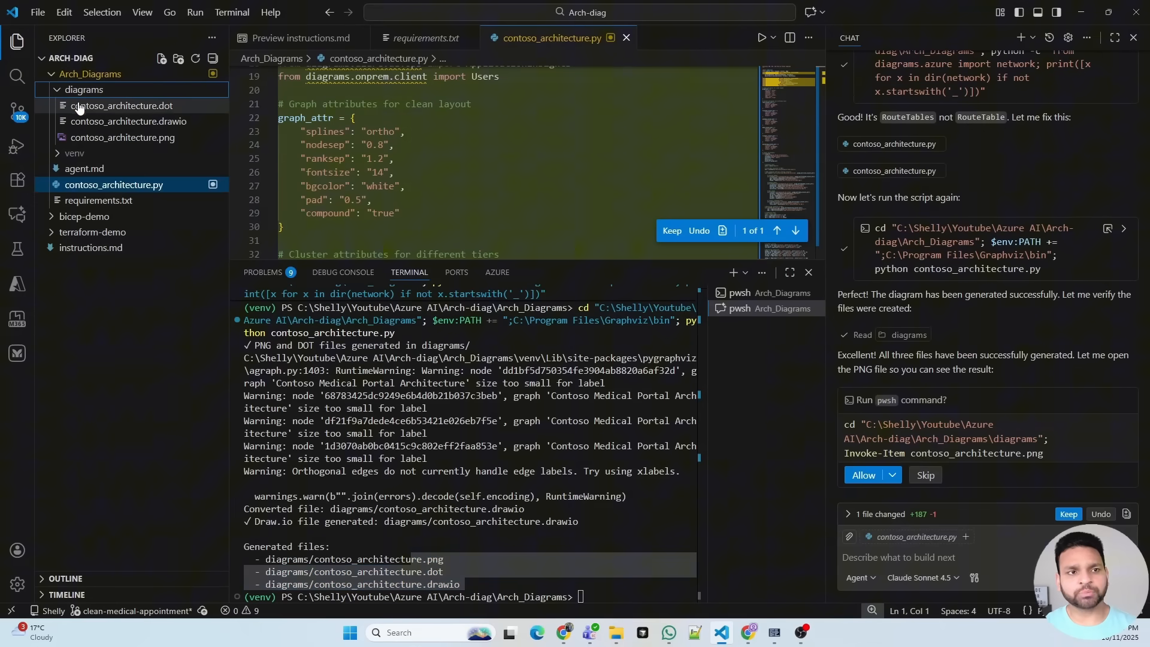
{"action": "mouse_move", "coordinate": [168, 167]}
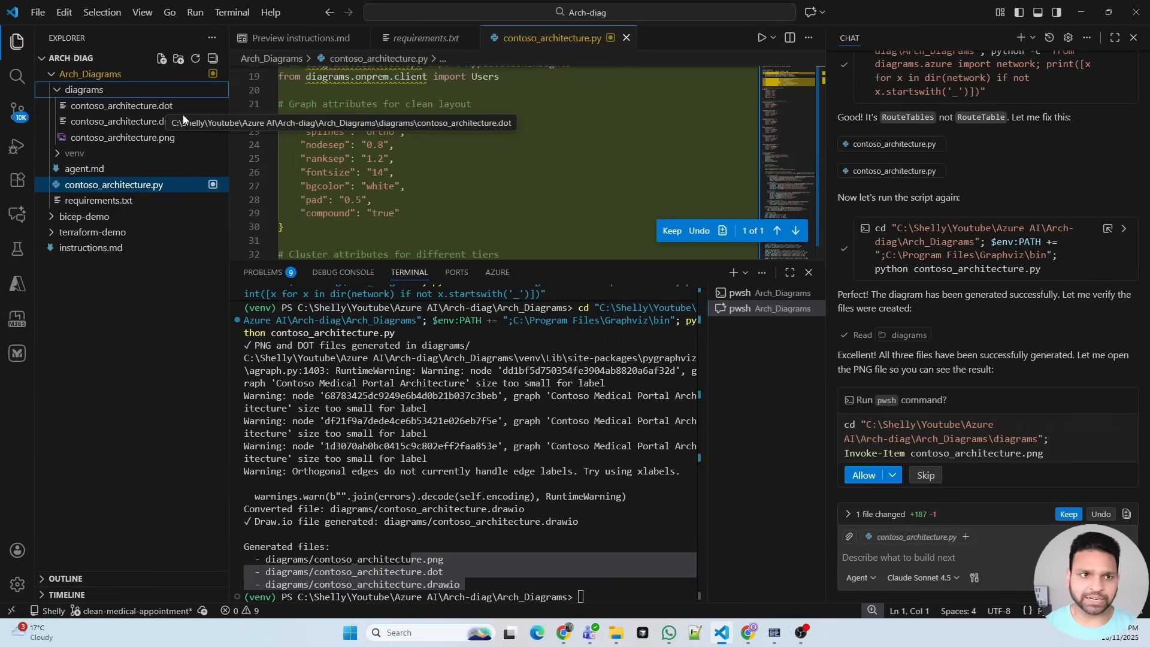
{"action": "mouse_move", "coordinate": [135, 140]}
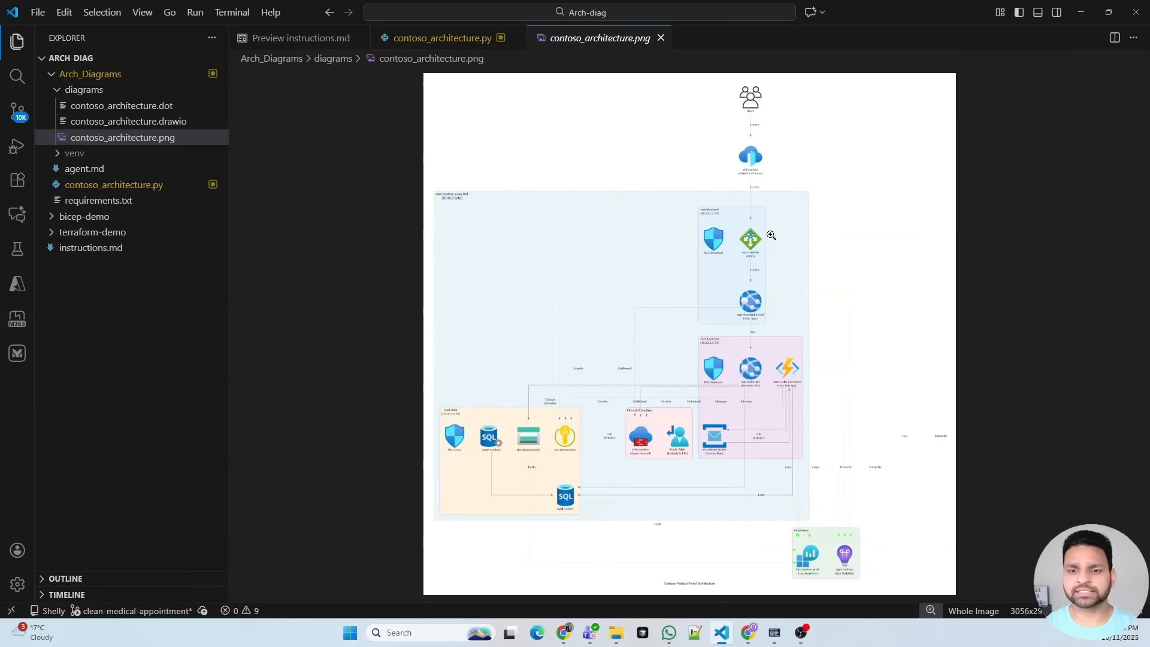
{"action": "mouse_move", "coordinate": [795, 239]}
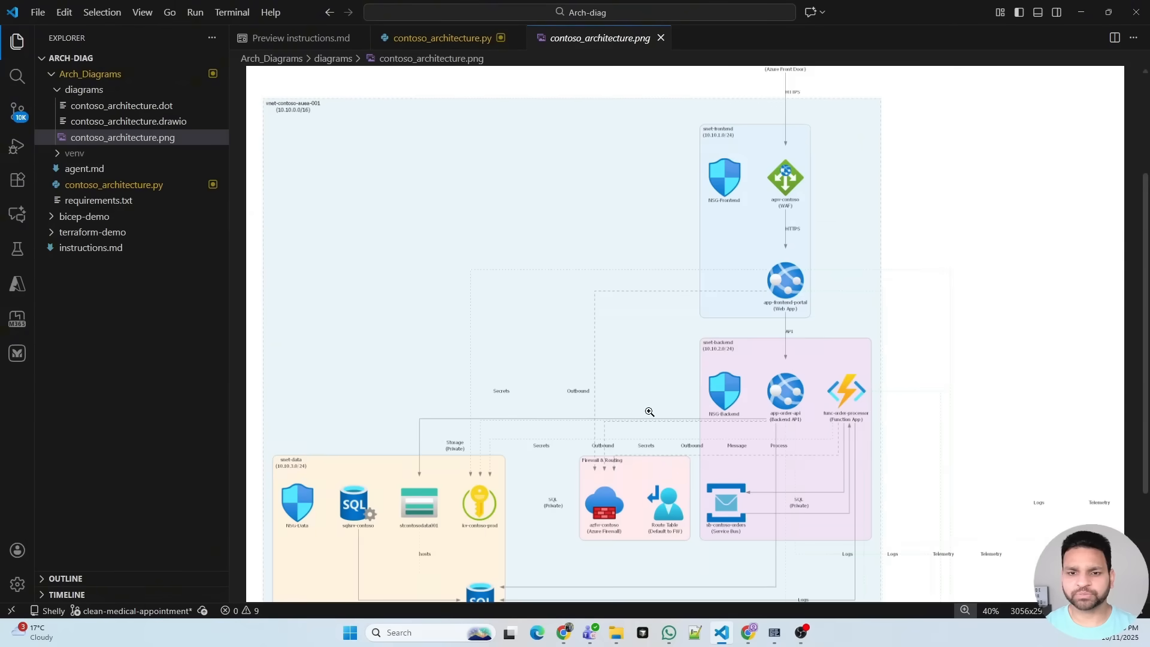
{"action": "mouse_move", "coordinate": [611, 433]}
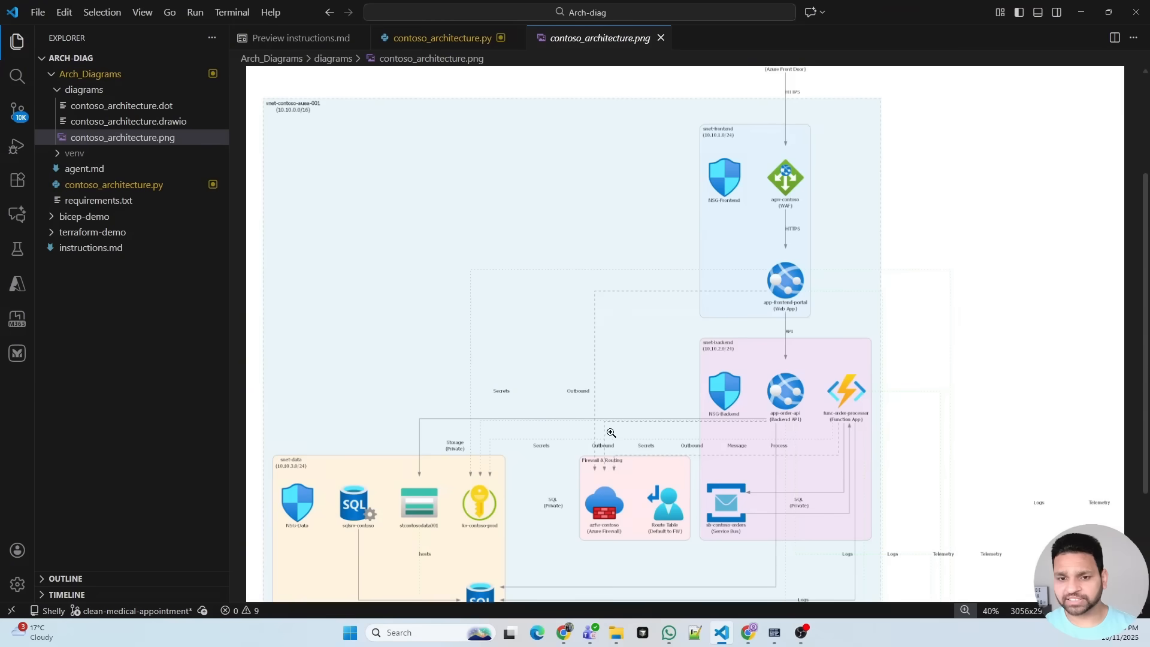
- Scroll through the contoso_architecture.png image to inspect the Contoso architecture
{"action": "scroll", "scroll_direction": "down", "scroll_amount": 3}
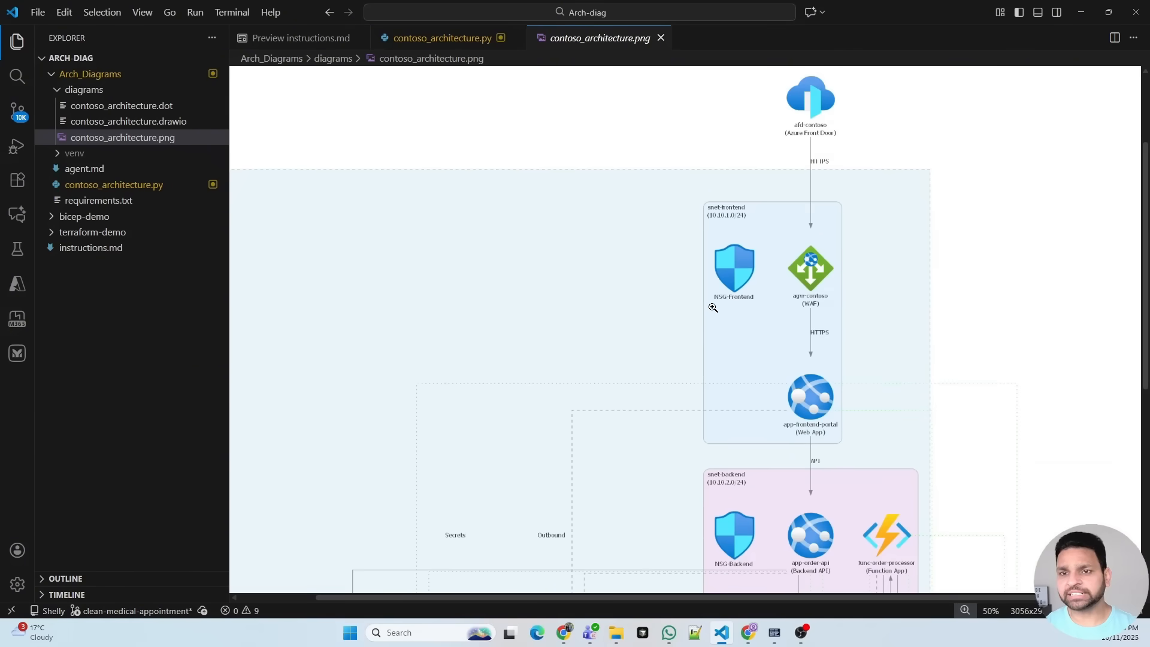
{"action": "scroll", "scroll_direction": "down", "scroll_amount": 3}
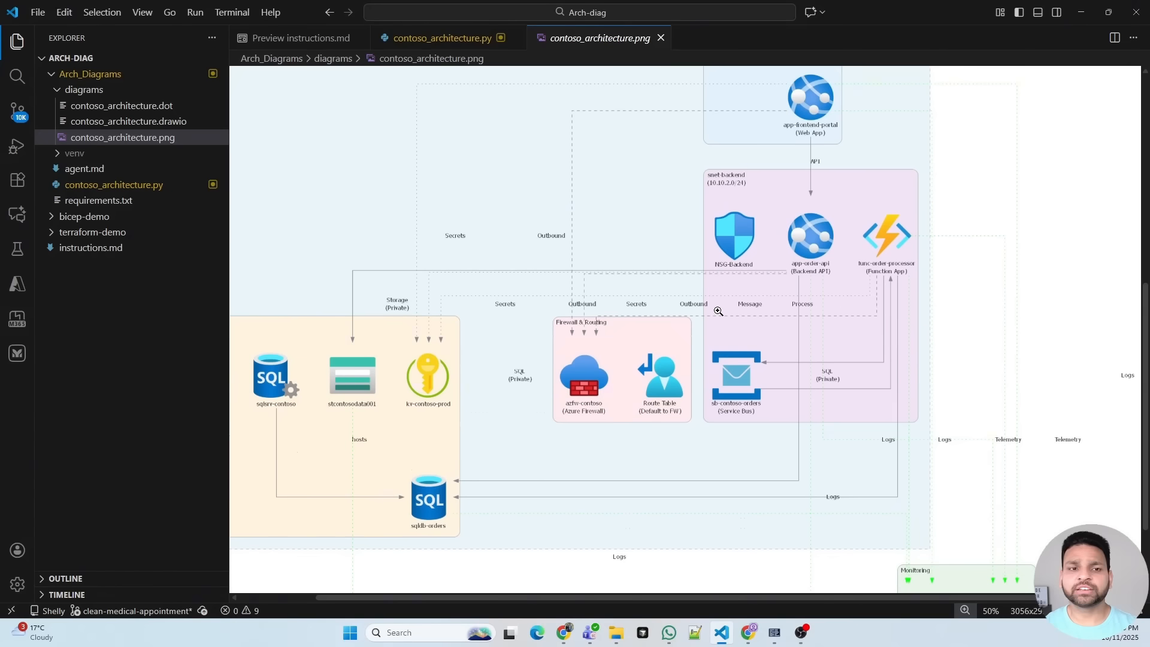
{"action": "mouse_move", "coordinate": [527, 225]}
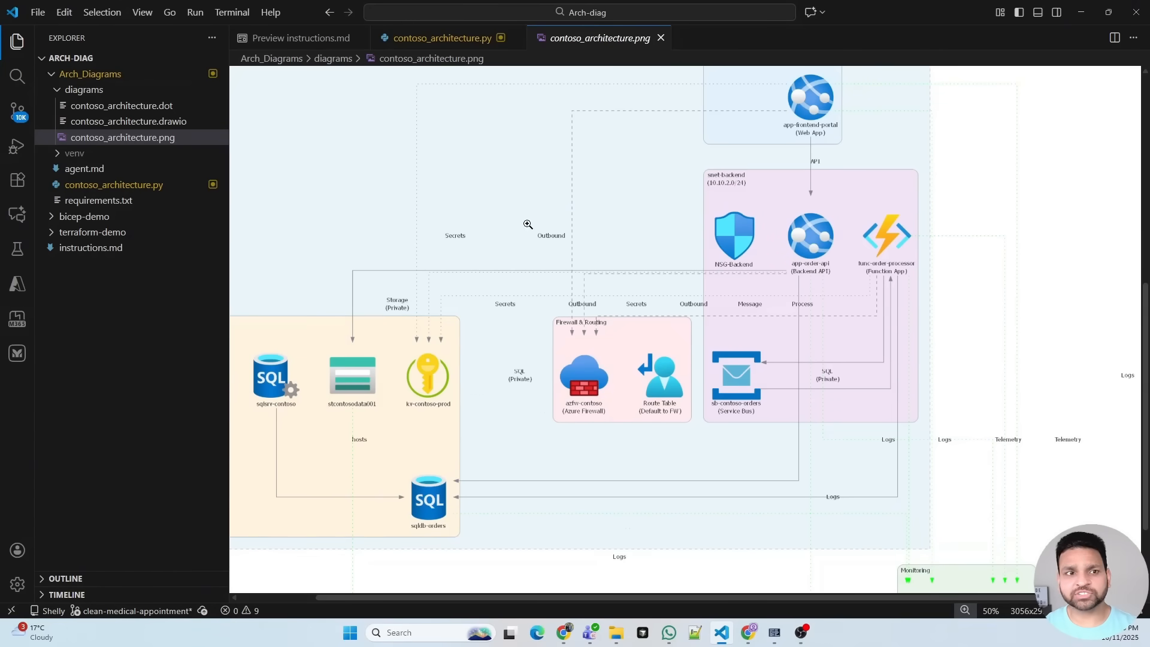
{"action": "mouse_move", "coordinate": [154, 126]}
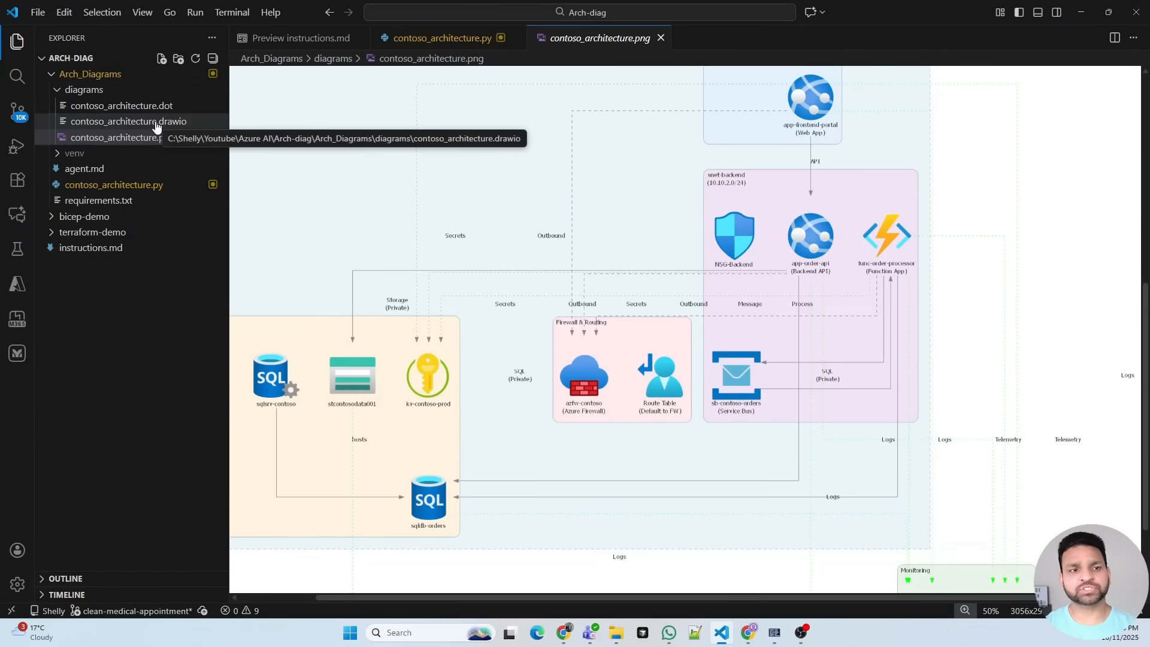
- Open contoso_architecture.drawio, zoom out, and move the green gateway icon right of the VNet
{"action": "double_click", "coordinate": [126, 121]}
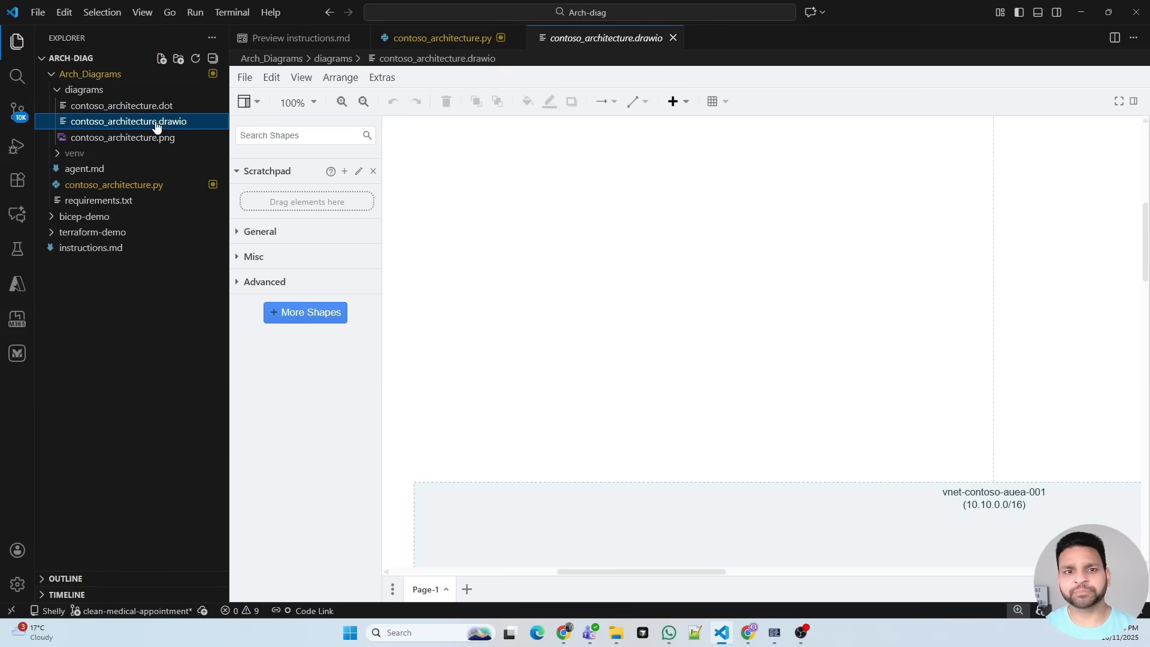
{"action": "left_click", "coordinate": [363, 101]}
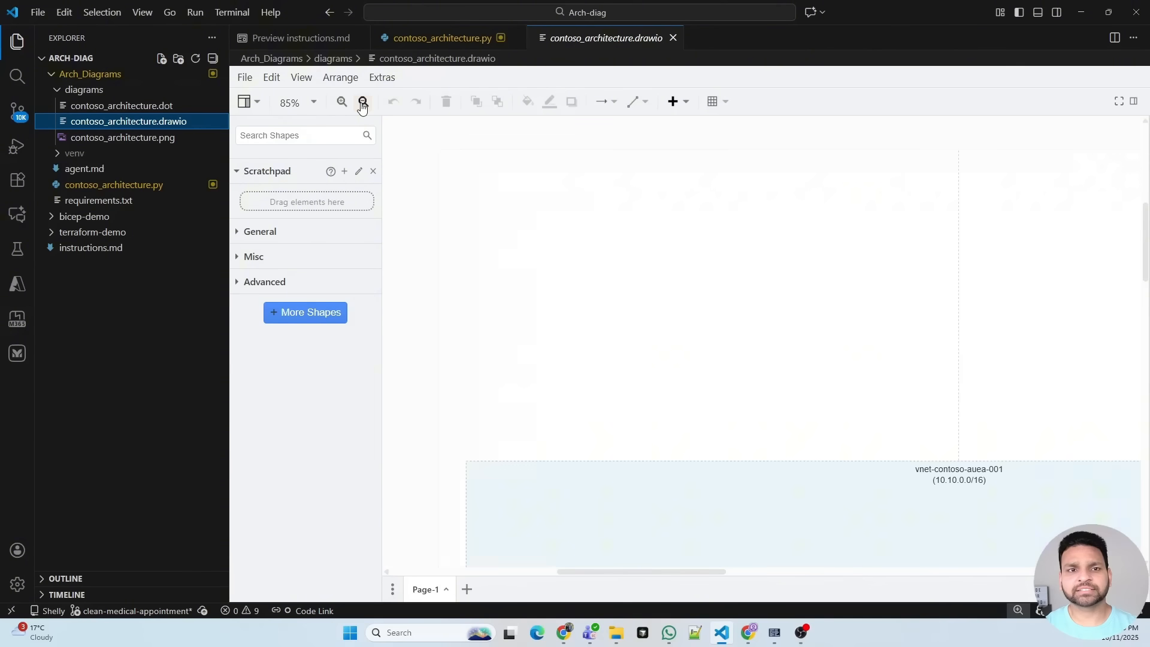
{"action": "left_click", "coordinate": [363, 101]}
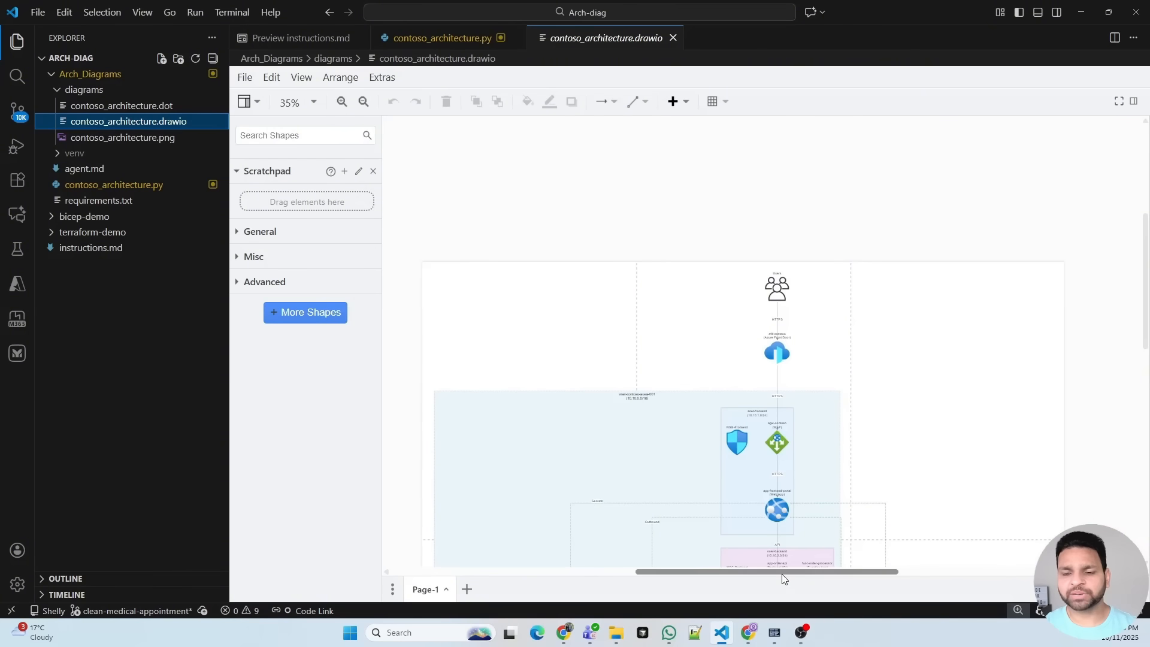
{"action": "scroll", "scroll_direction": "down", "scroll_amount": 3}
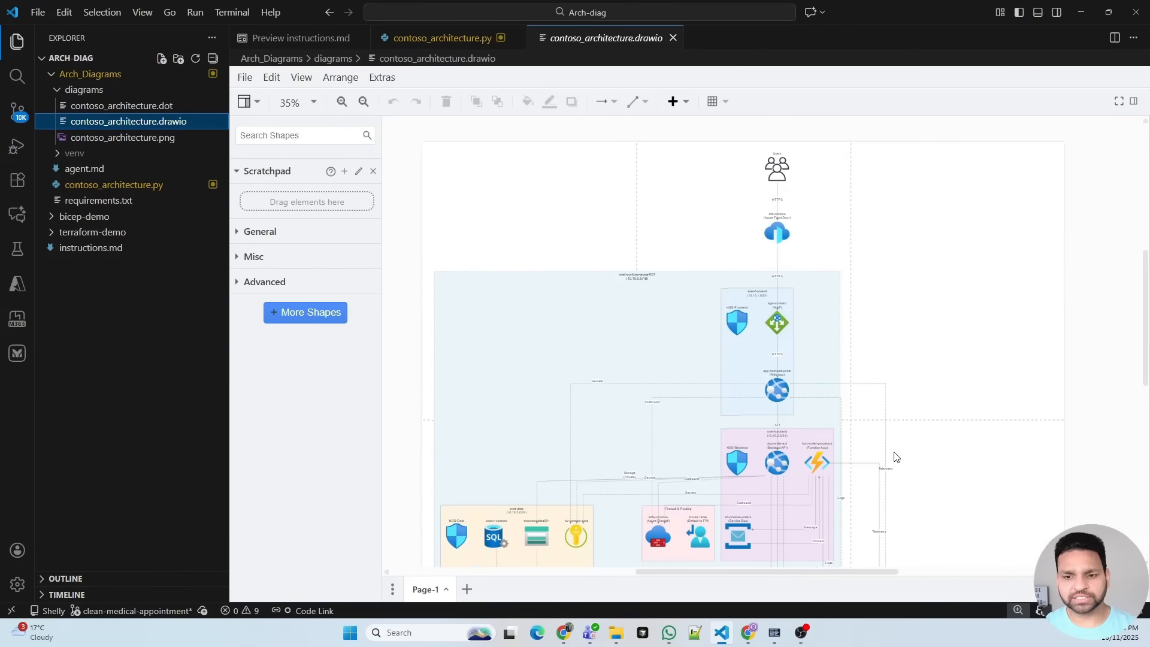
{"action": "left_click", "coordinate": [776, 322]}
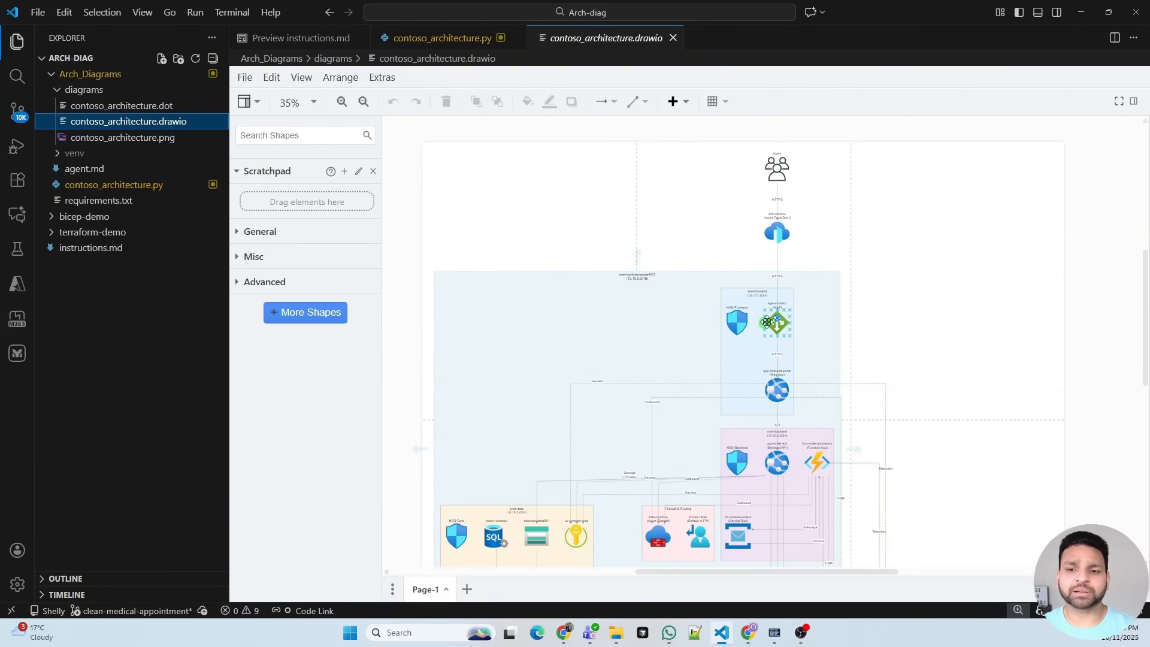
{"action": "left_click_drag", "start_coordinate": [774, 323], "coordinate": [891, 320]}
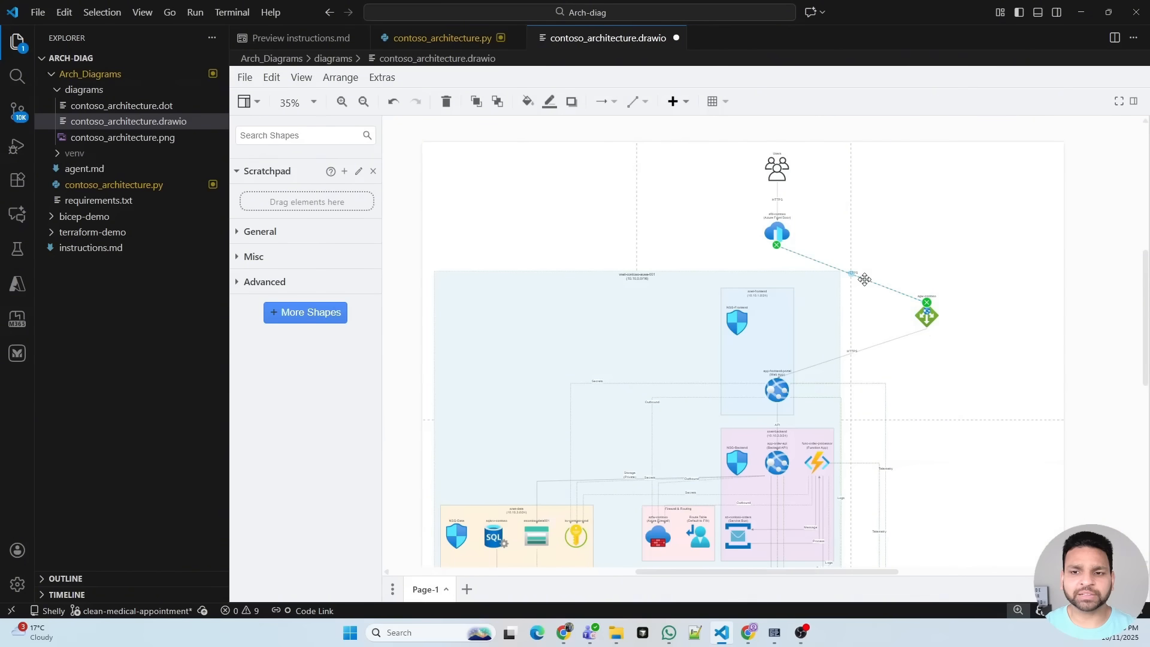
{"action": "left_click_drag", "start_coordinate": [863, 279], "coordinate": [928, 253]}
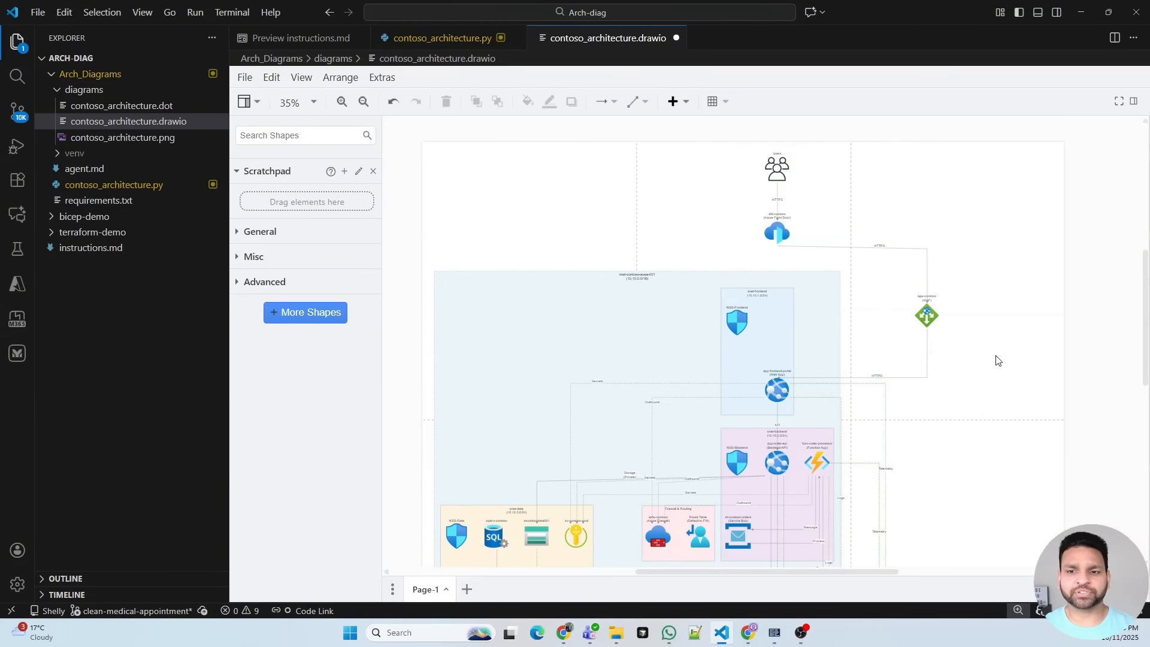
- Insert a rounded rectangle from General shapes above the virtual network
{"action": "left_click", "coordinate": [260, 231]}
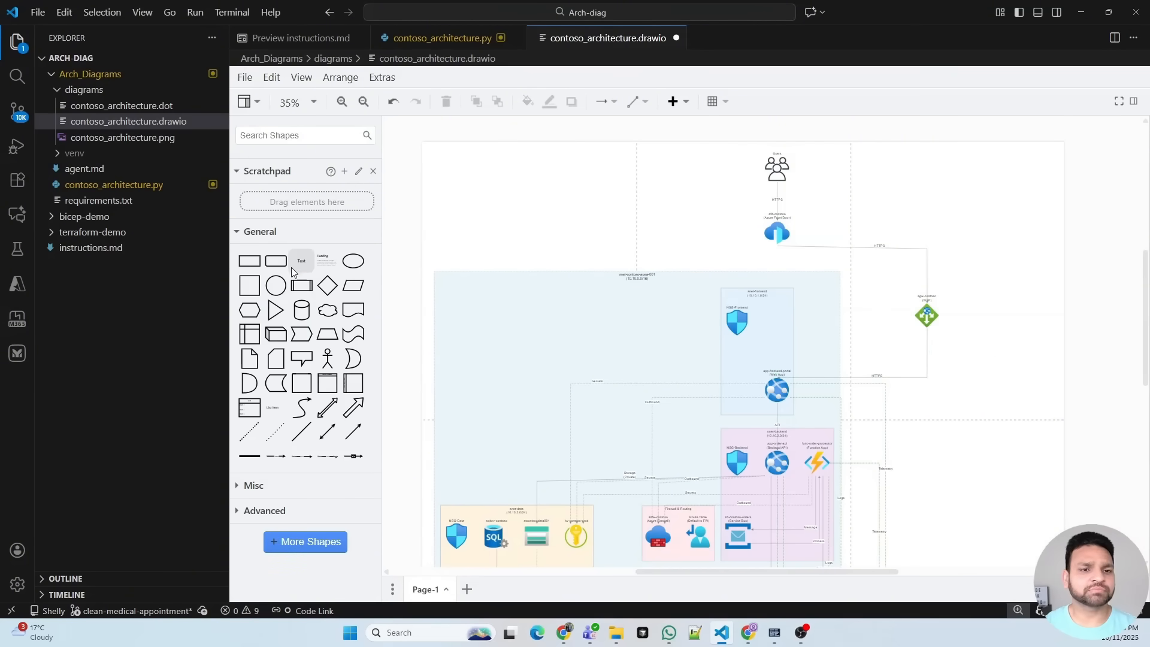
{"action": "left_click", "coordinate": [737, 321]}
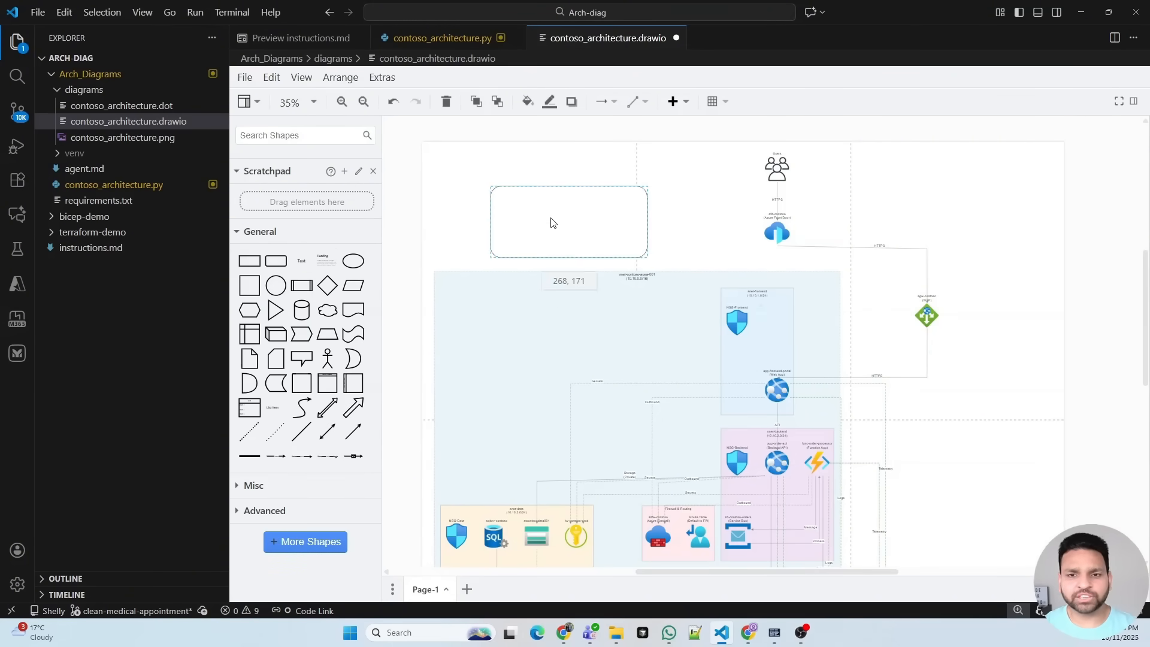
{"action": "left_click", "coordinate": [552, 220]}
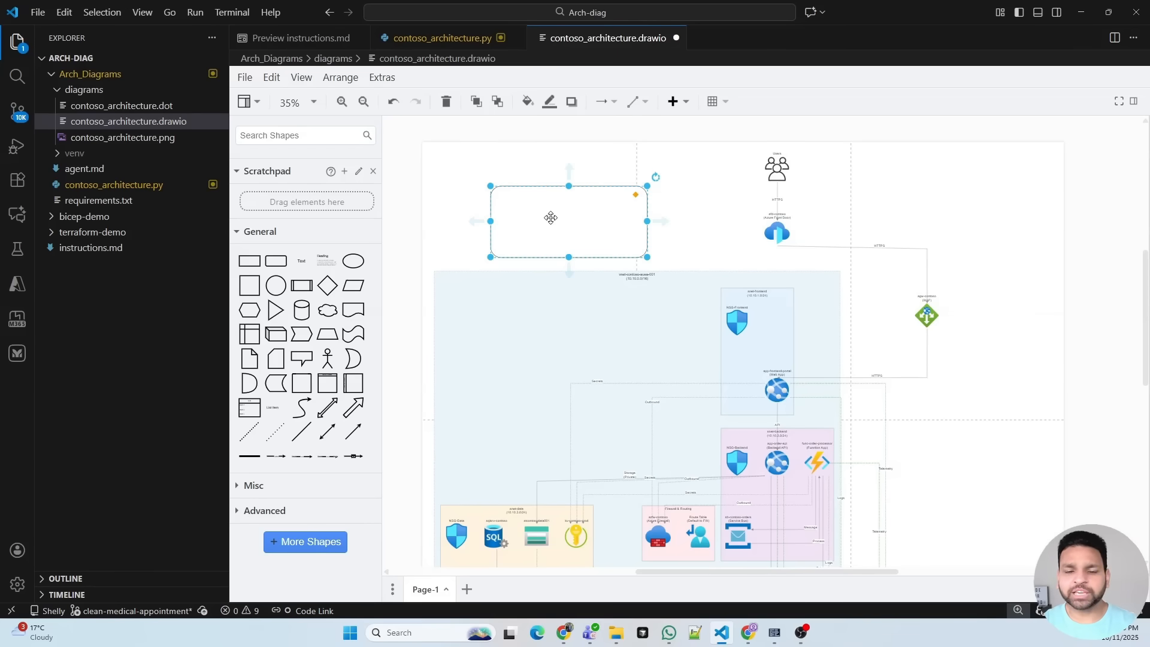
{"action": "mouse_move", "coordinate": [396, 369]}
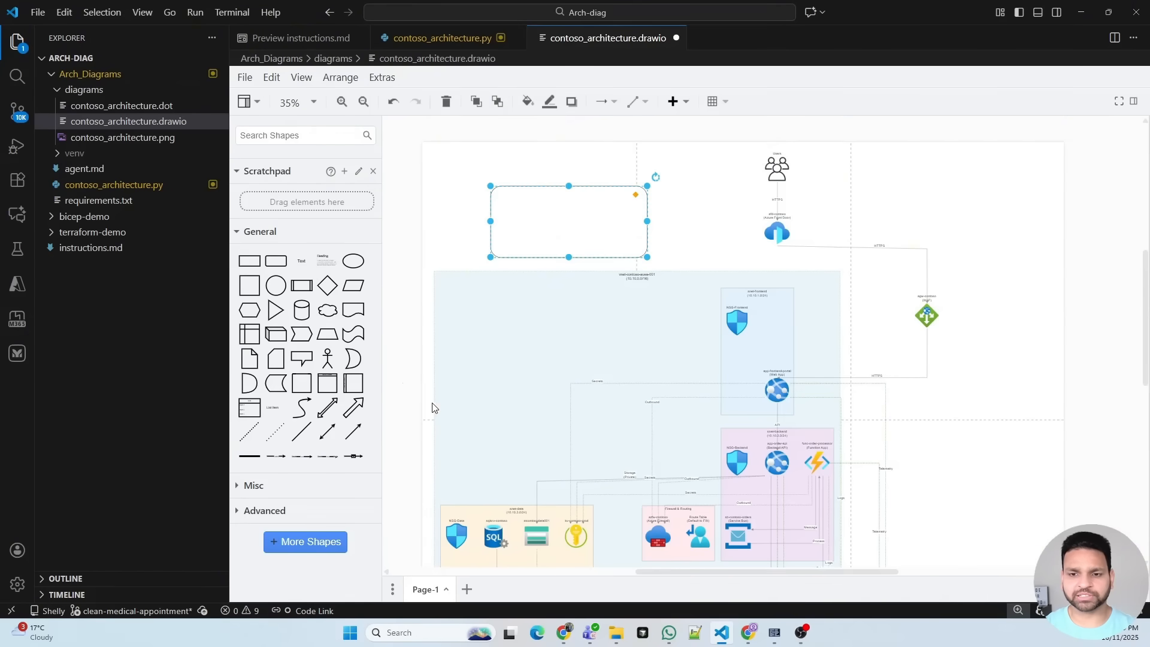
{"action": "scroll", "scroll_direction": "down", "scroll_amount": 3}
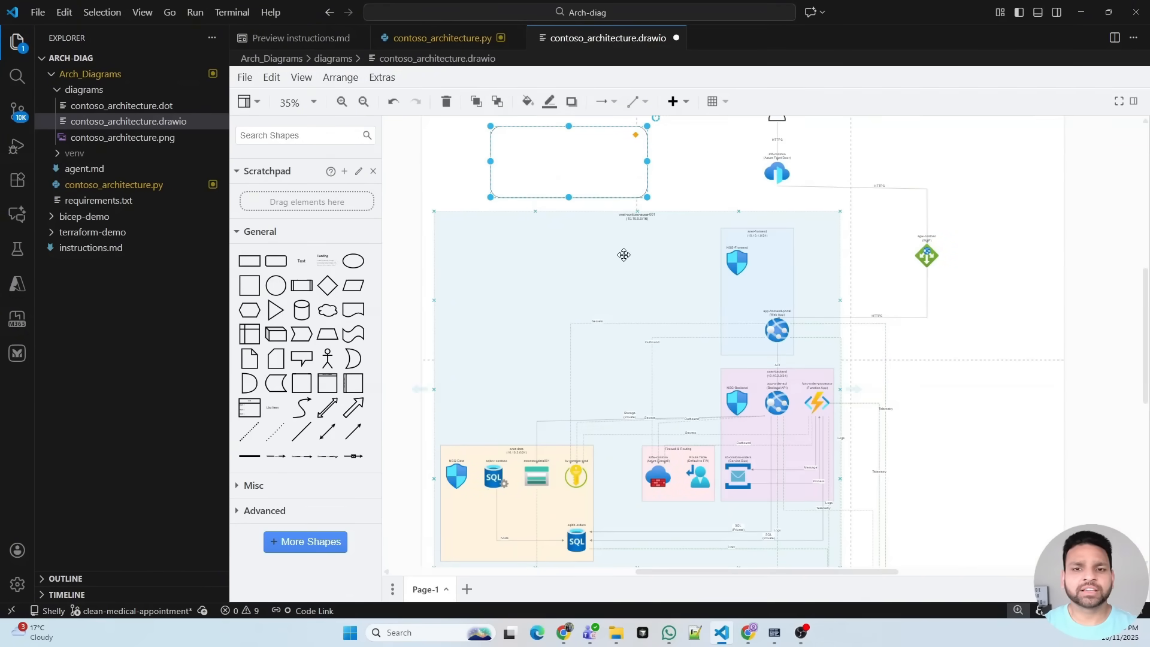
{"action": "mouse_move", "coordinate": [608, 265]}
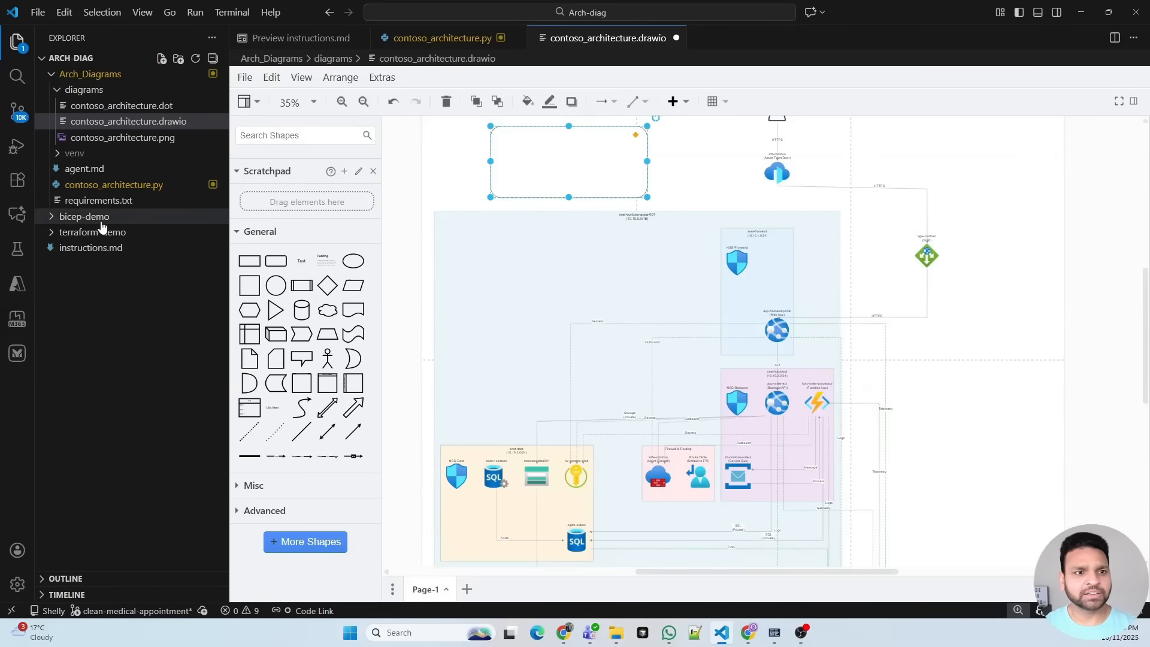
- Expand and collapse the terraform-demo and bicep-demo folders to browse their contents
{"action": "left_click", "coordinate": [93, 232]}
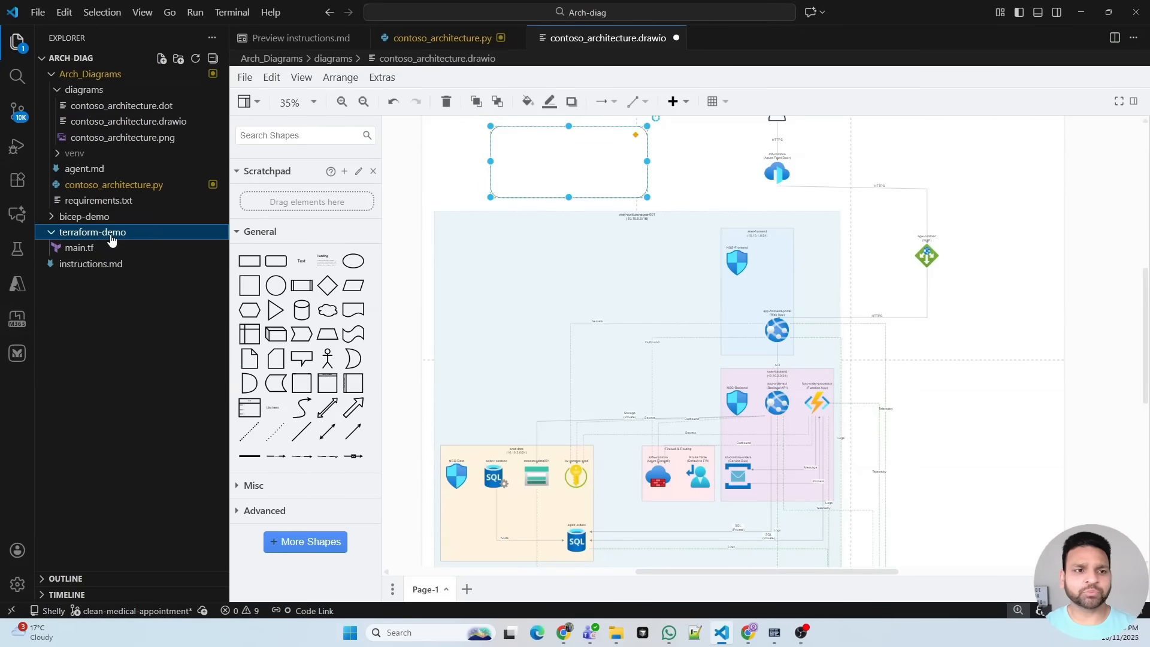
{"action": "left_click", "coordinate": [93, 232]}
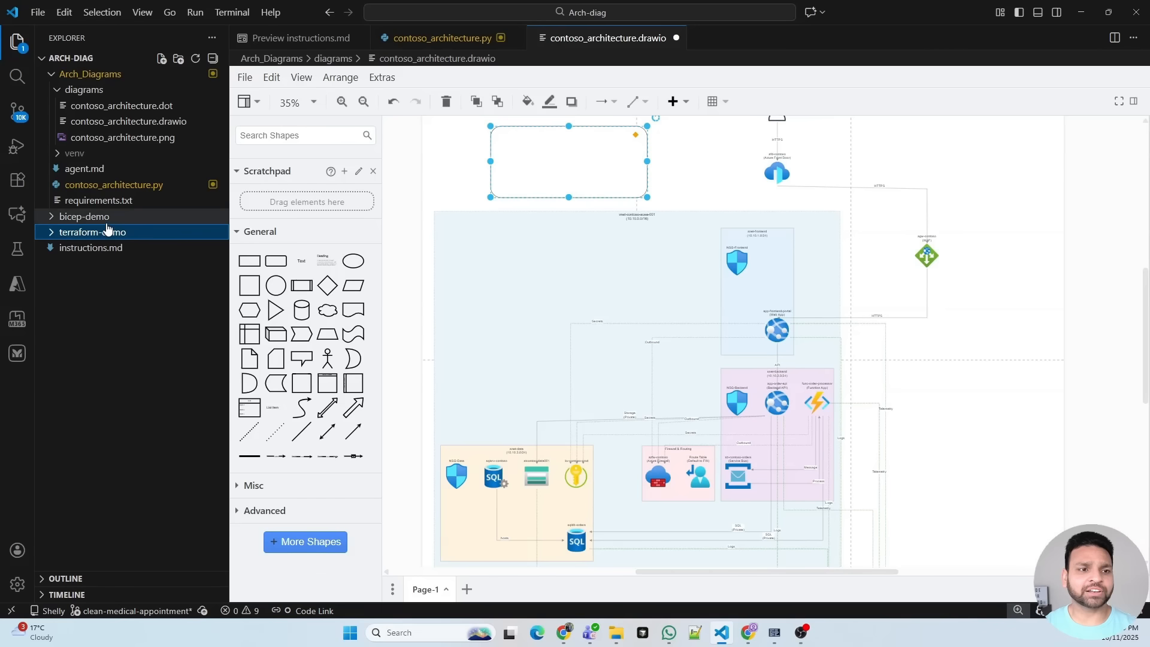
{"action": "left_click", "coordinate": [84, 217]}
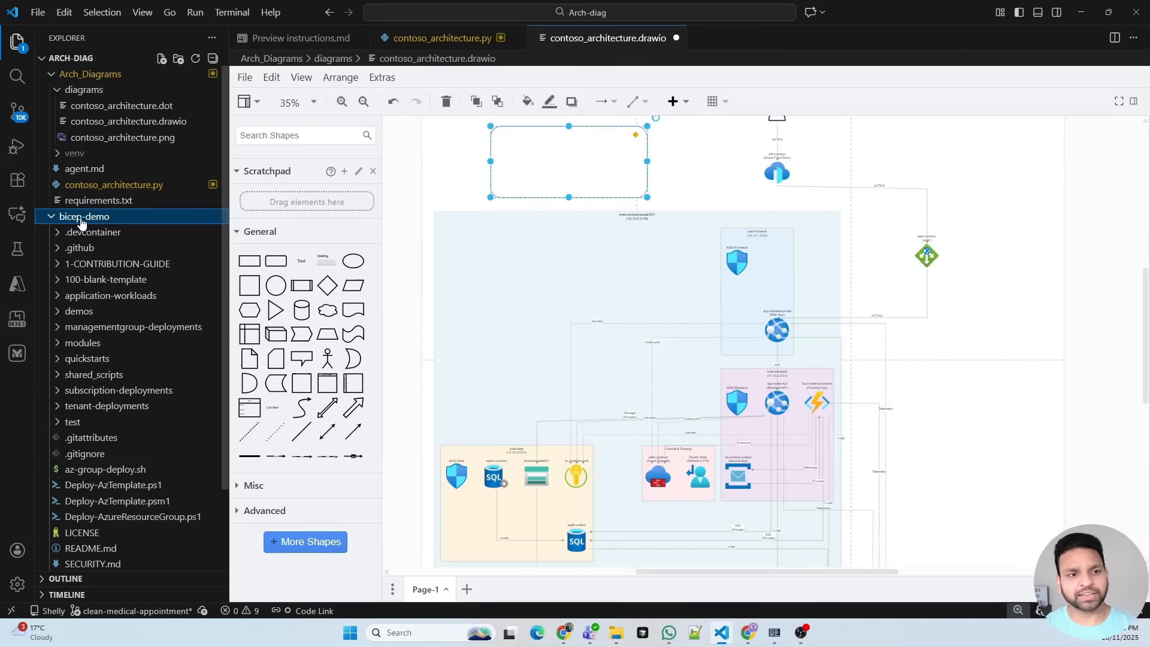
{"action": "left_click", "coordinate": [84, 216]}
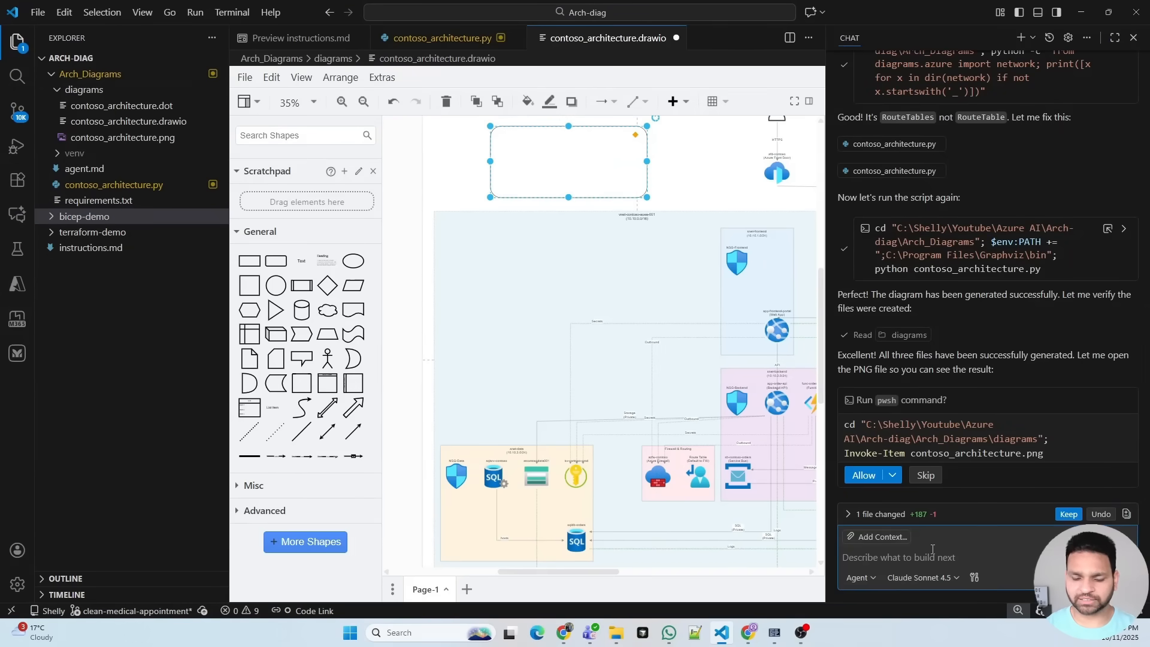
- Ask Copilot to analyze the bicep-demo code in detail and diagram it
{"action": "type", "text": "g"}
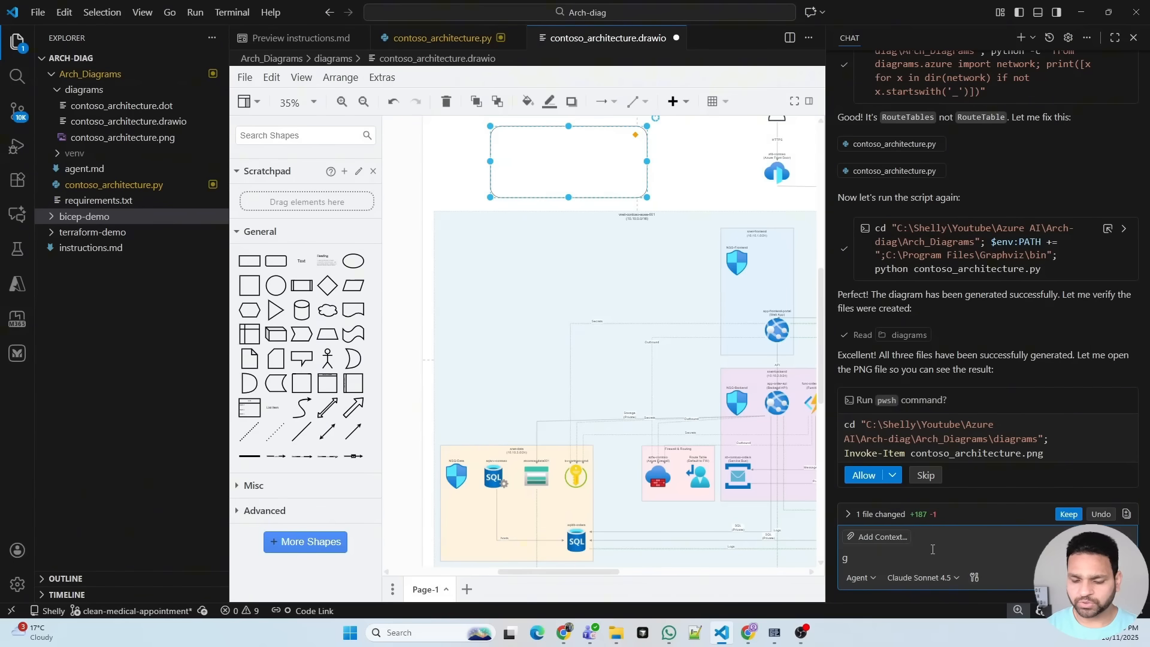
{"action": "type", "text": "o to bicep-demo folder and understand my code"}
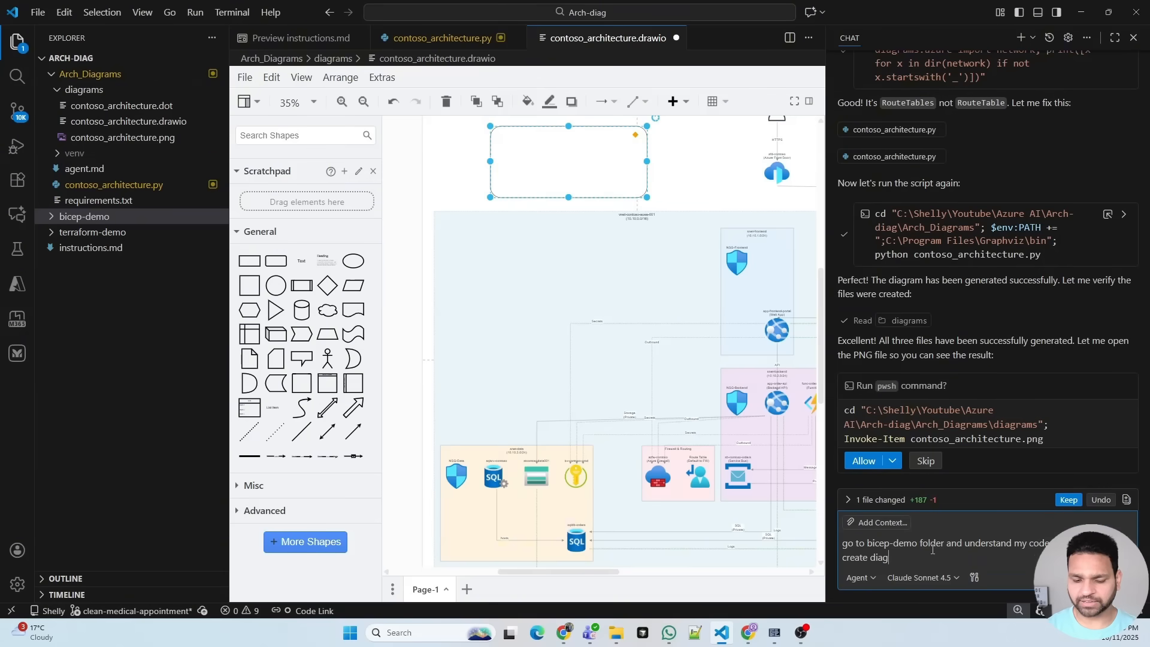
{"action": "type", "text": "ram for me"}
{"action": "key", "text": "Enter"}
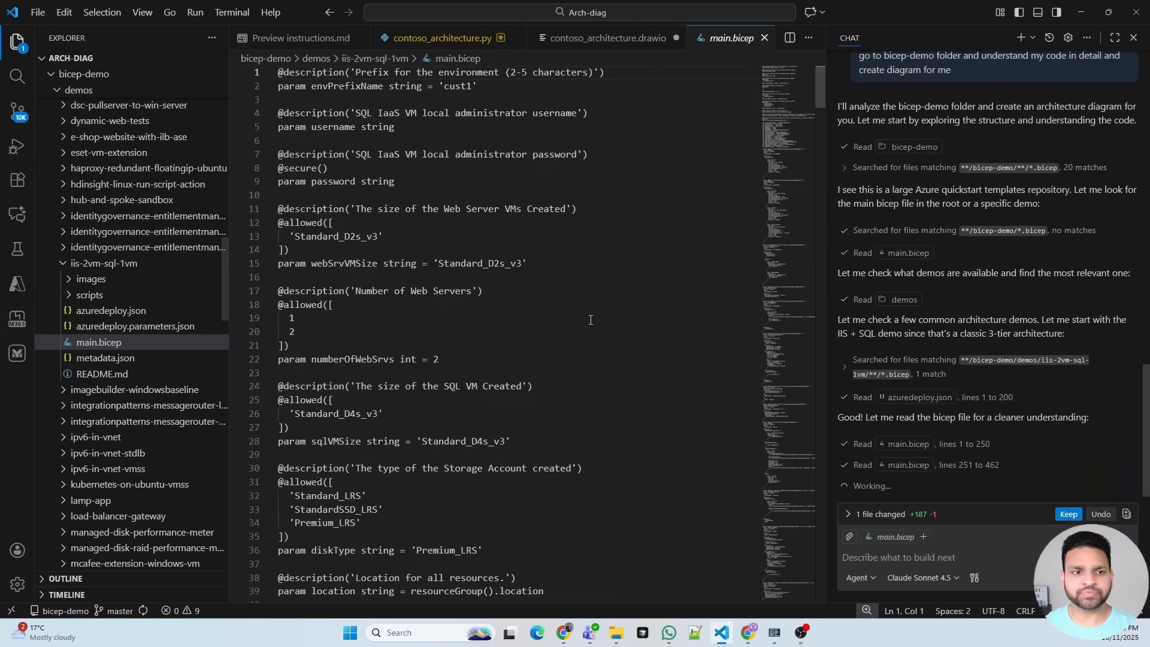
- Scroll through the generated bicep_iis_sql_diagram.py script while Copilot awaits run approval
{"action": "scroll", "scroll_direction": "down", "scroll_amount": 3}
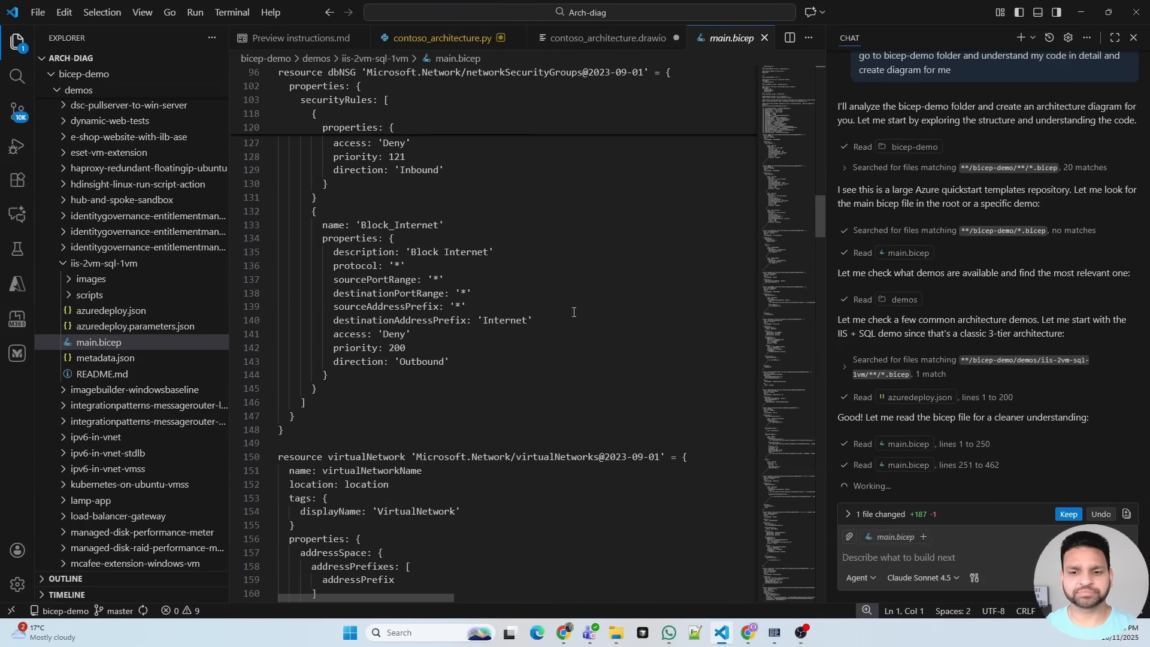
{"action": "scroll", "scroll_direction": "down", "scroll_amount": 3}
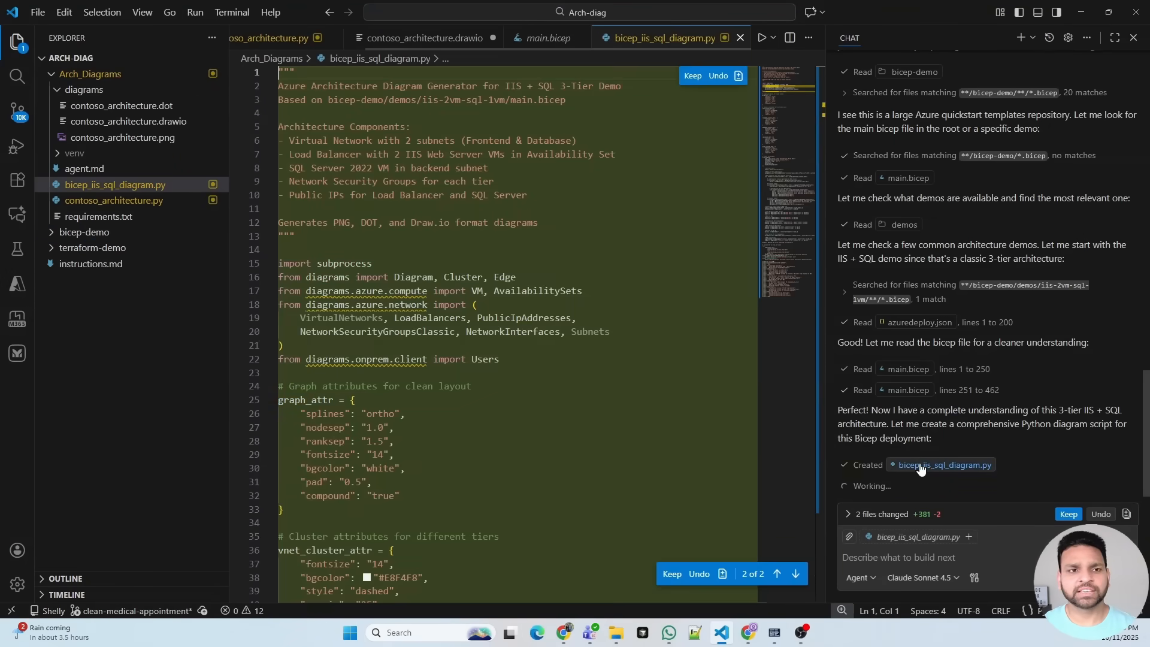
{"action": "scroll", "scroll_direction": "down", "scroll_amount": 3}
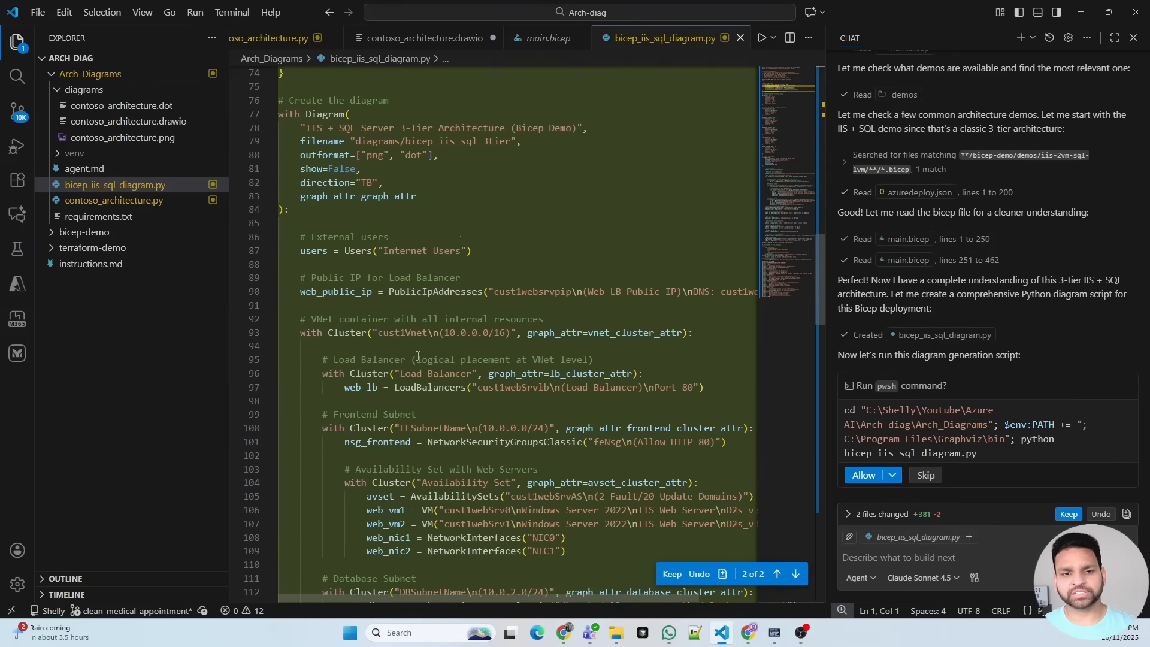
{"action": "scroll", "scroll_direction": "down", "scroll_amount": 3}
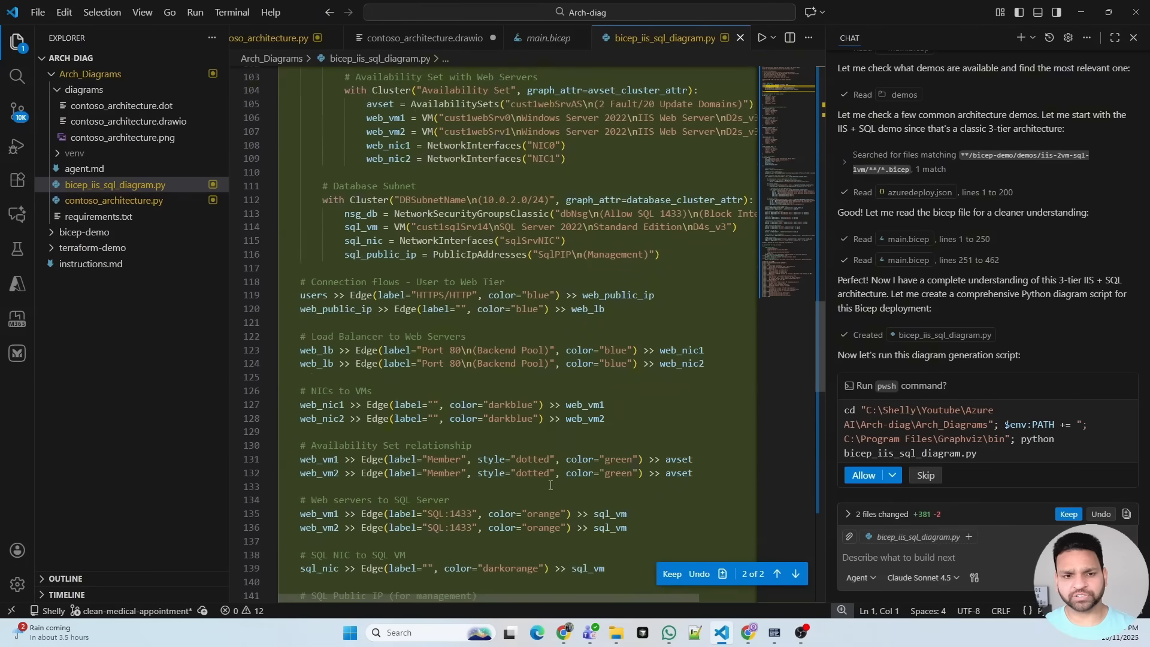
{"action": "scroll", "scroll_direction": "down", "scroll_amount": 3}
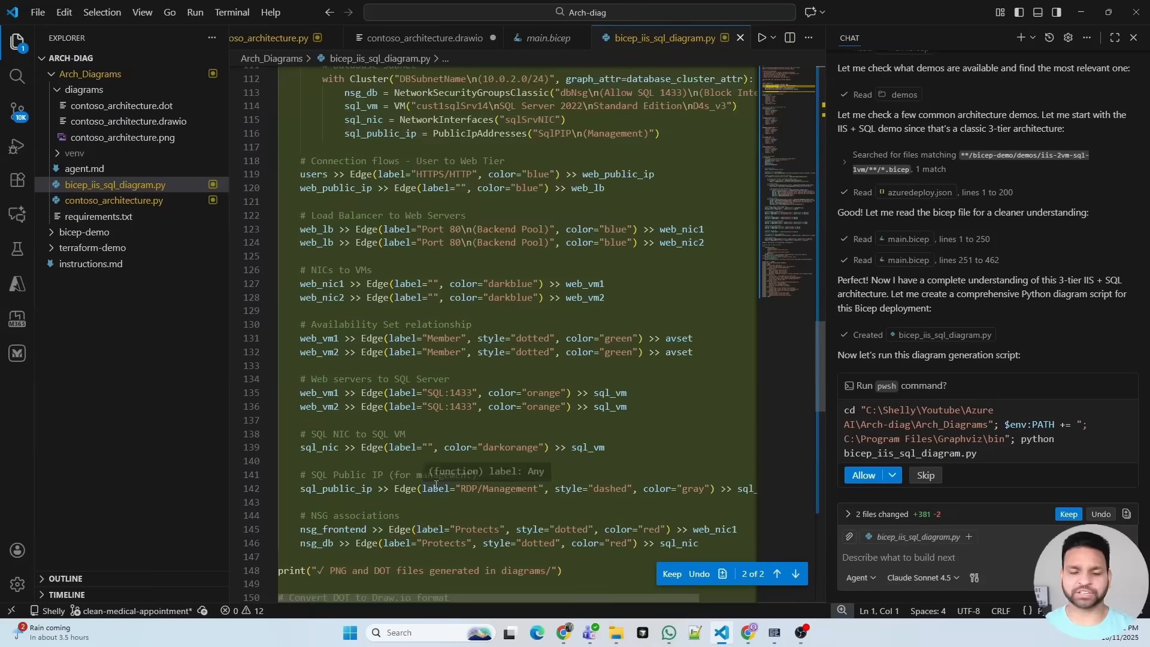
{"action": "scroll", "scroll_direction": "down", "scroll_amount": 3}
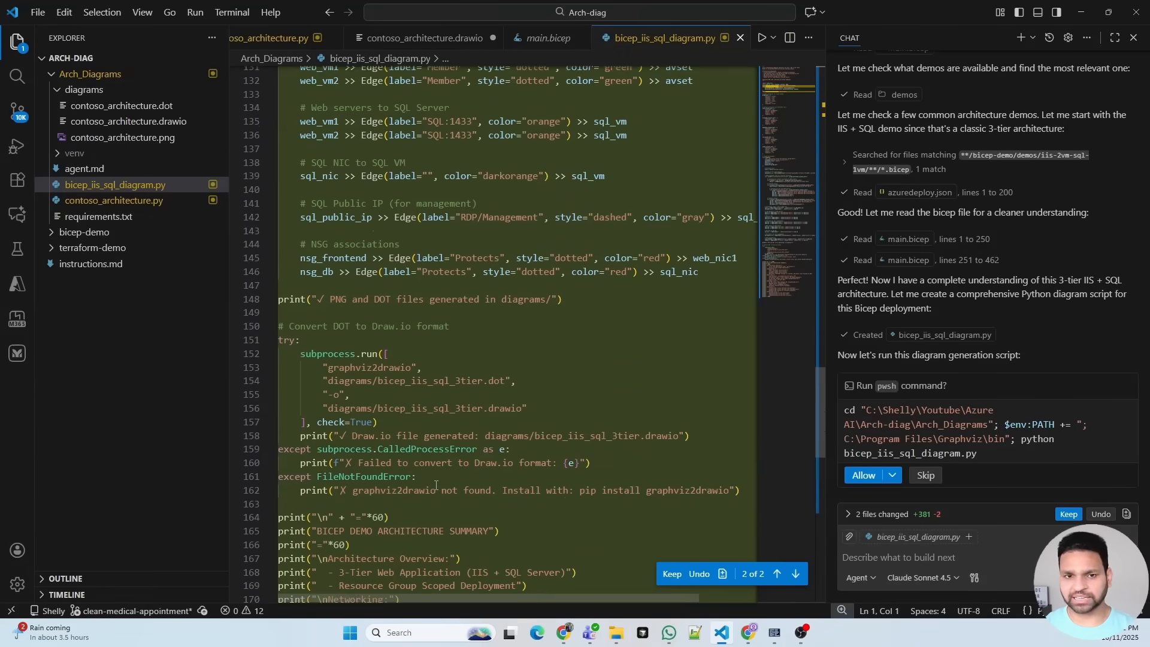
{"action": "scroll", "scroll_direction": "down", "scroll_amount": 3}
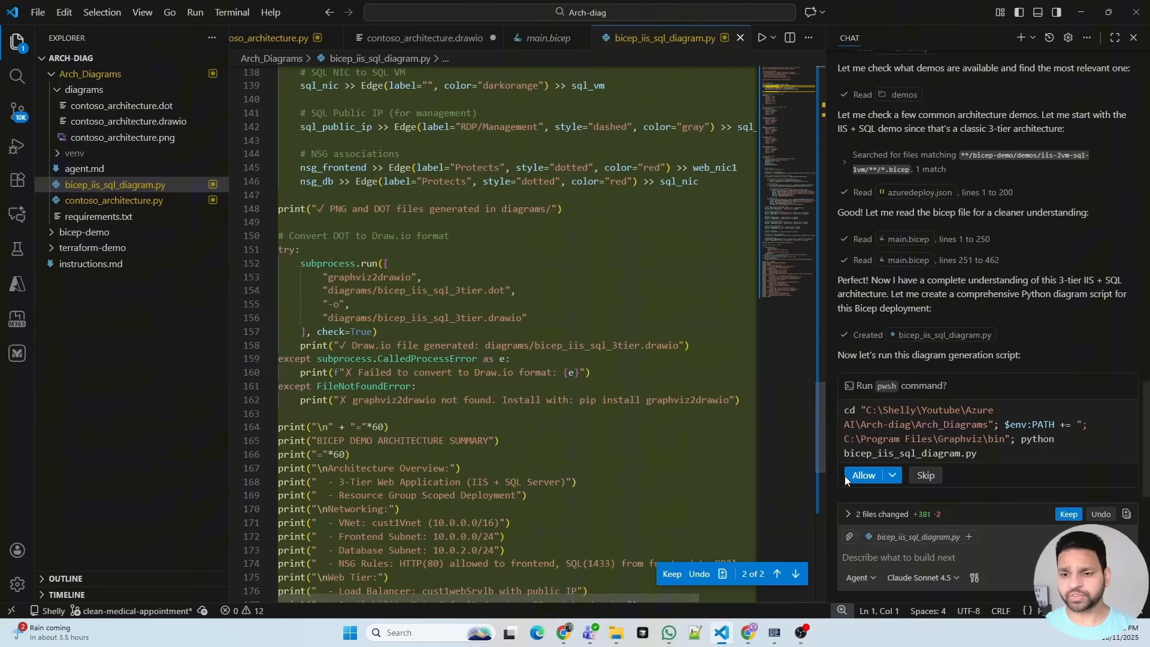
- Allow Copilot to run the diagram script, then view bicep_iis_sql_3tier.png
{"action": "left_click", "coordinate": [863, 475]}
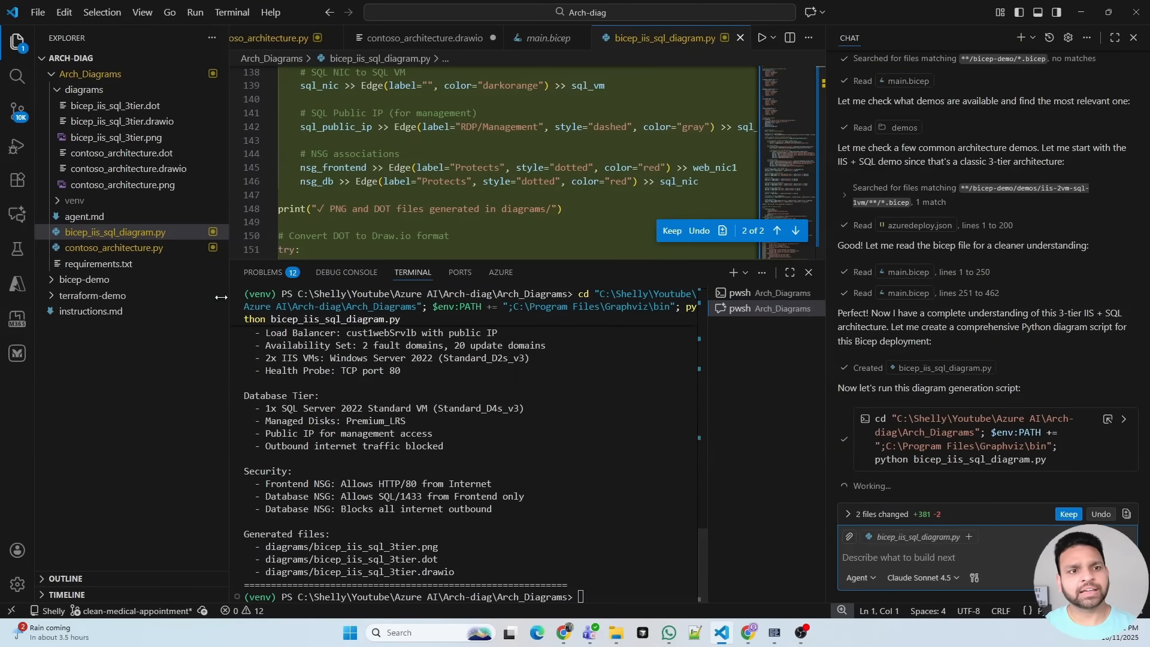
{"action": "left_click", "coordinate": [115, 138]}
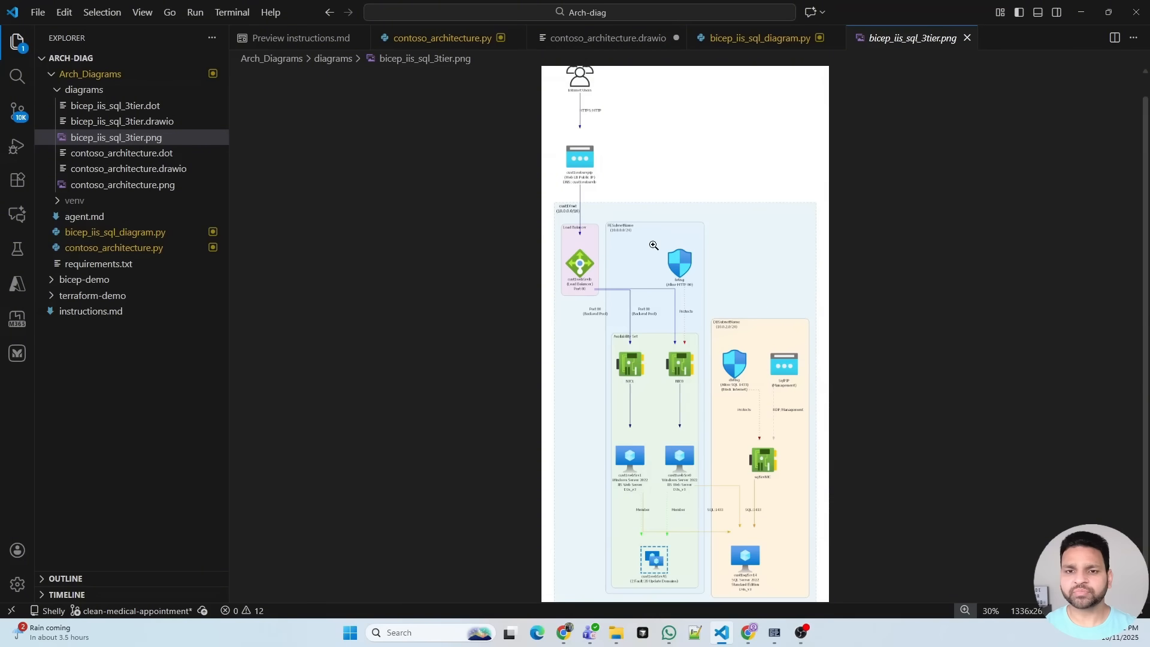
{"action": "mouse_move", "coordinate": [735, 310]}
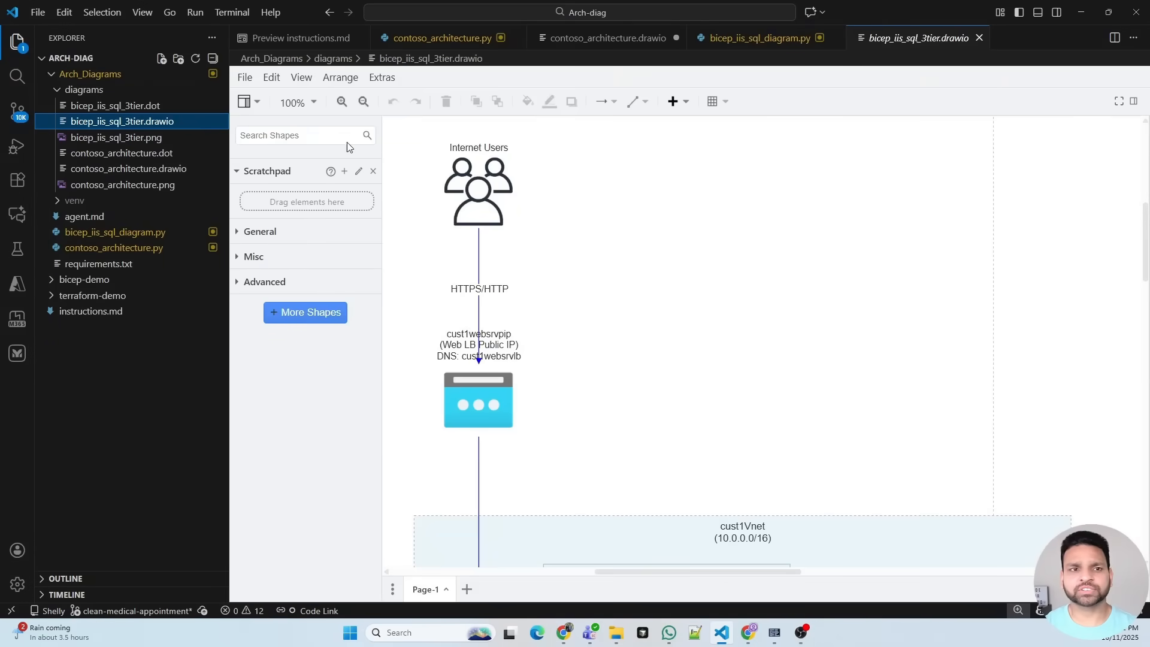
- In bicep_iis_sql_3tier.drawio, move the load balancer outside the VNet and edit the public IP label
{"action": "left_click", "coordinate": [363, 101]}
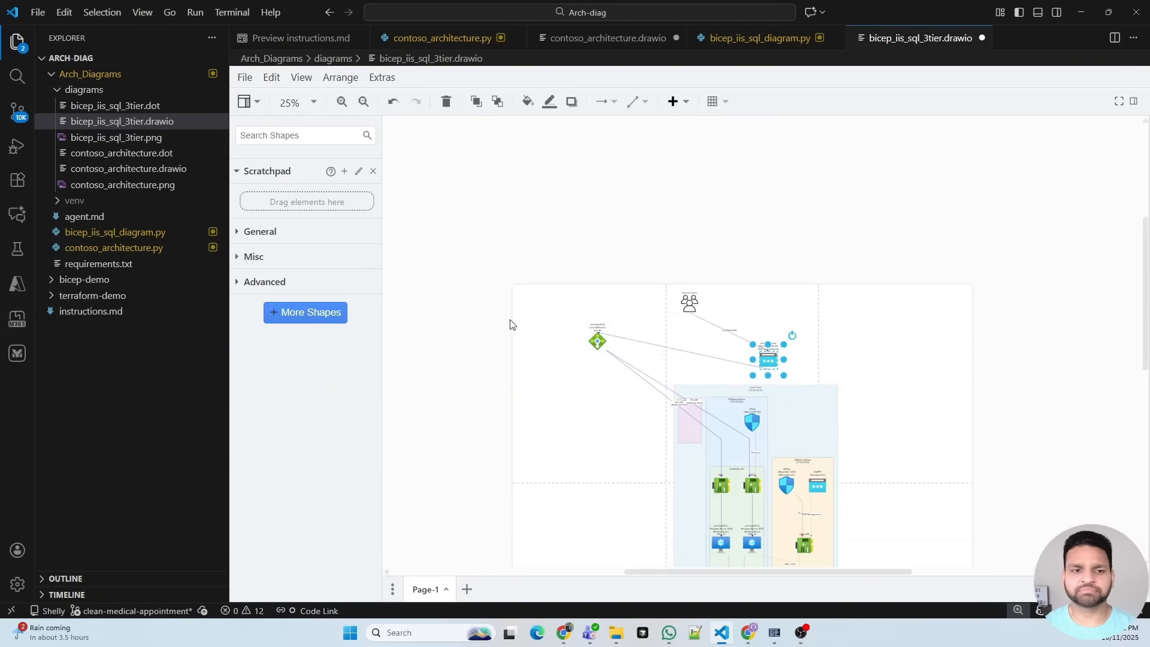
{"action": "left_click", "coordinate": [240, 231]}
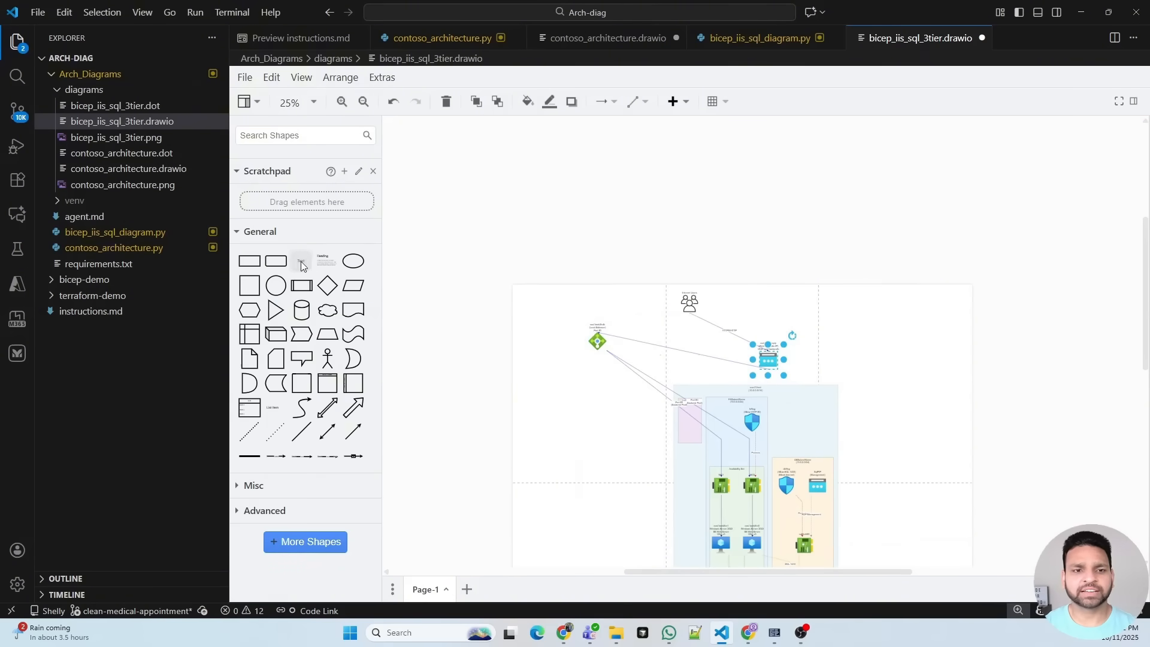
{"action": "double_click", "coordinate": [766, 359]}
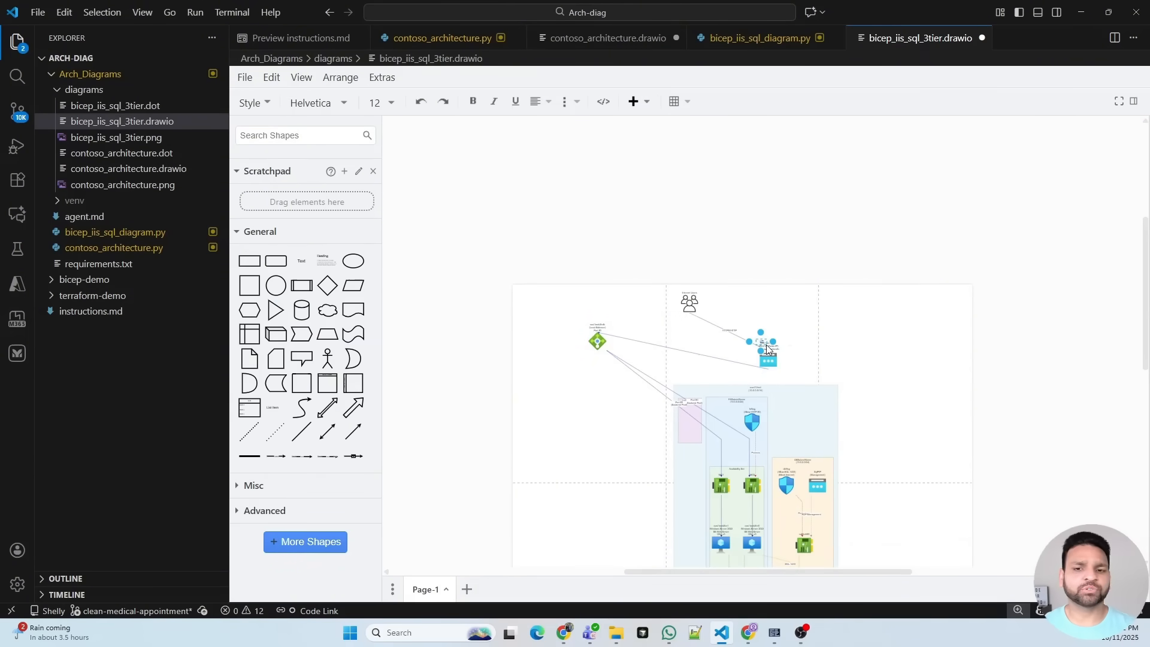
{"action": "left_click", "coordinate": [598, 341]}
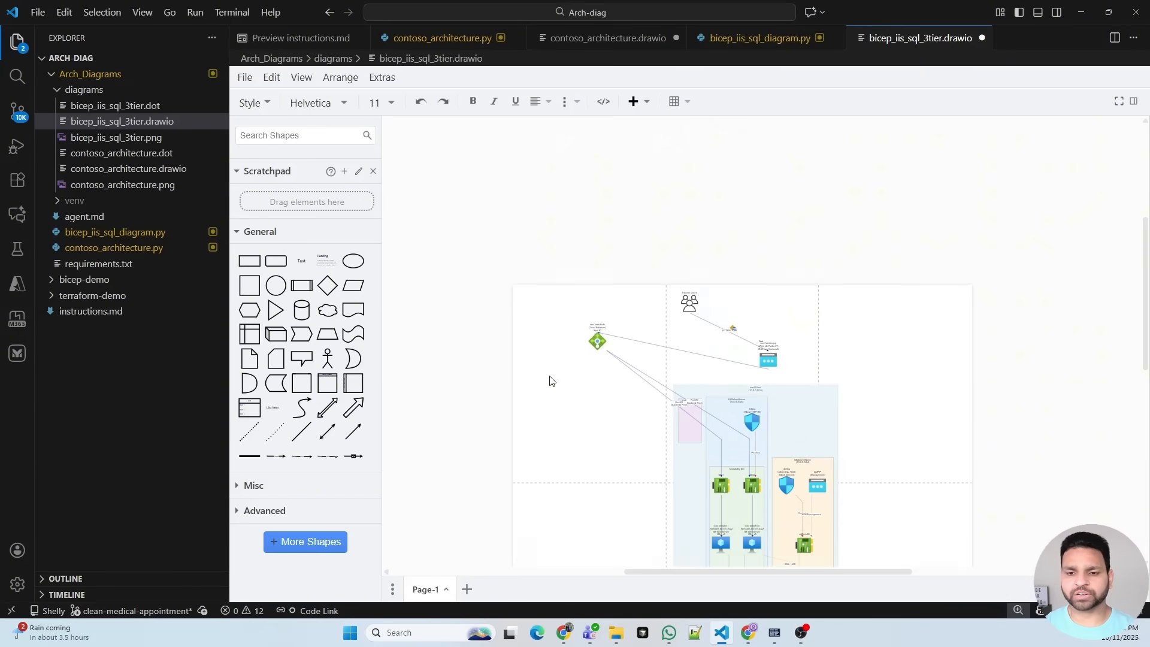
{"action": "scroll", "scroll_direction": "down", "scroll_amount": 3}
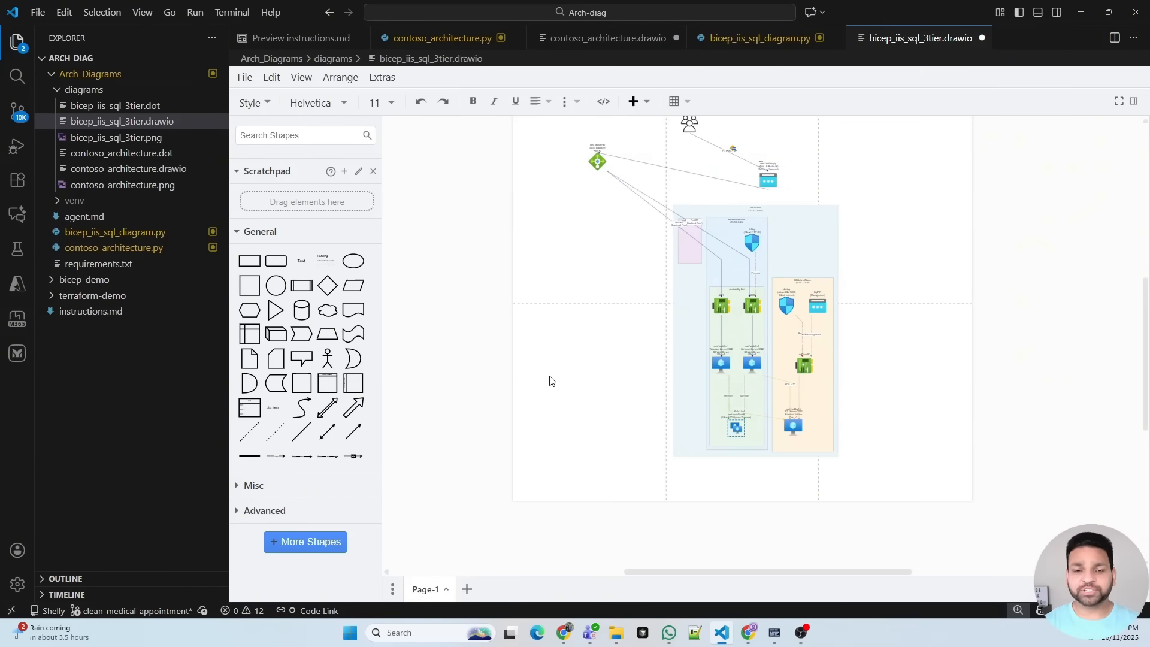